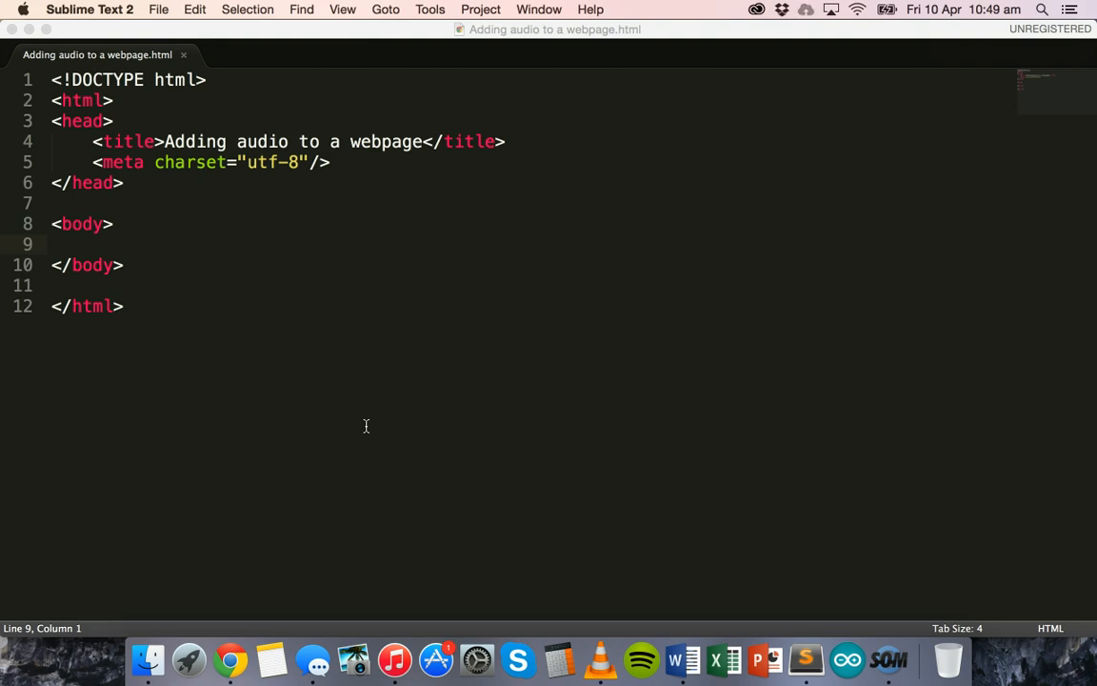
mouse_move(217, 289)
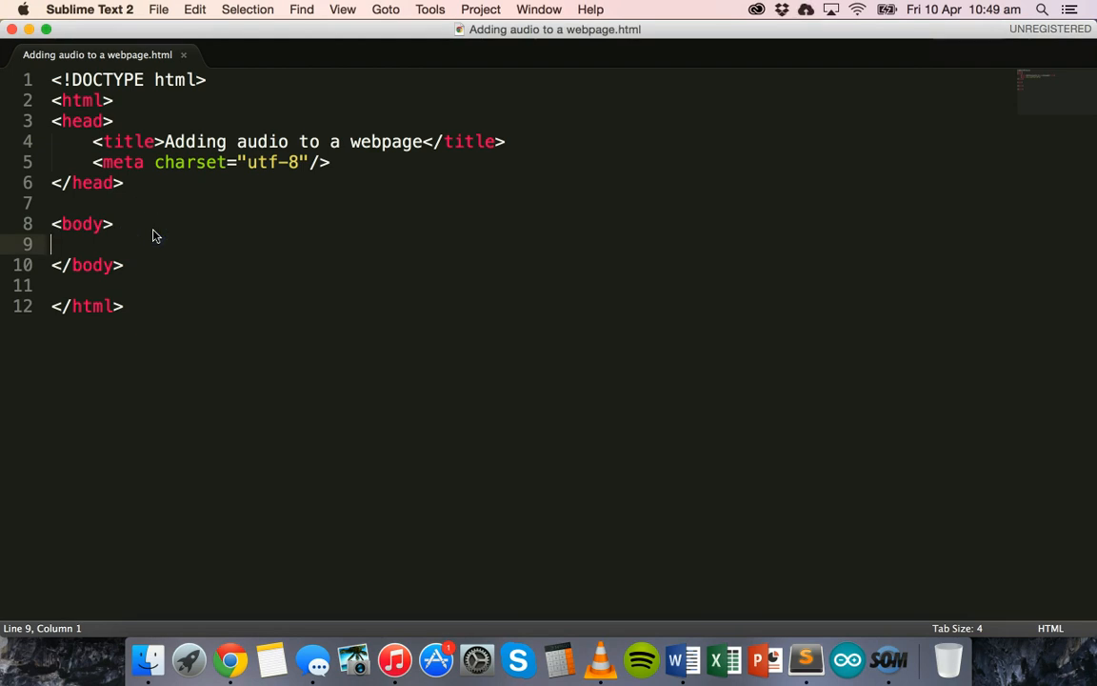
- Browse the YouTube Audio Library's free music list in Chrome
left_click(230, 659)
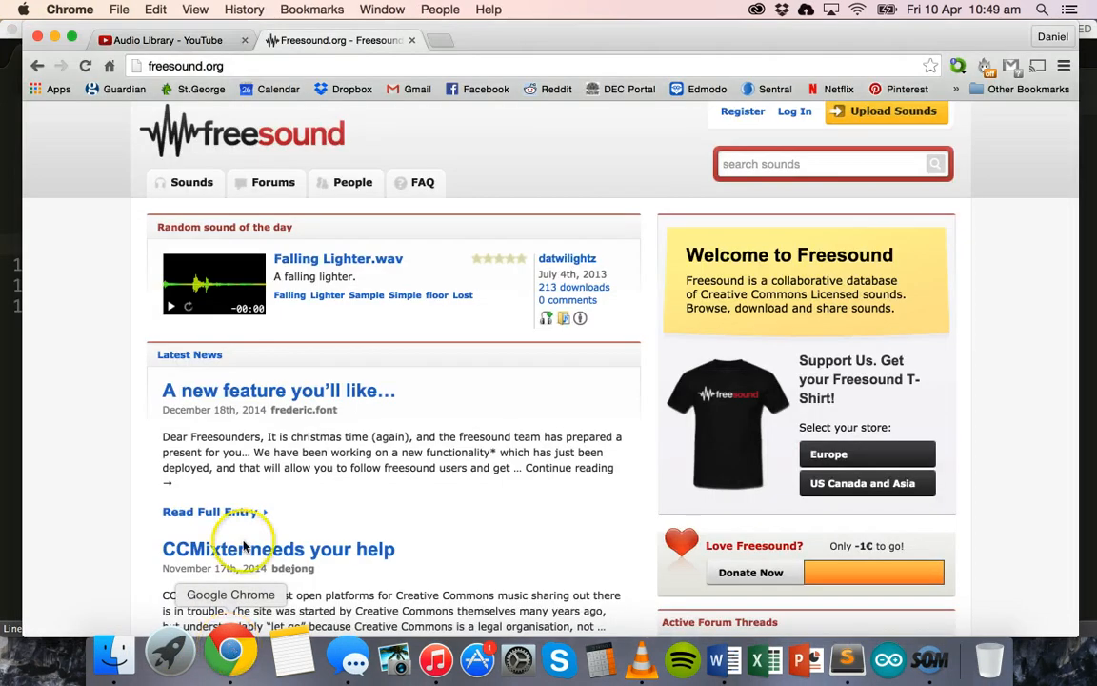
left_click(162, 40)
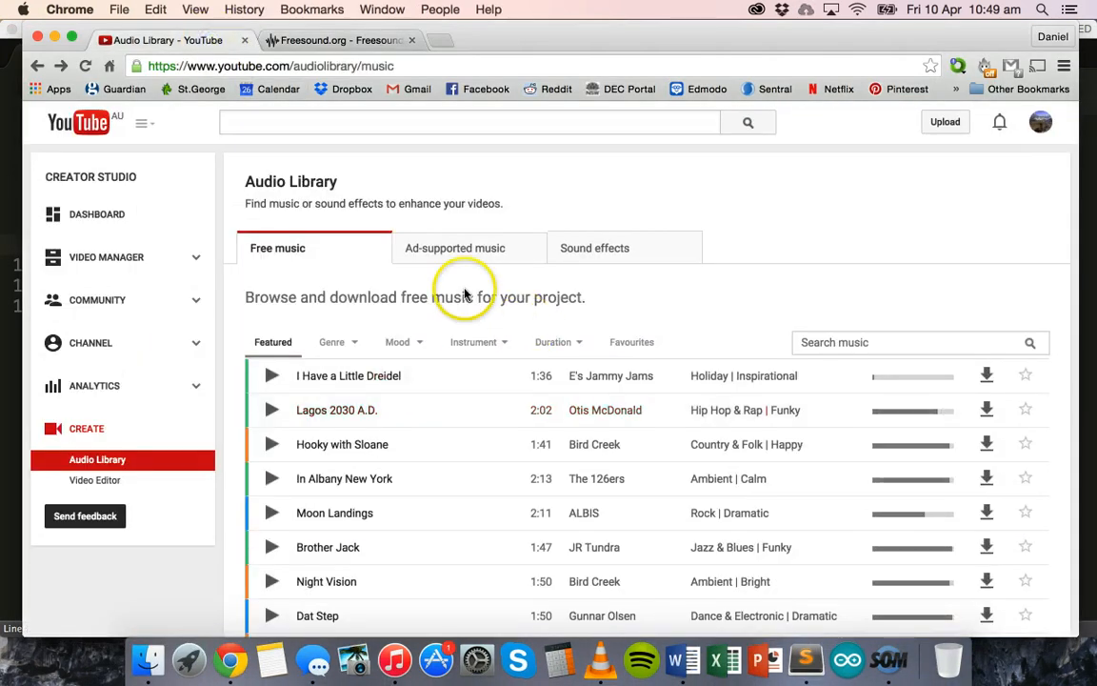
mouse_move(522, 219)
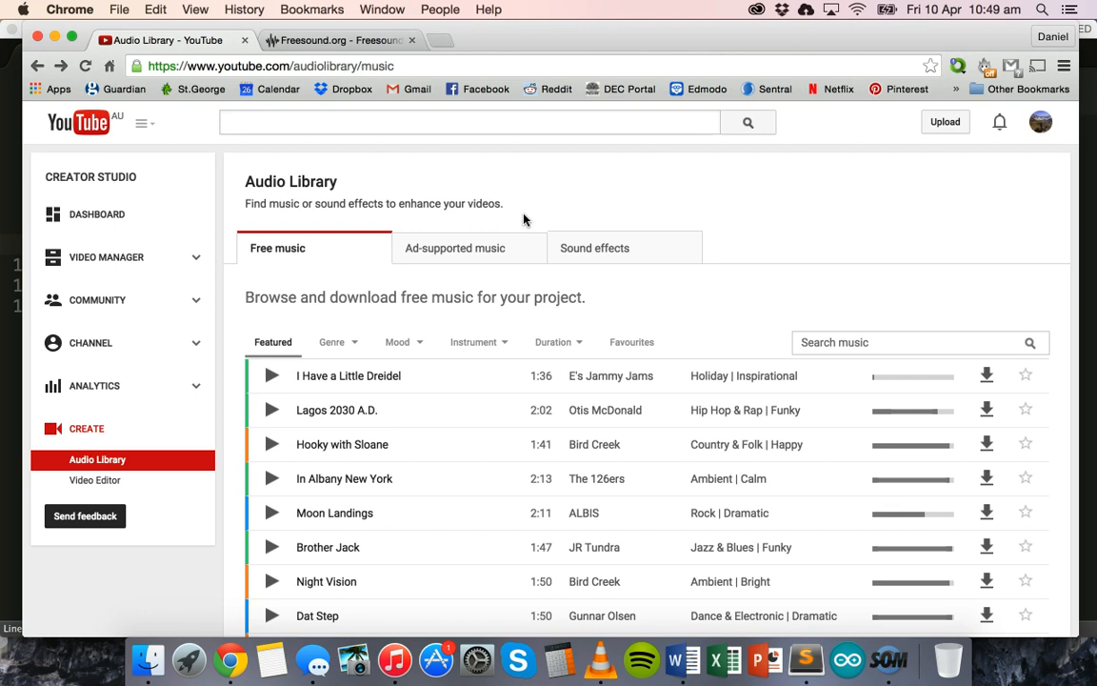
mouse_move(271, 100)
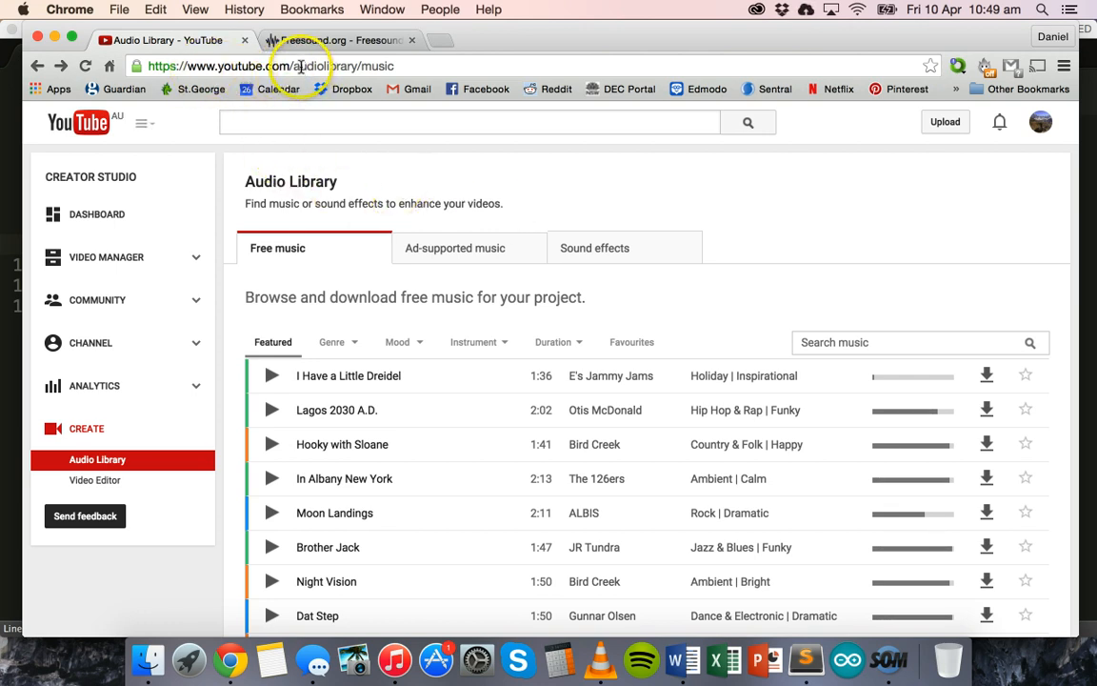
mouse_move(419, 161)
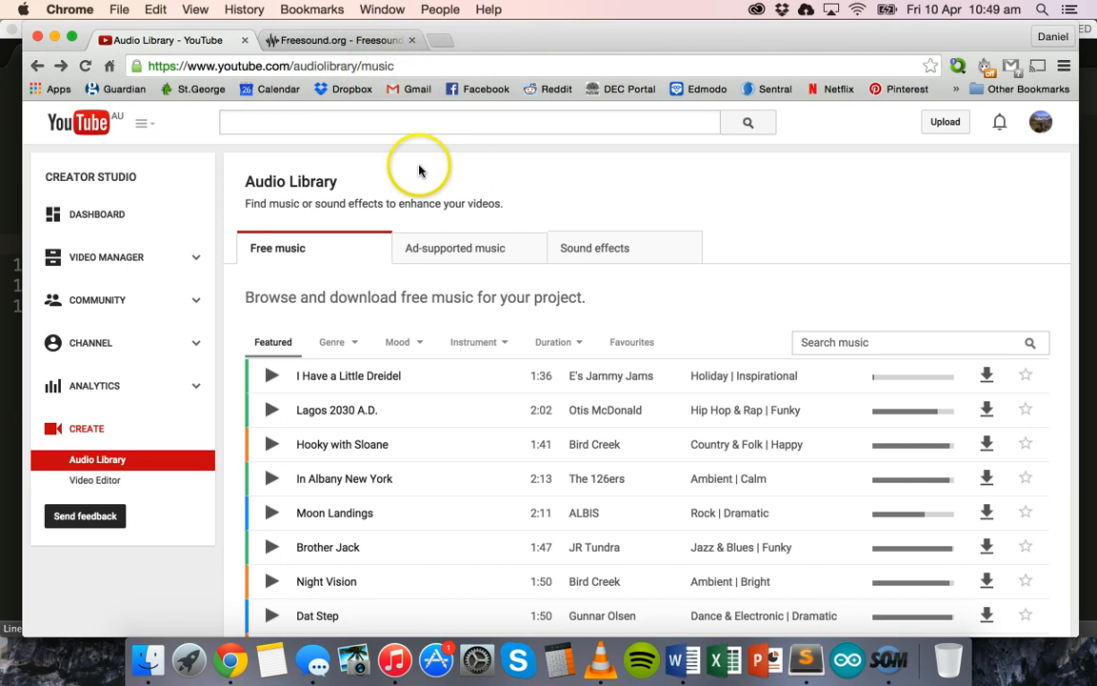
scroll("down", 3)
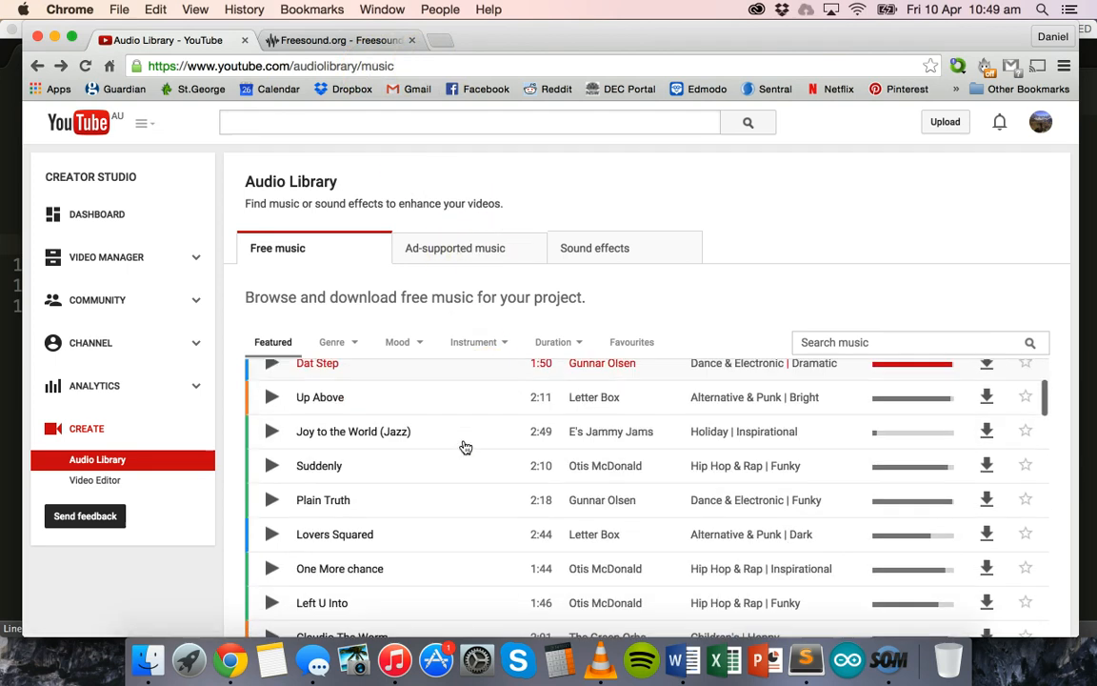
scroll("down", 3)
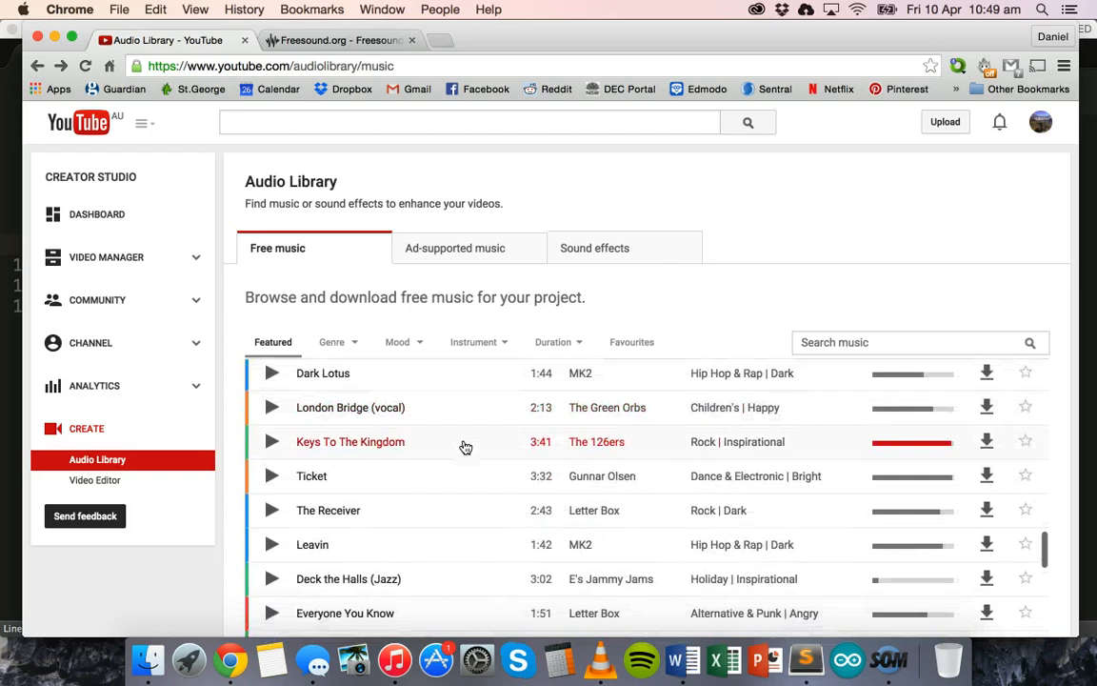
scroll("down", 3)
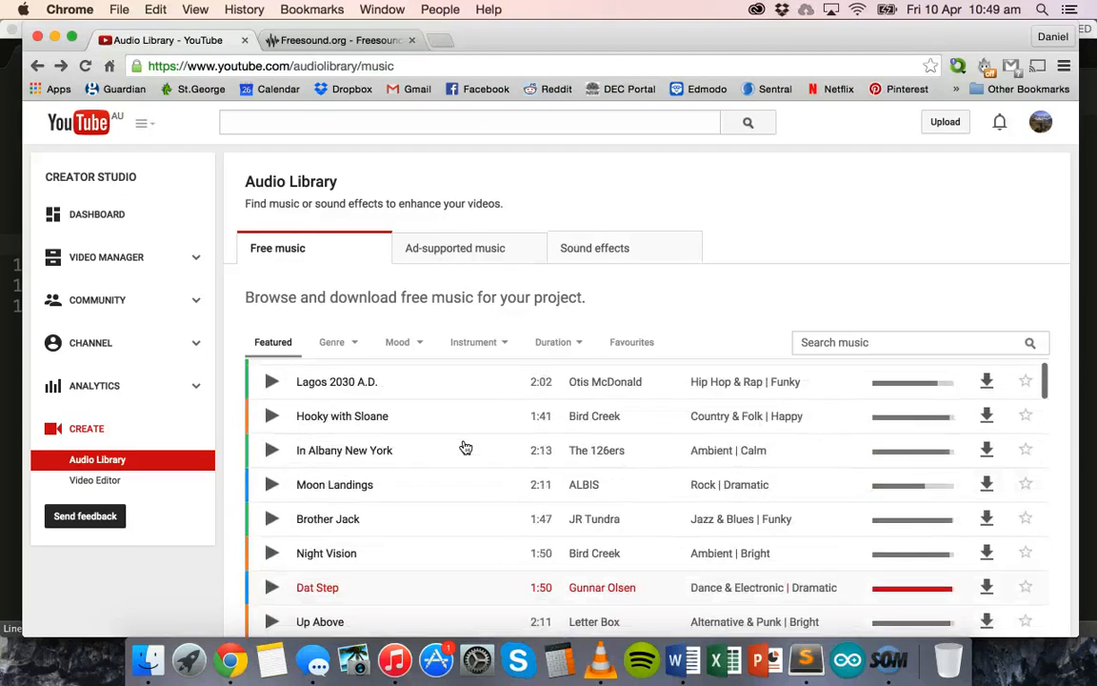
scroll("up", 3)
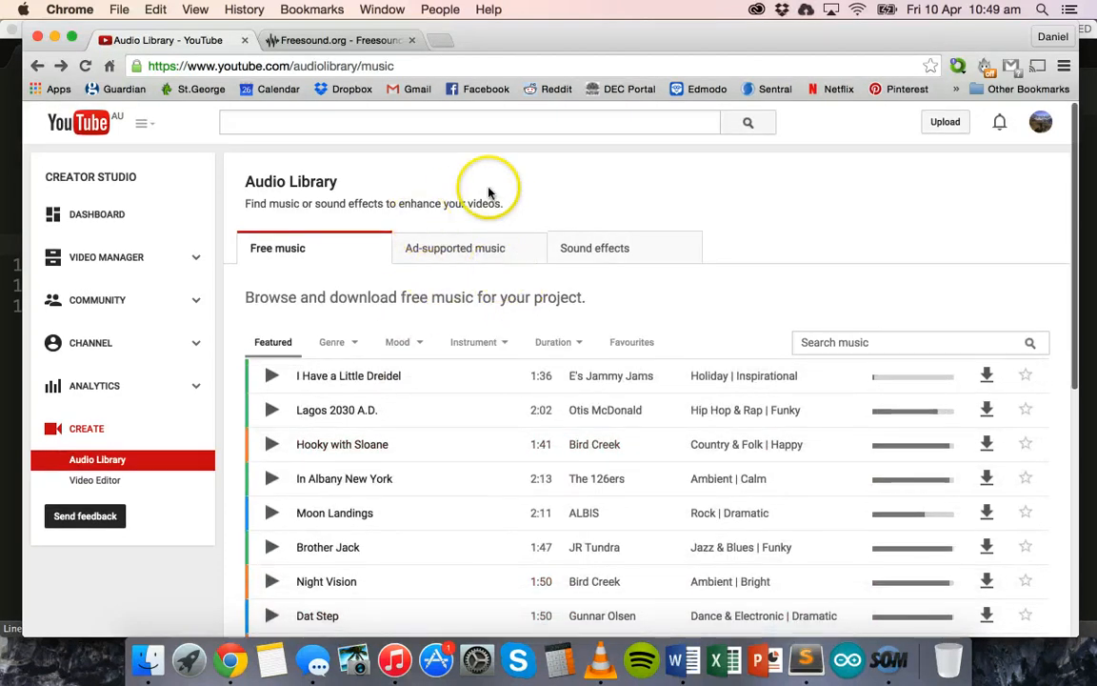
mouse_move(487, 194)
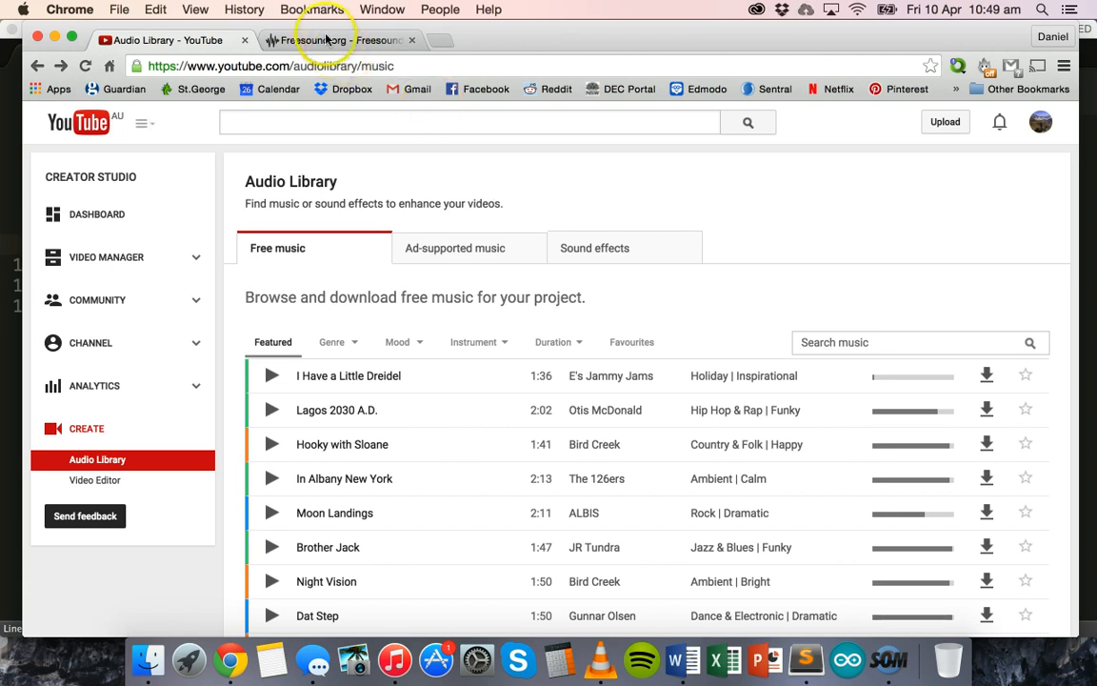
- Look at the Freesound site, then return to the YouTube Audio Library
left_click(343, 40)
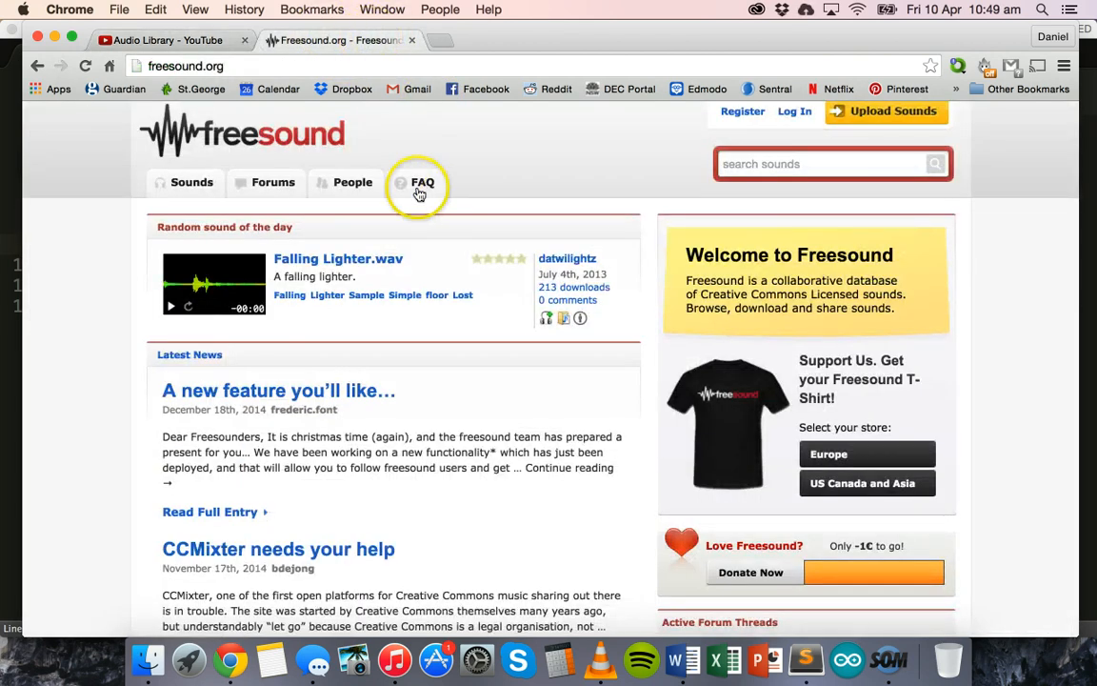
mouse_move(366, 293)
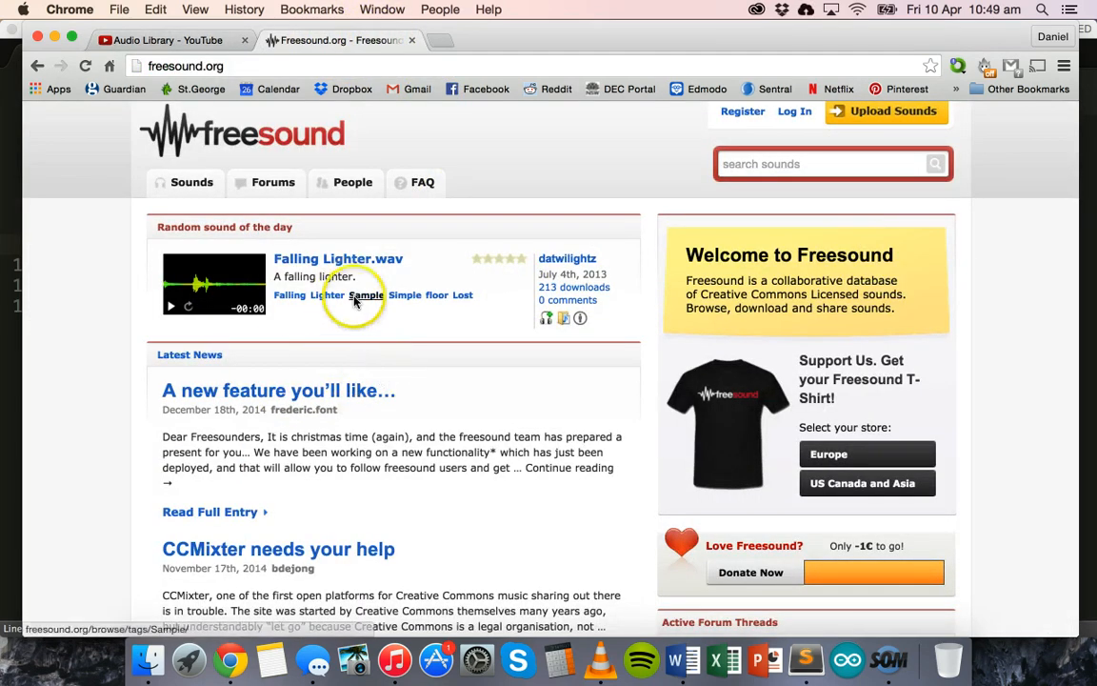
mouse_move(435, 365)
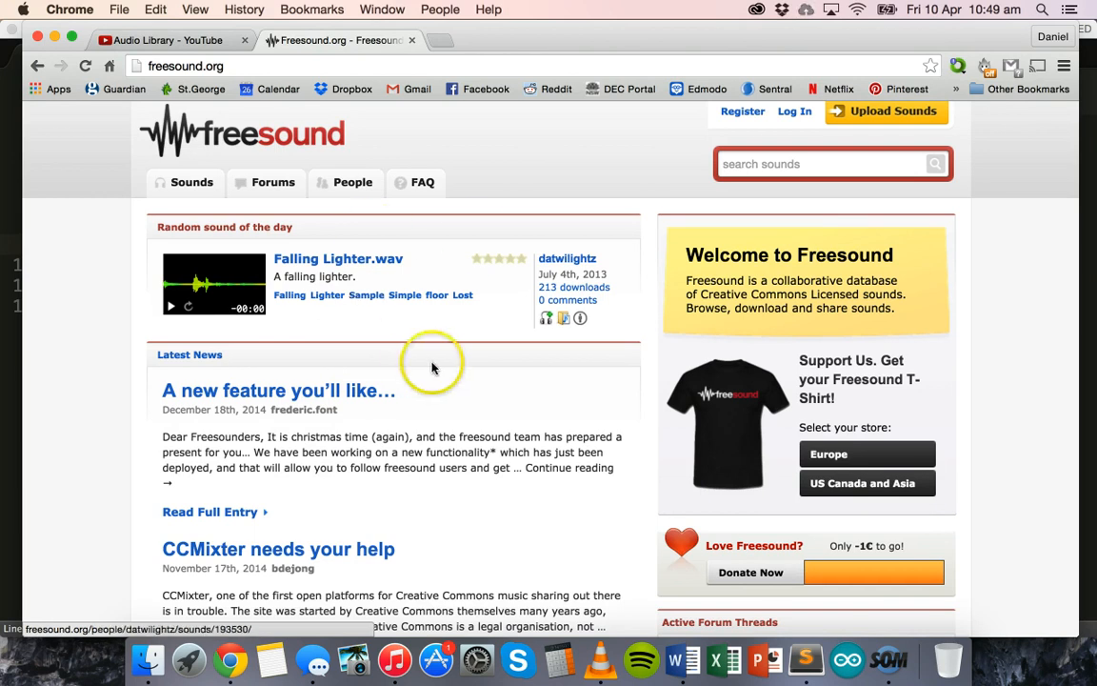
mouse_move(432, 366)
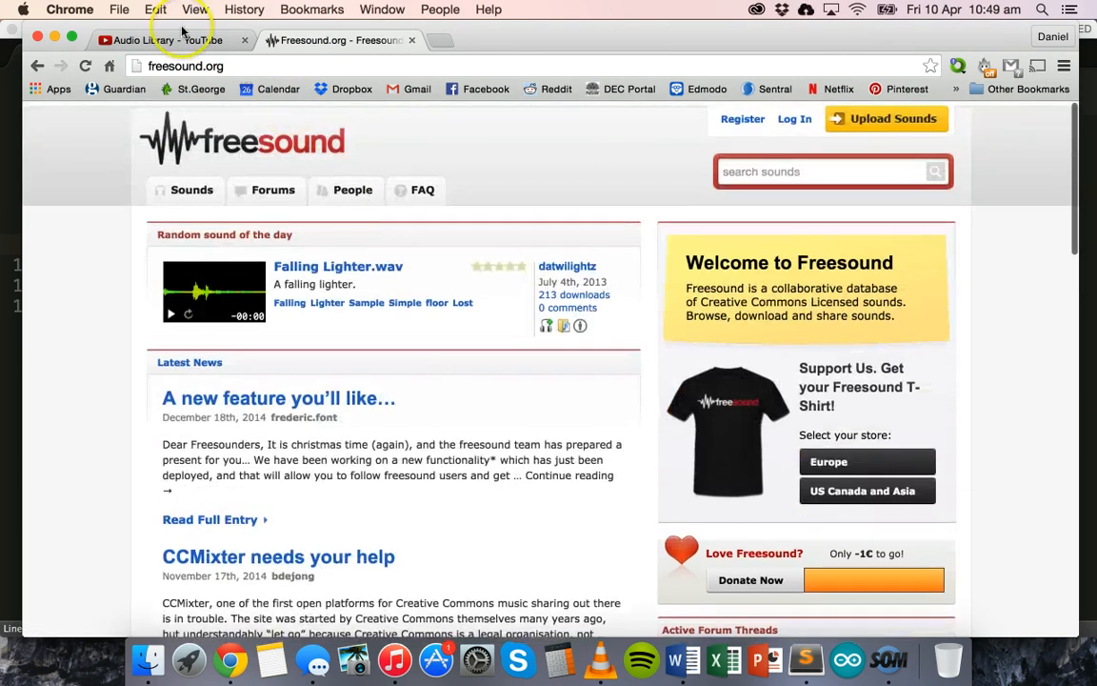
left_click(162, 40)
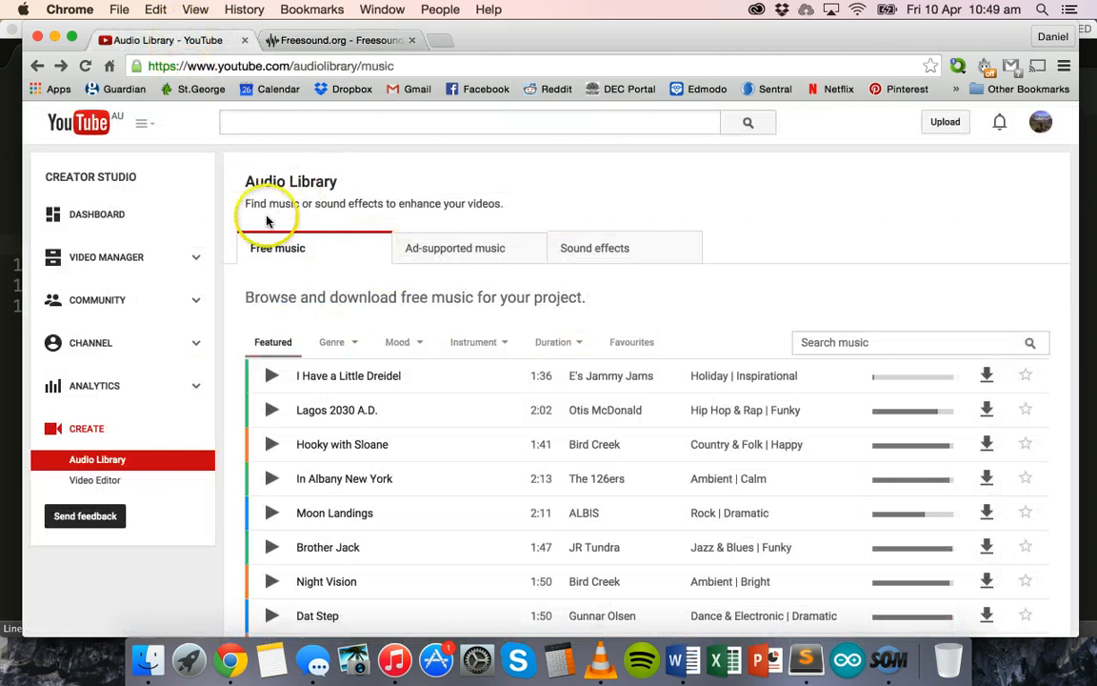
mouse_move(343, 263)
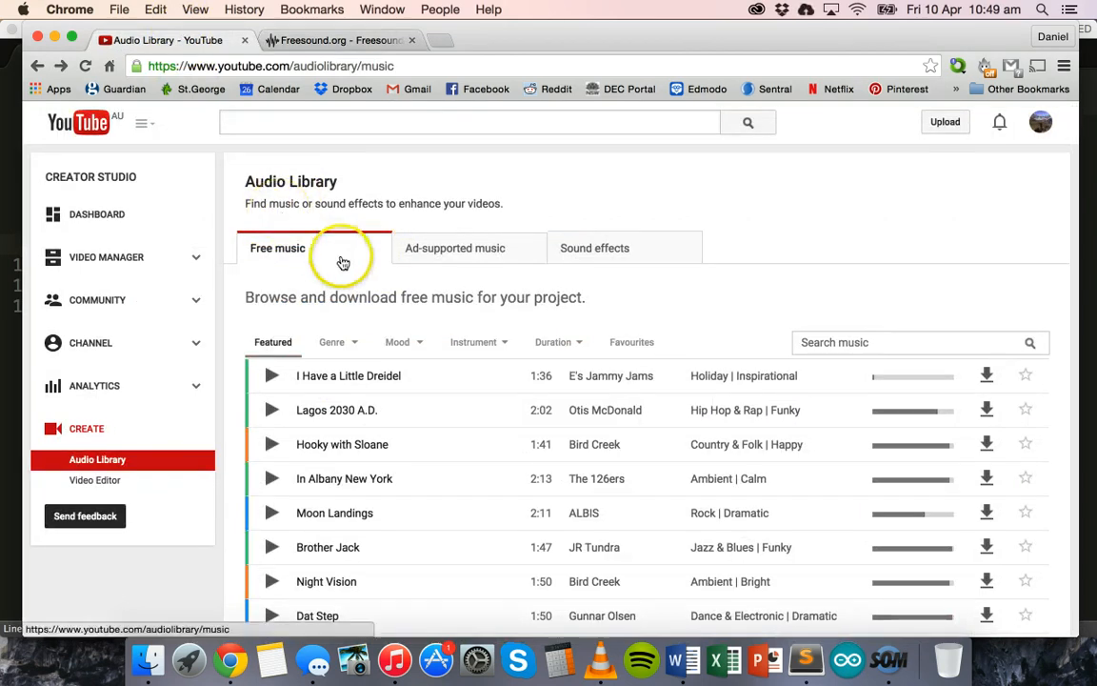
- Check in Finder that The_End_Is_Near.mp3 sits beside the webpage file in the Website folder
left_click(142, 657)
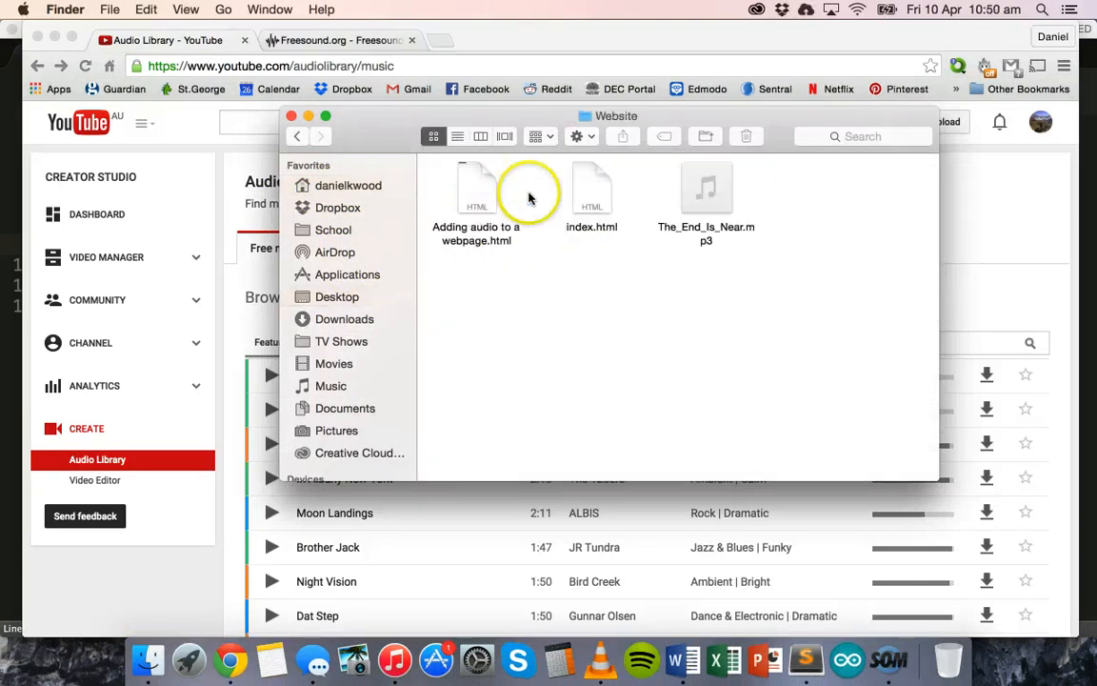
mouse_move(625, 225)
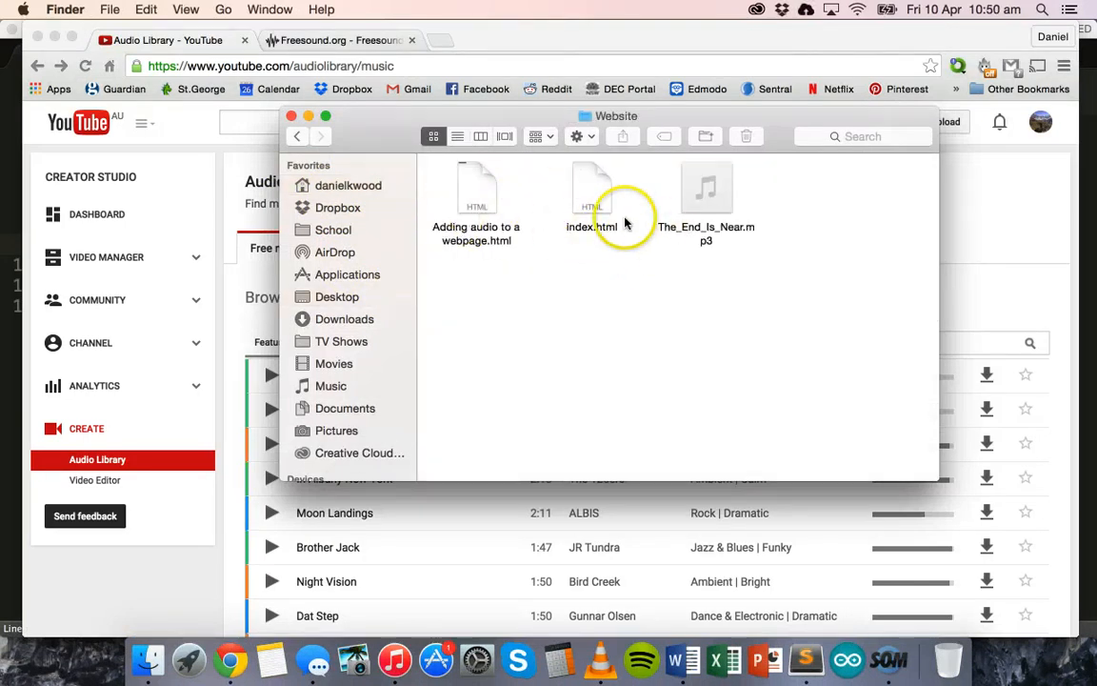
left_click(476, 188)
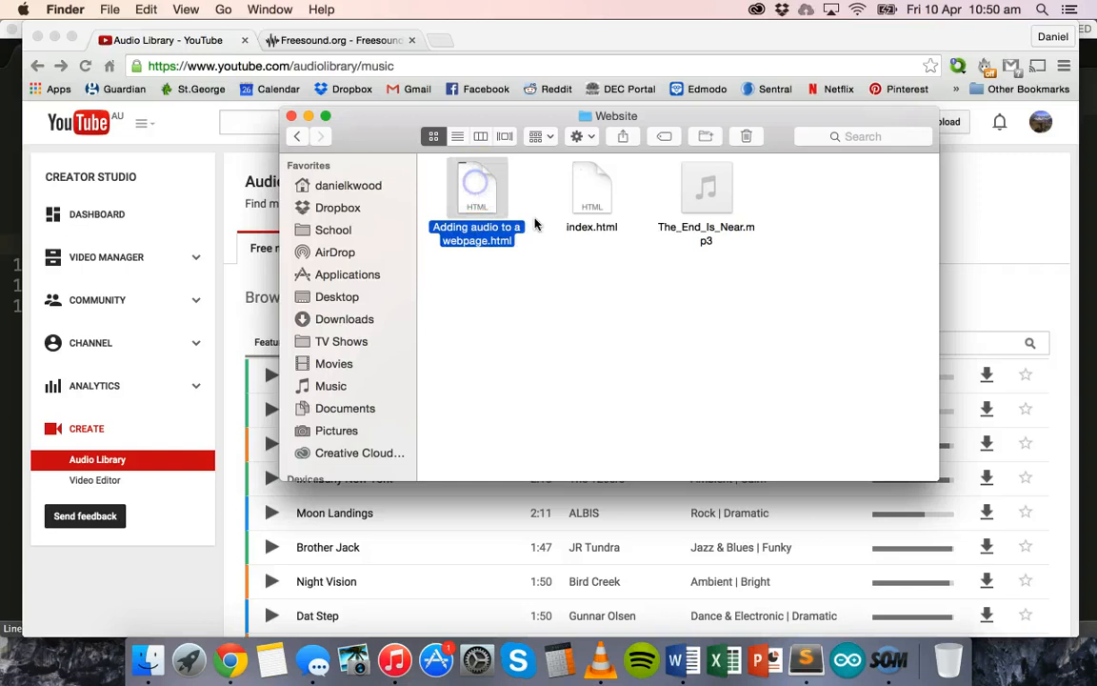
left_click(704, 187)
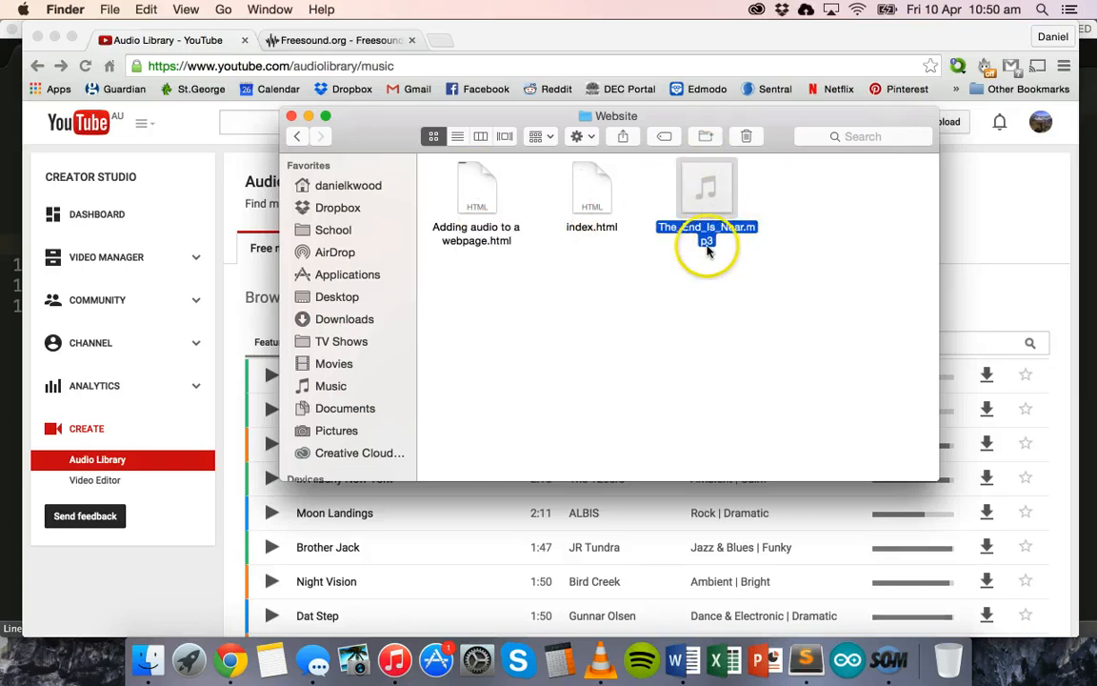
mouse_move(707, 226)
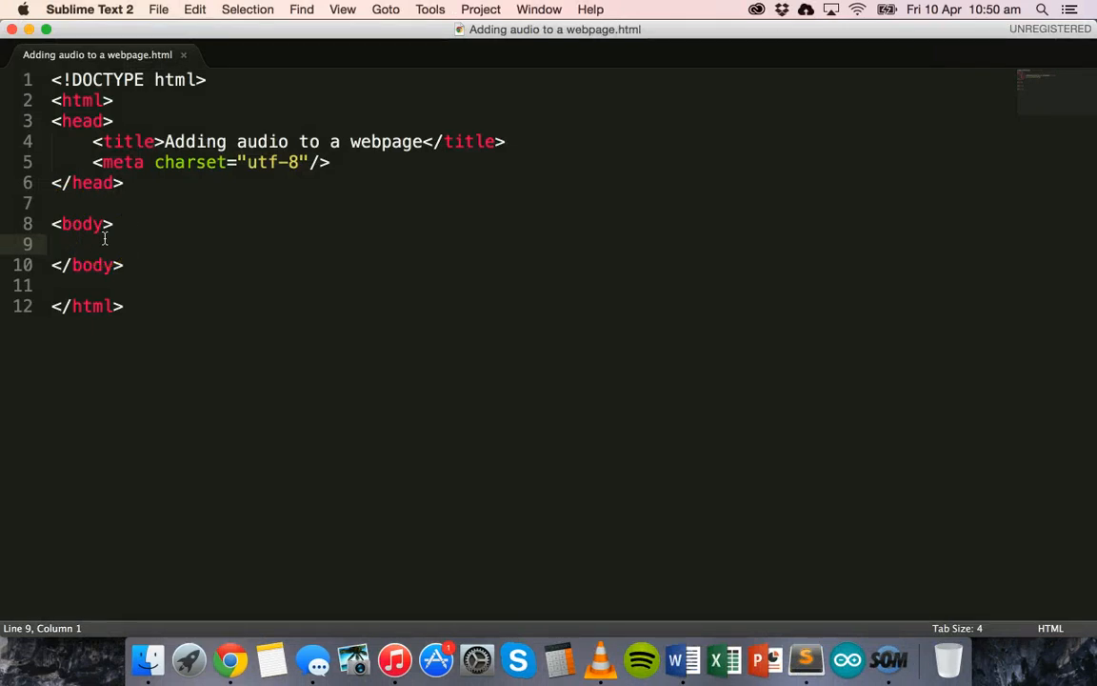
- Wrap the body content in an <audio> element and begin a <source tag inside it
type("audio>")
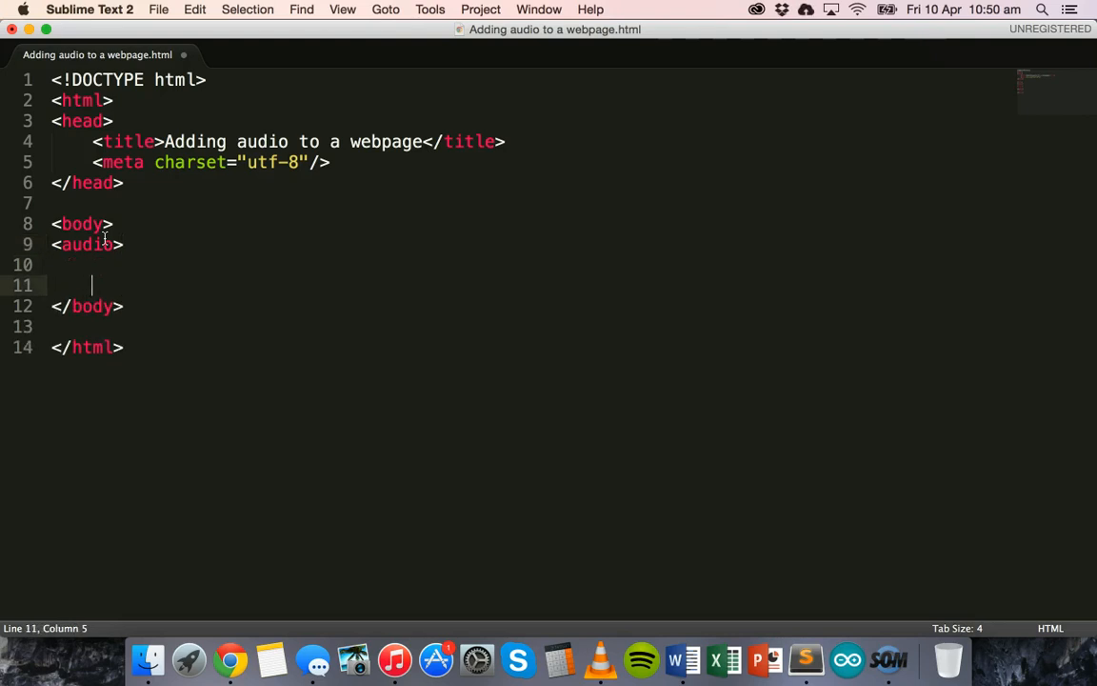
type("</audio>")
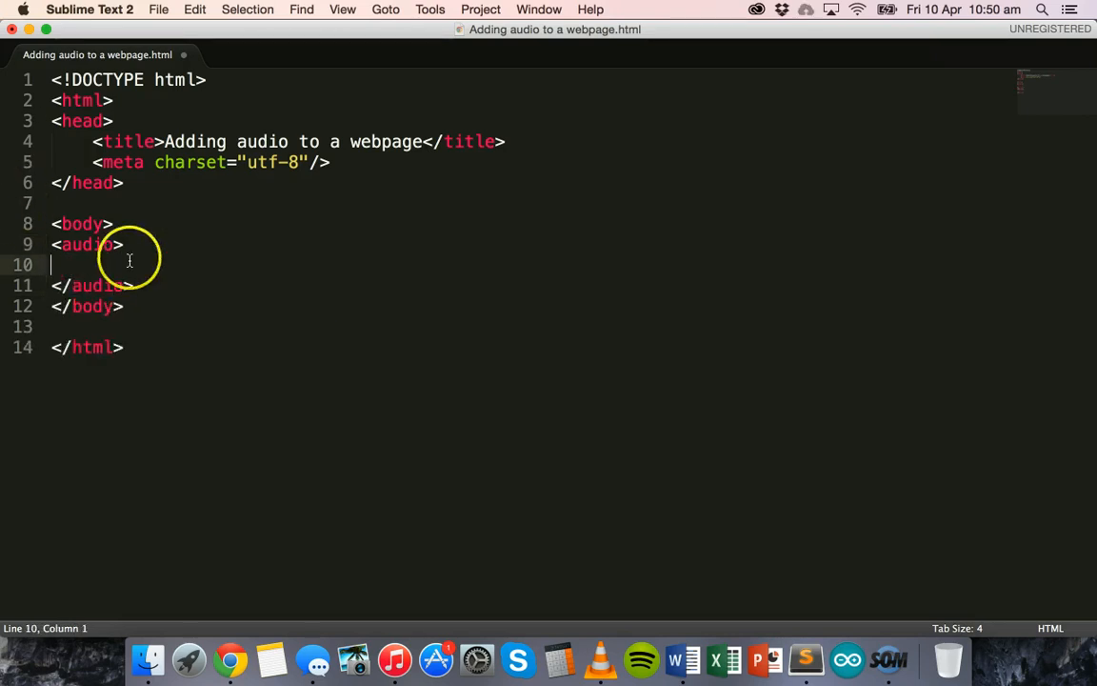
mouse_move(265, 248)
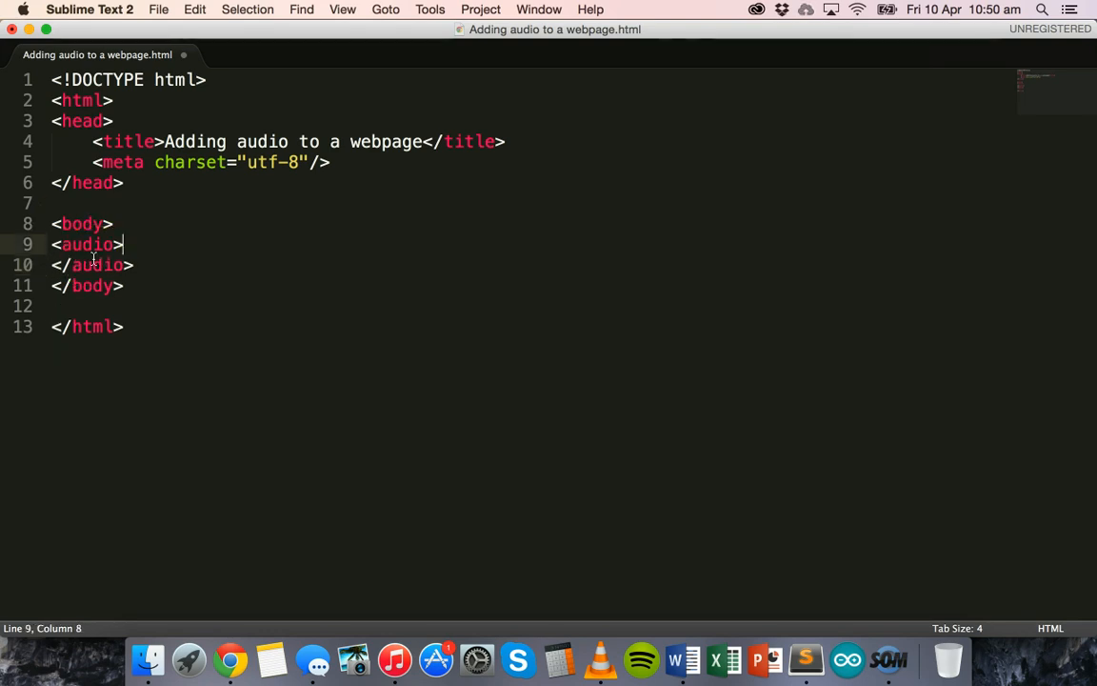
type("<")
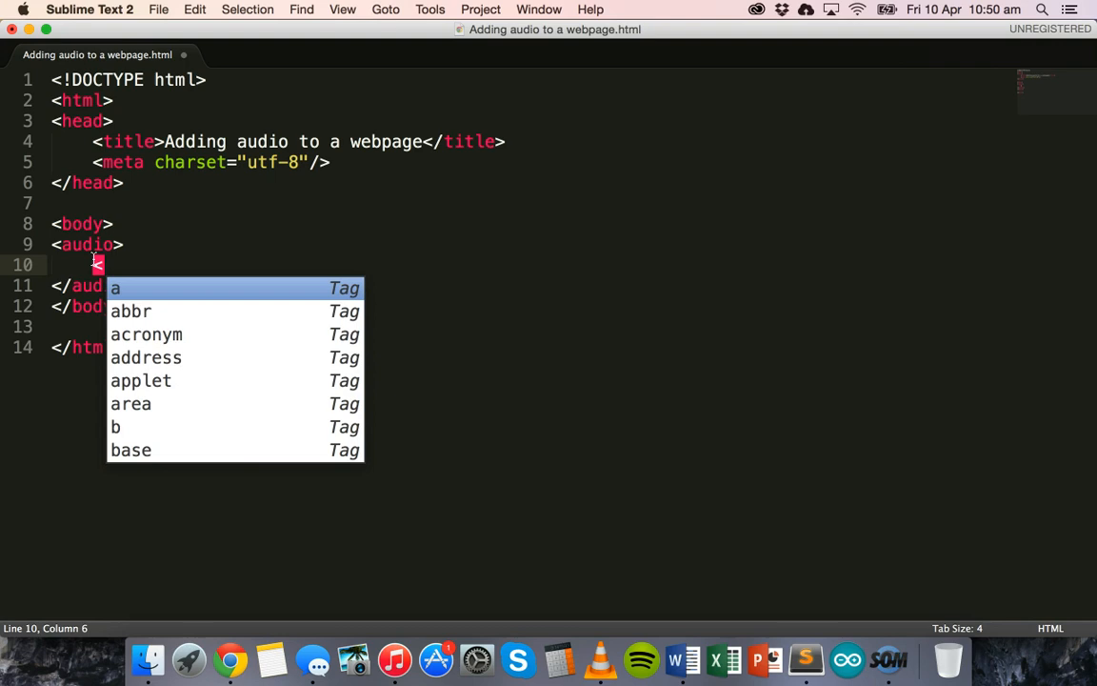
type("sourc")
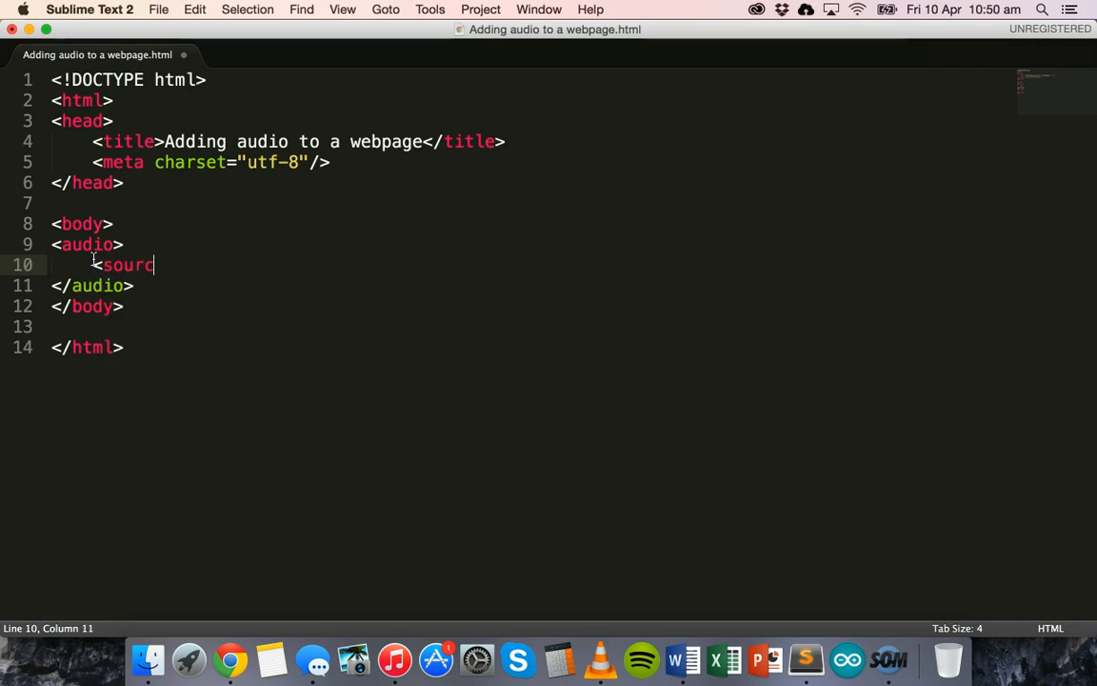
type("e")
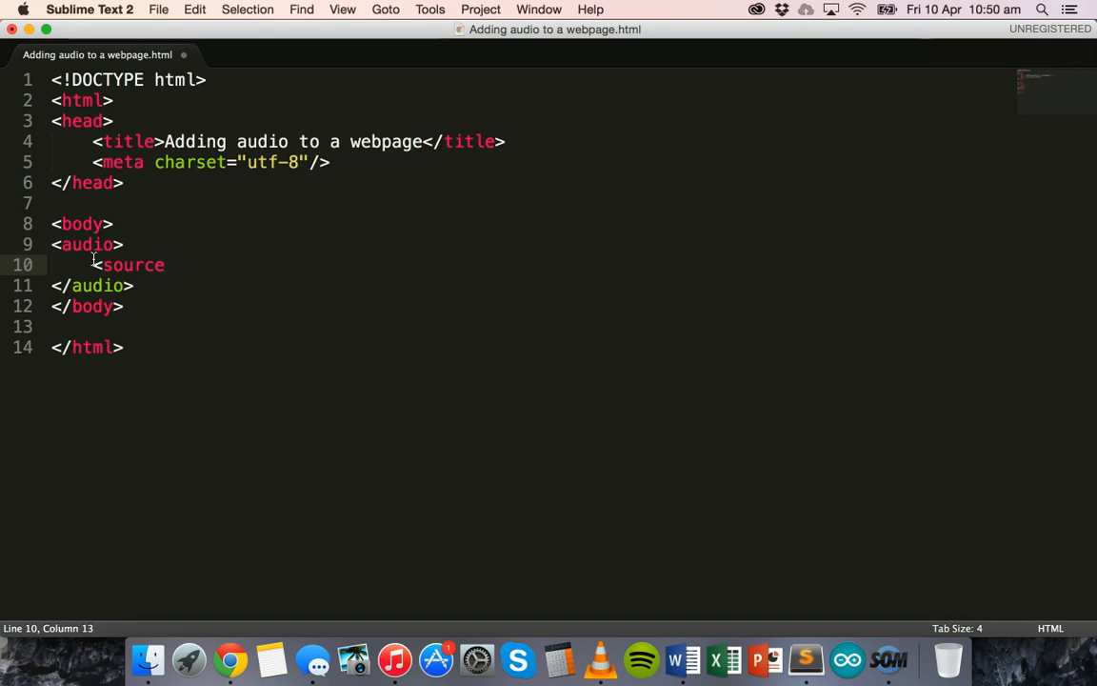
- Give the source src="The_End_Is_Near.mp3" and type="audio/mpeg"
type("src")
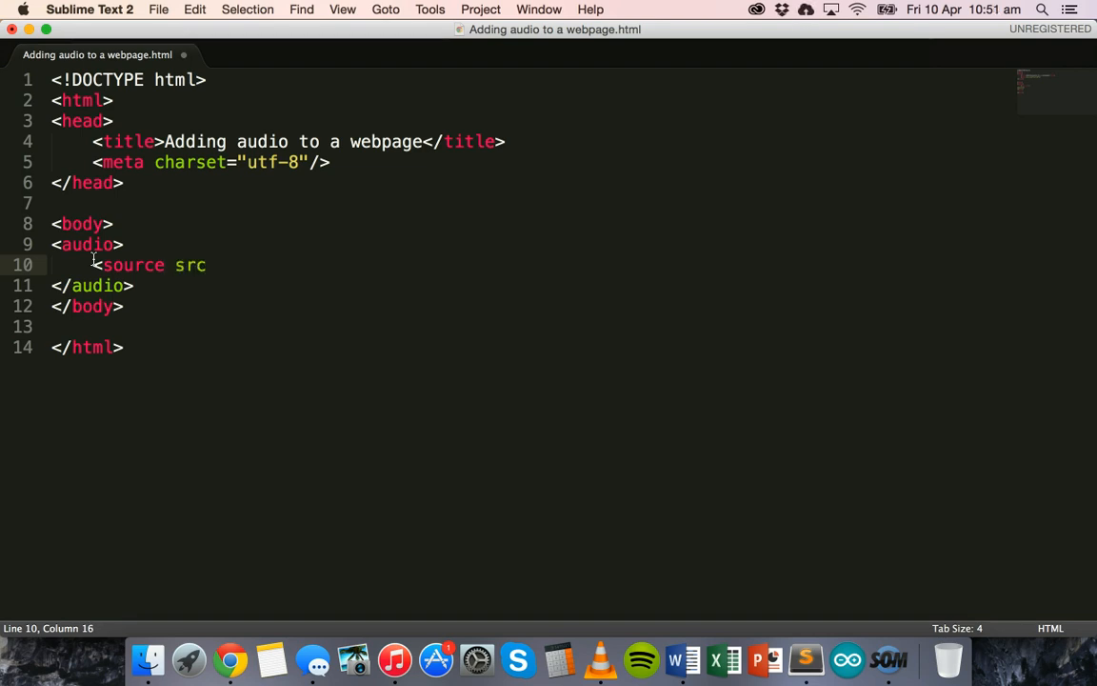
type("=")
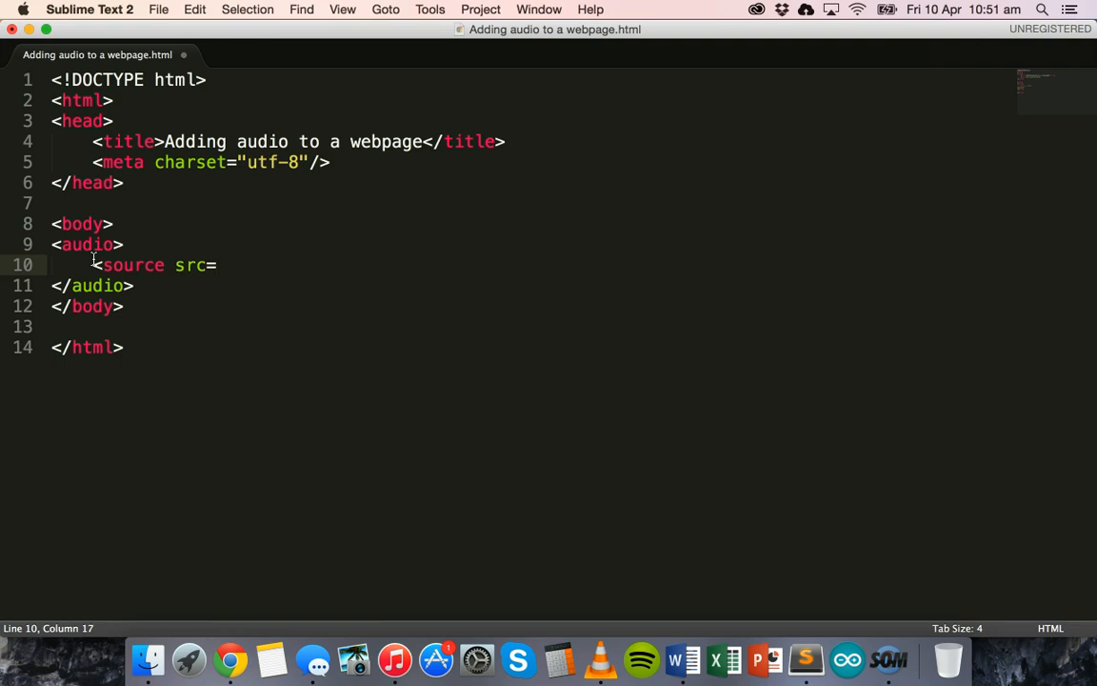
type("\"\"")
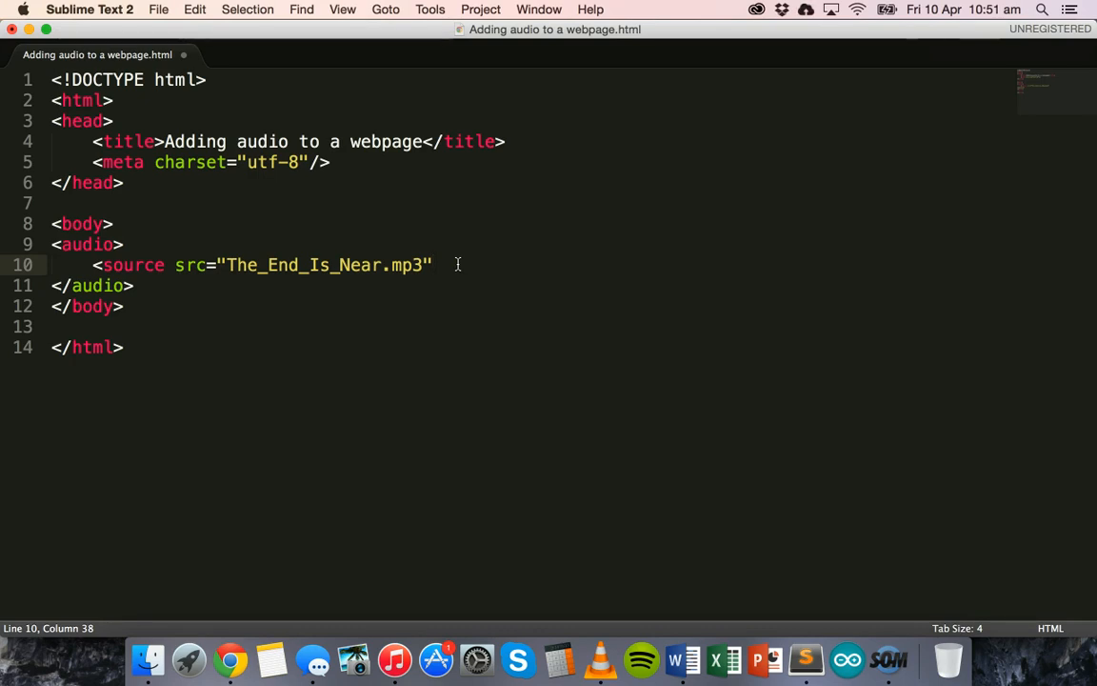
type("type")
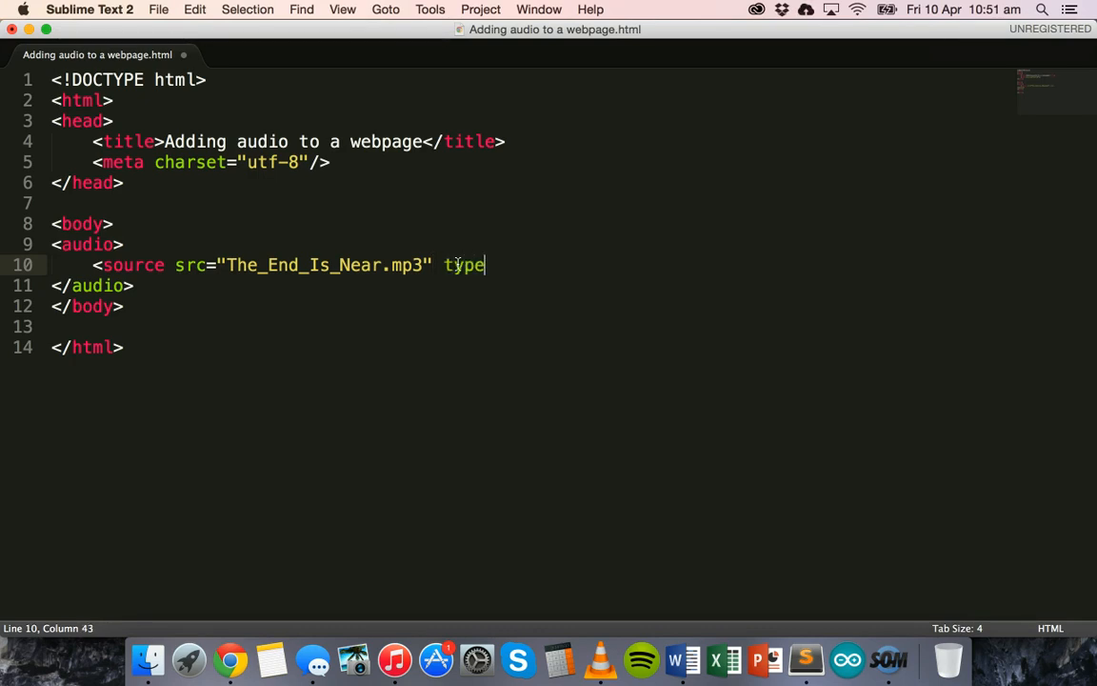
type("=\"")
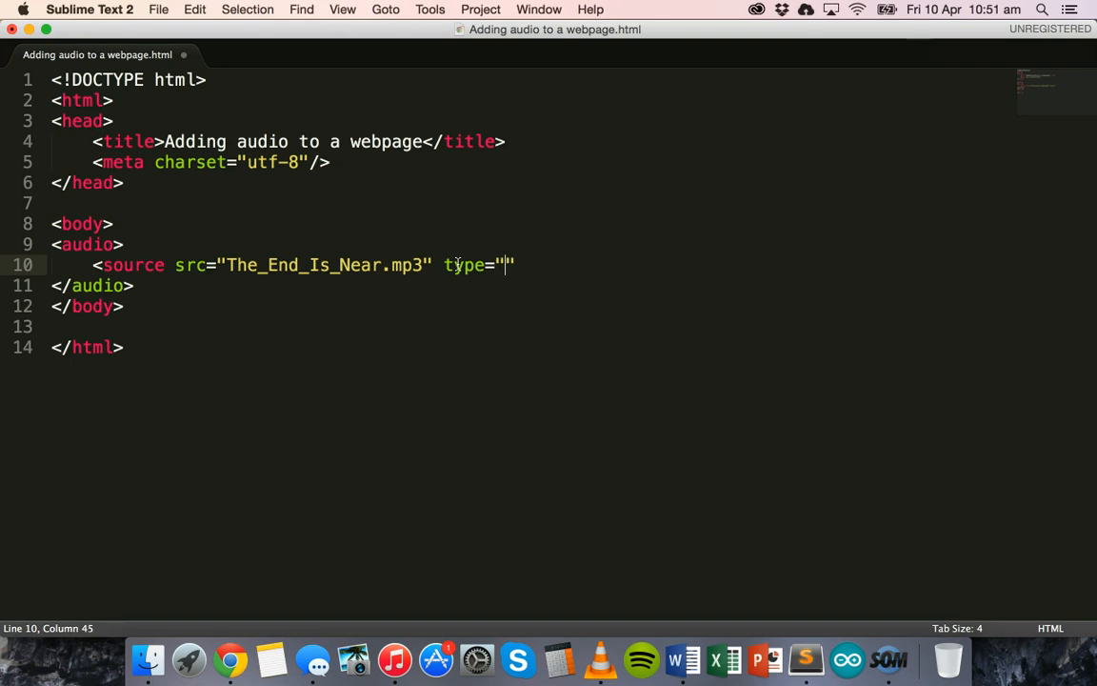
type("a")
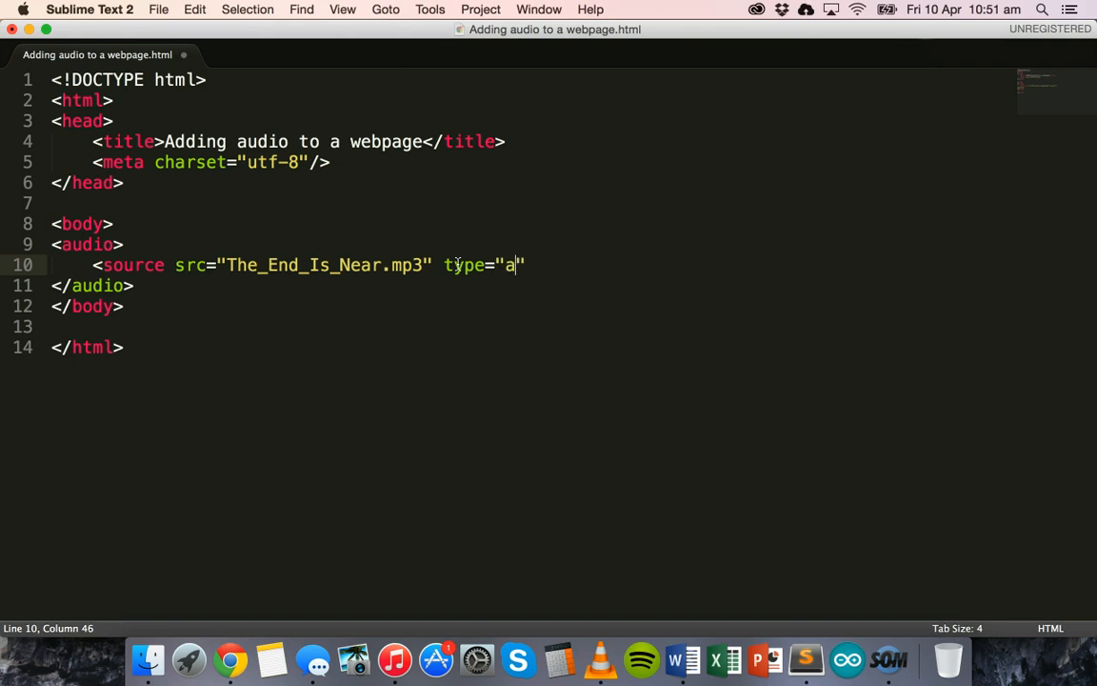
type("udio")
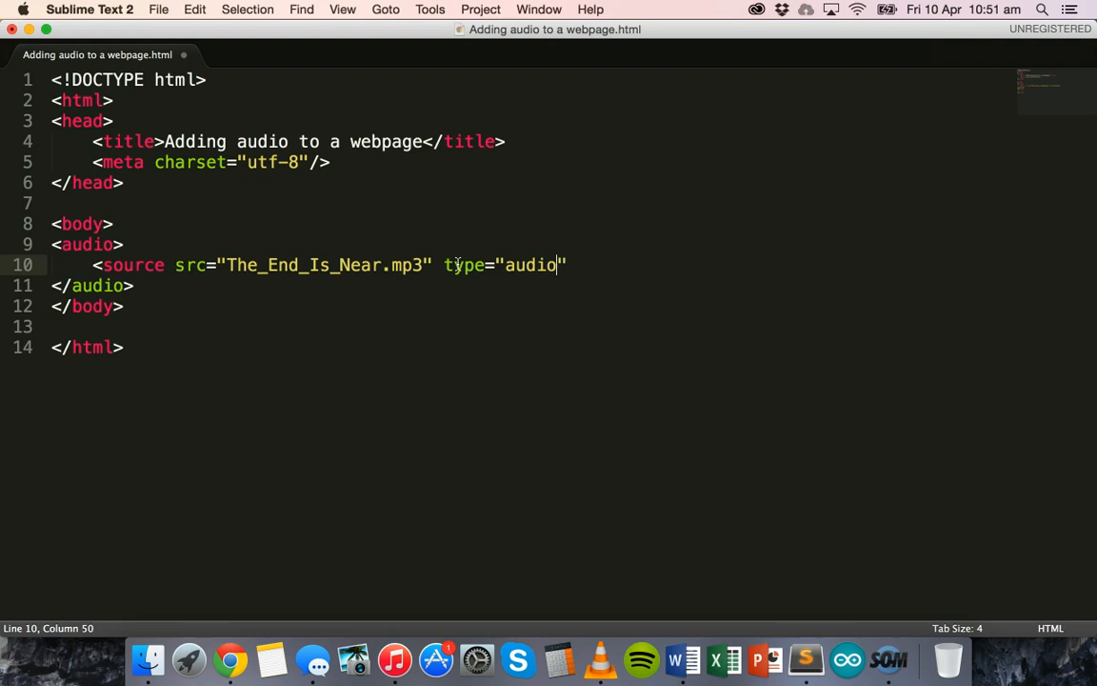
type("/mpeg")
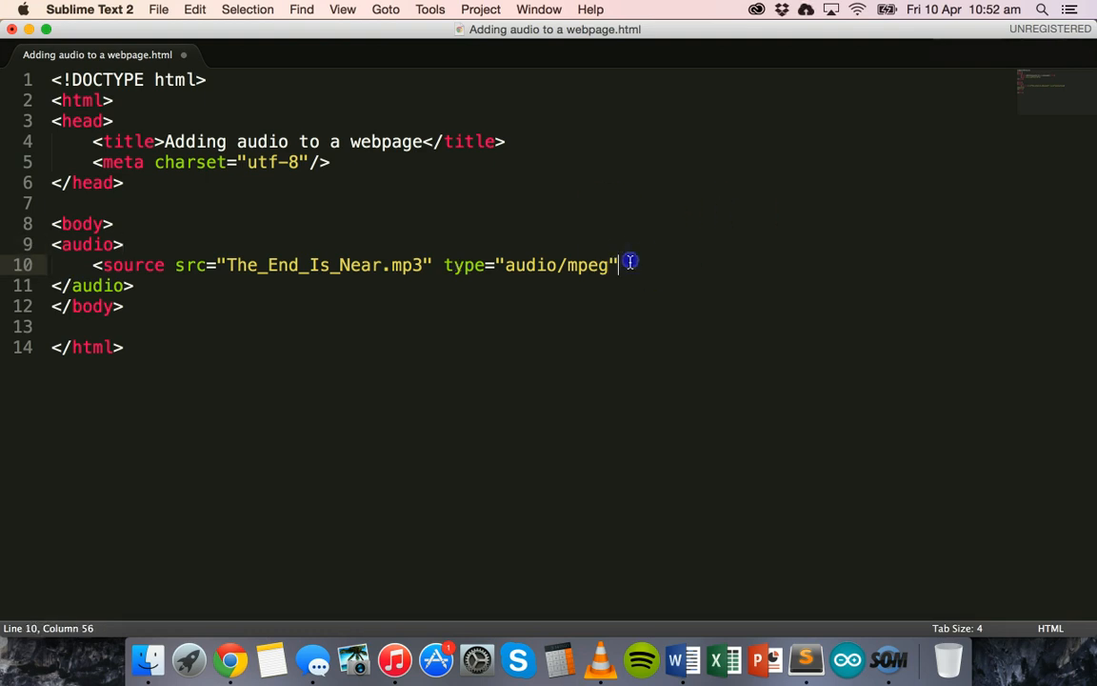
mouse_move(301, 294)
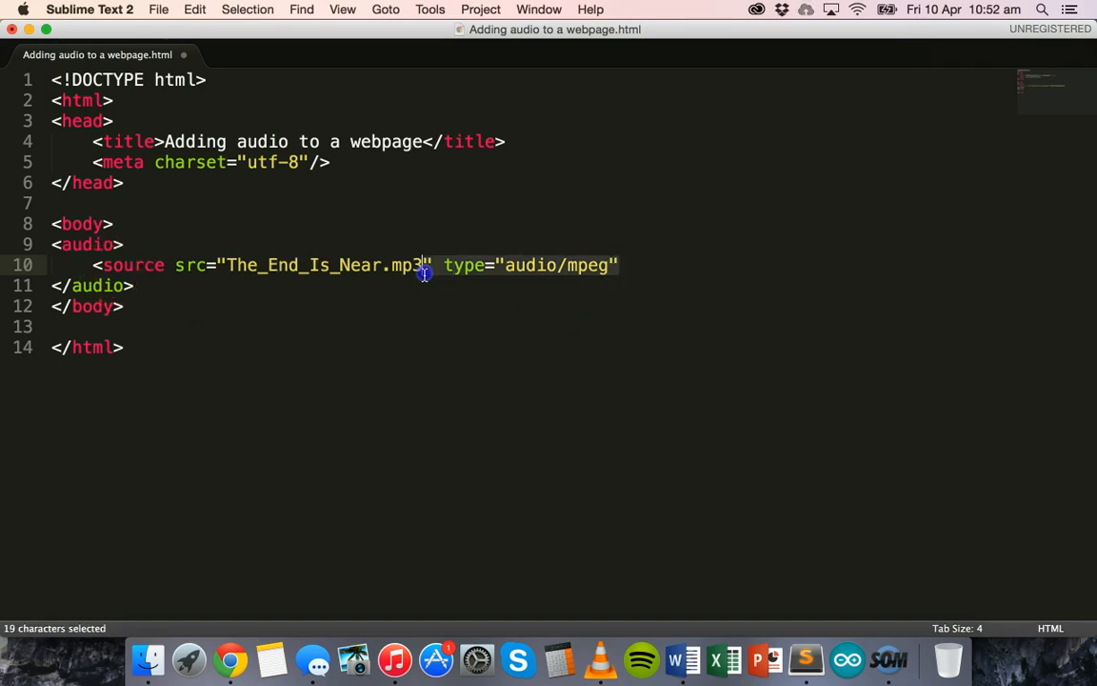
- Duplicate the source line into three copies and self-close them with />
left_click_drag(427, 265, 92, 265)
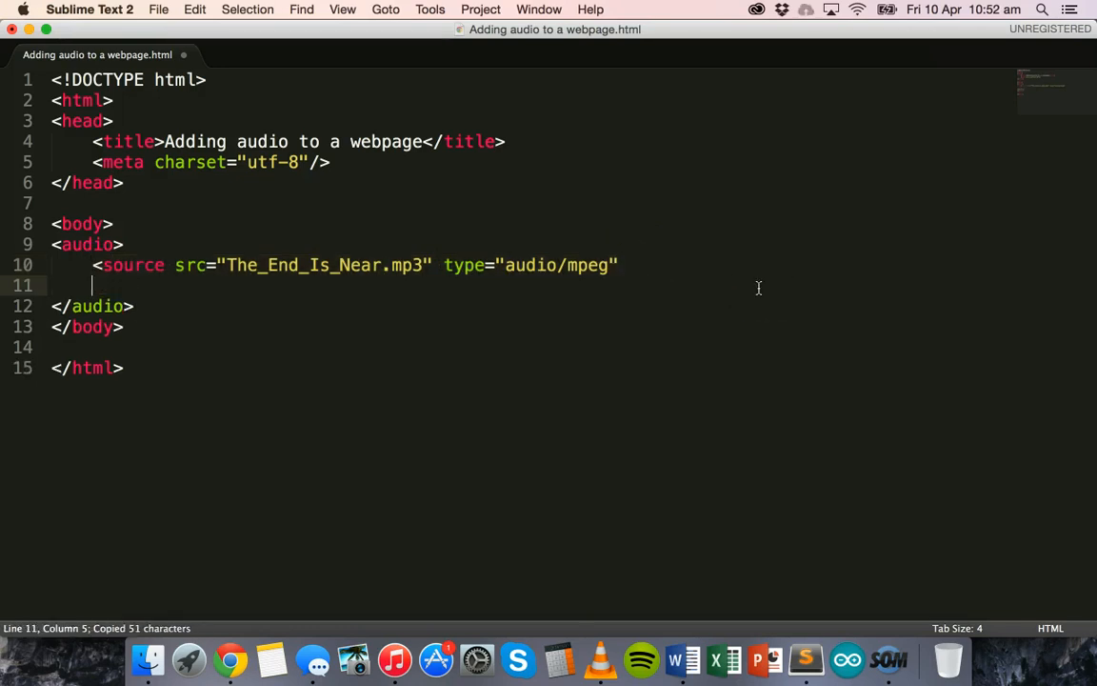
key("cmd+v")
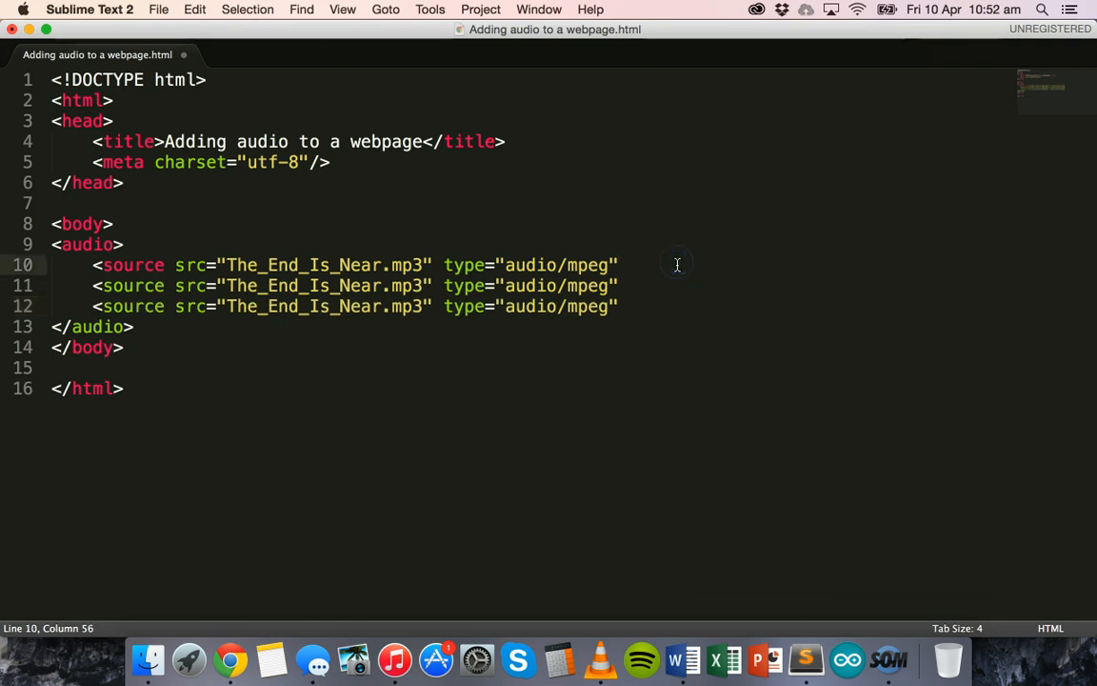
type("/>")
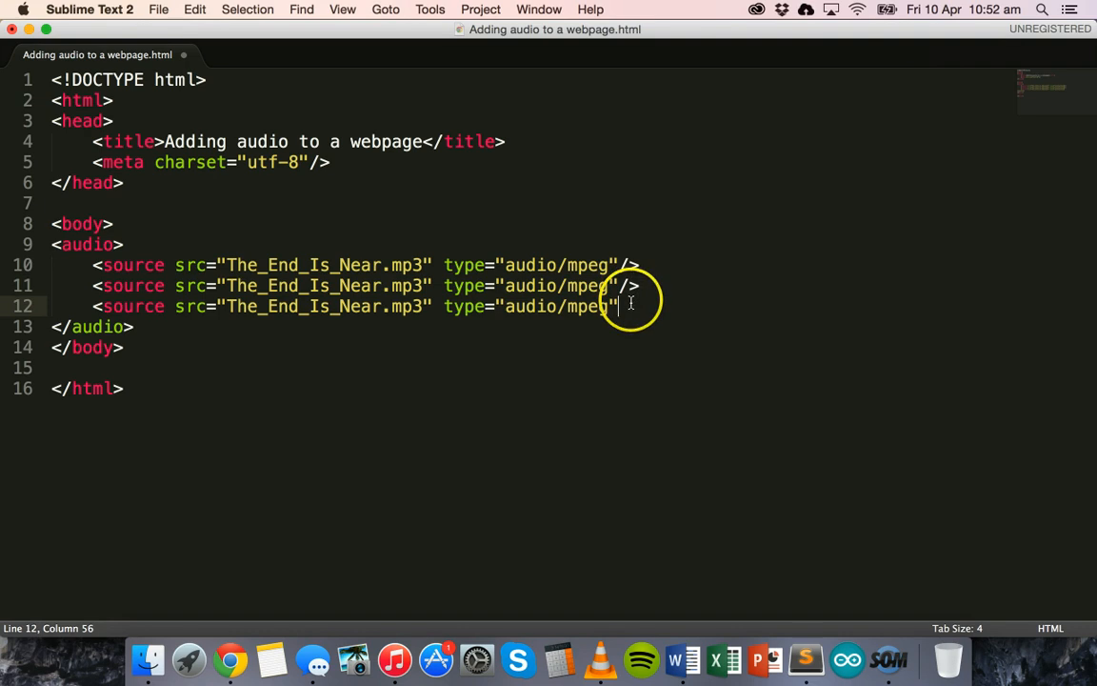
type("/>")
left_click(368, 286)
type("ogg")
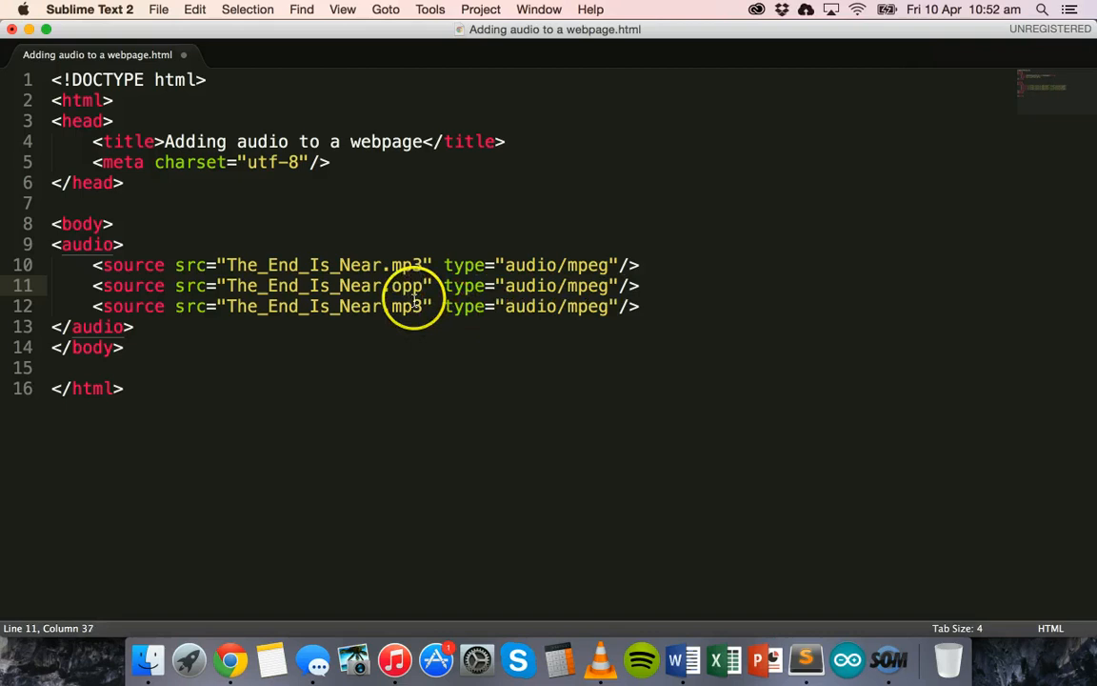
- Make the second and third sources The_End_Is_Near ogg and wav with audio/ogg and audio/wav types
double_click(407, 304)
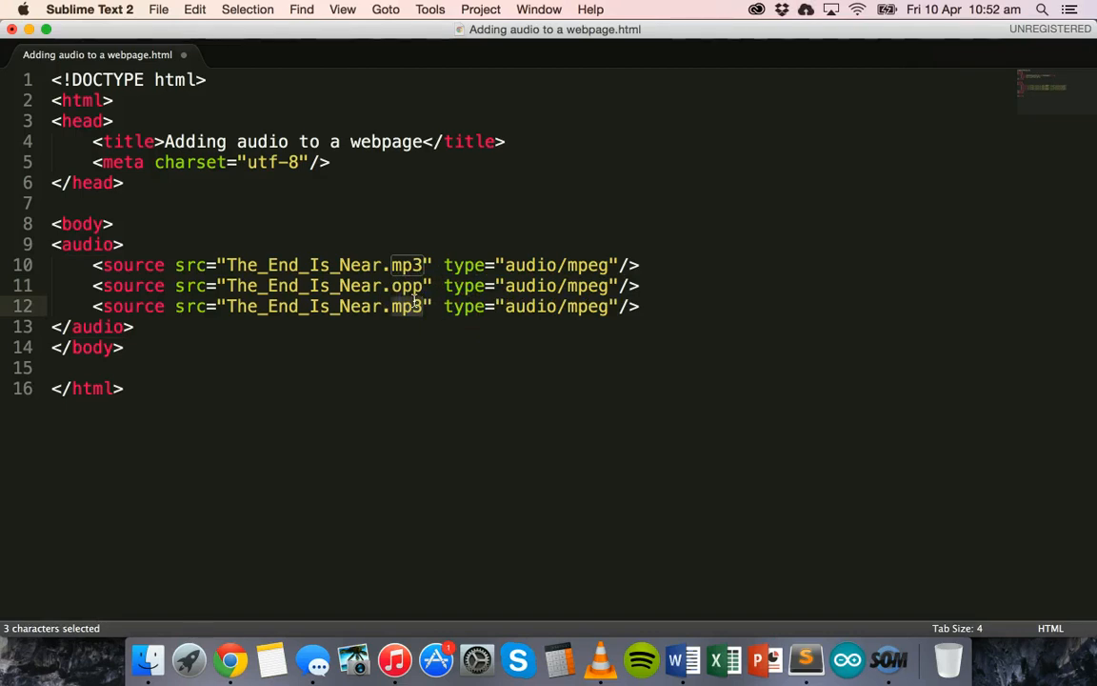
type("wav")
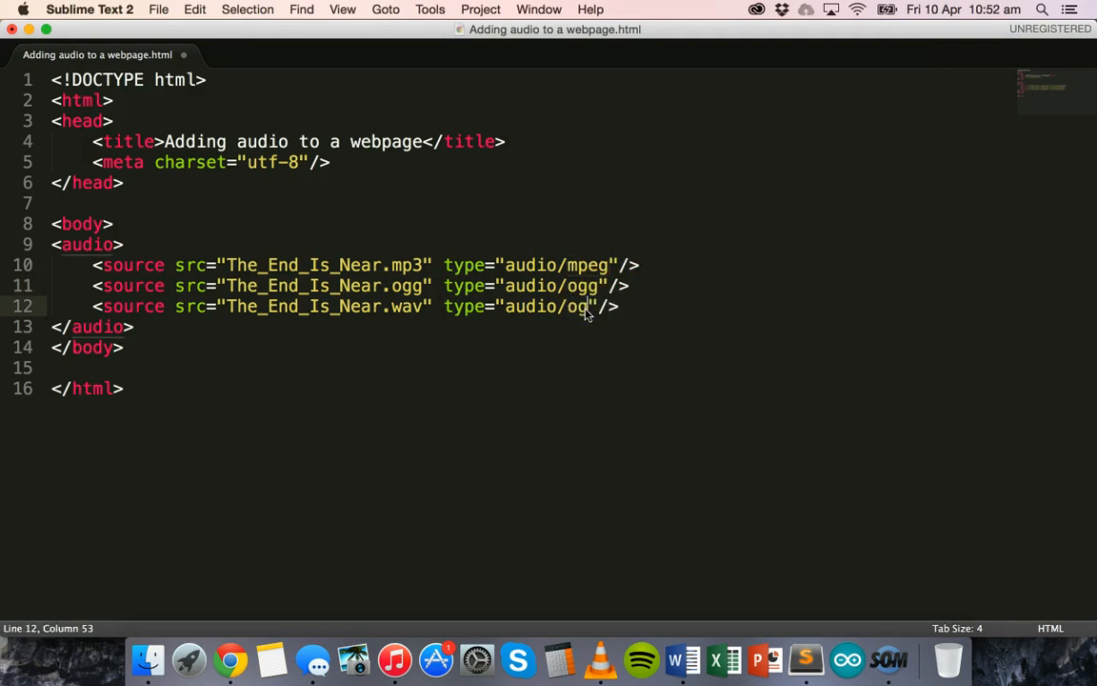
type("g")
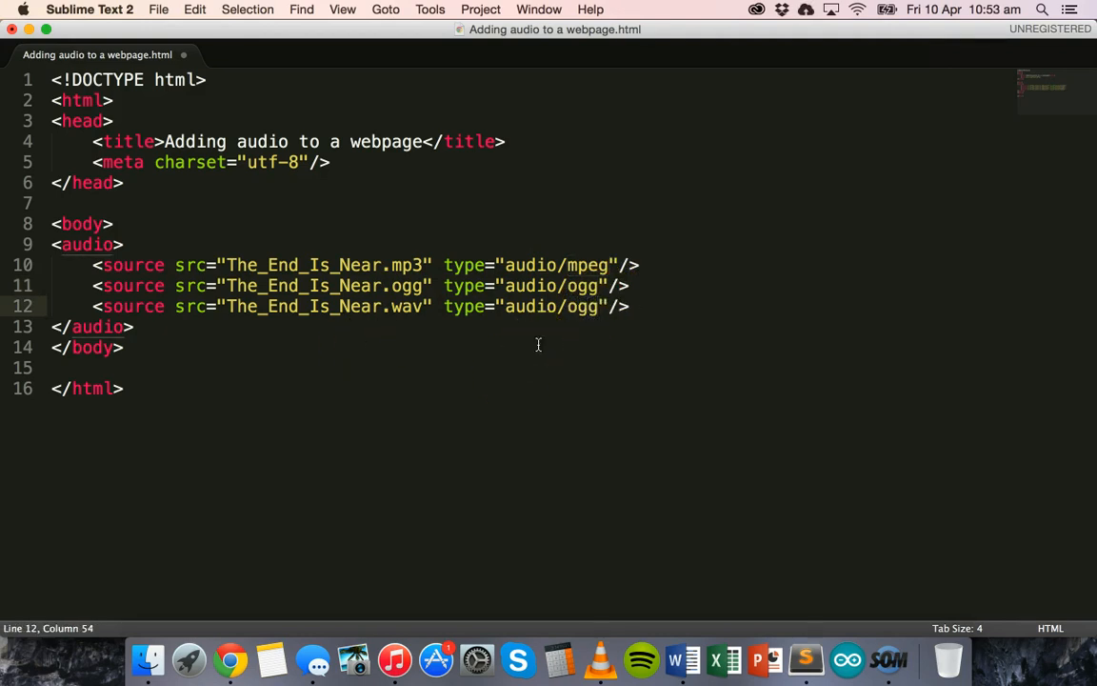
mouse_move(528, 341)
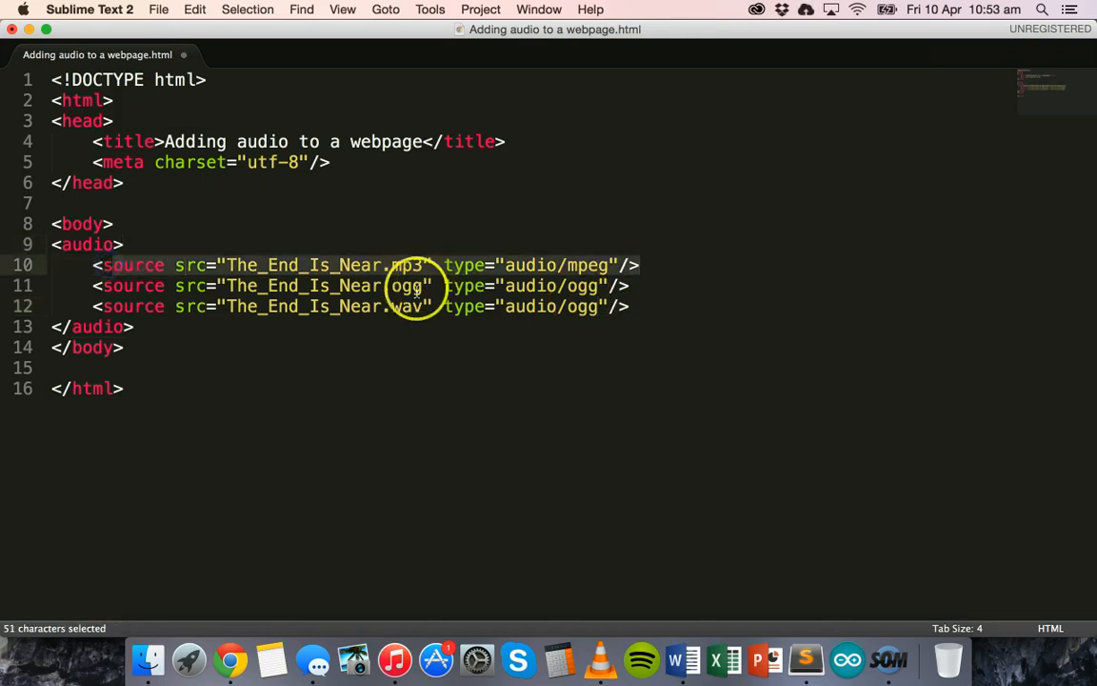
left_click(628, 305)
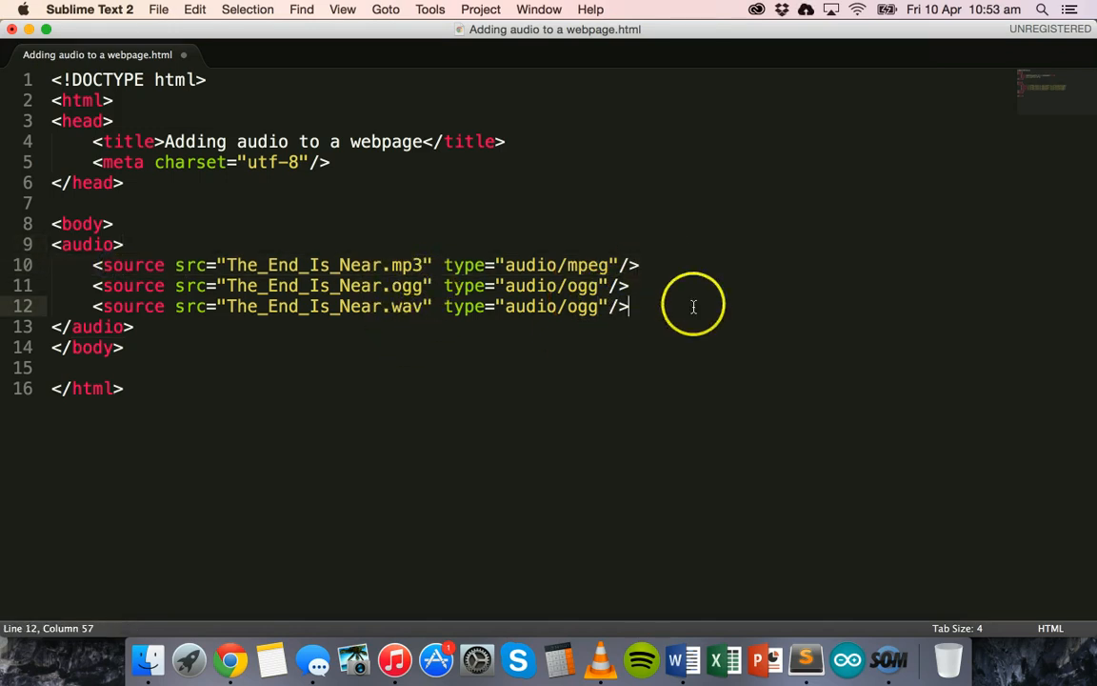
mouse_move(251, 265)
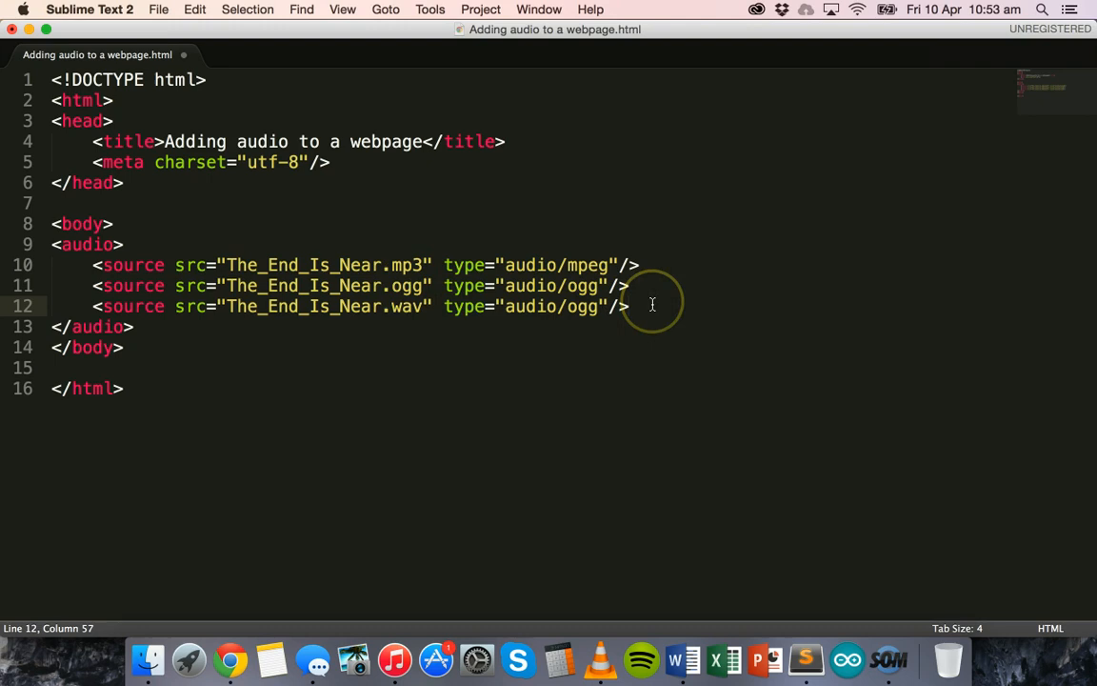
mouse_move(678, 297)
type("w")
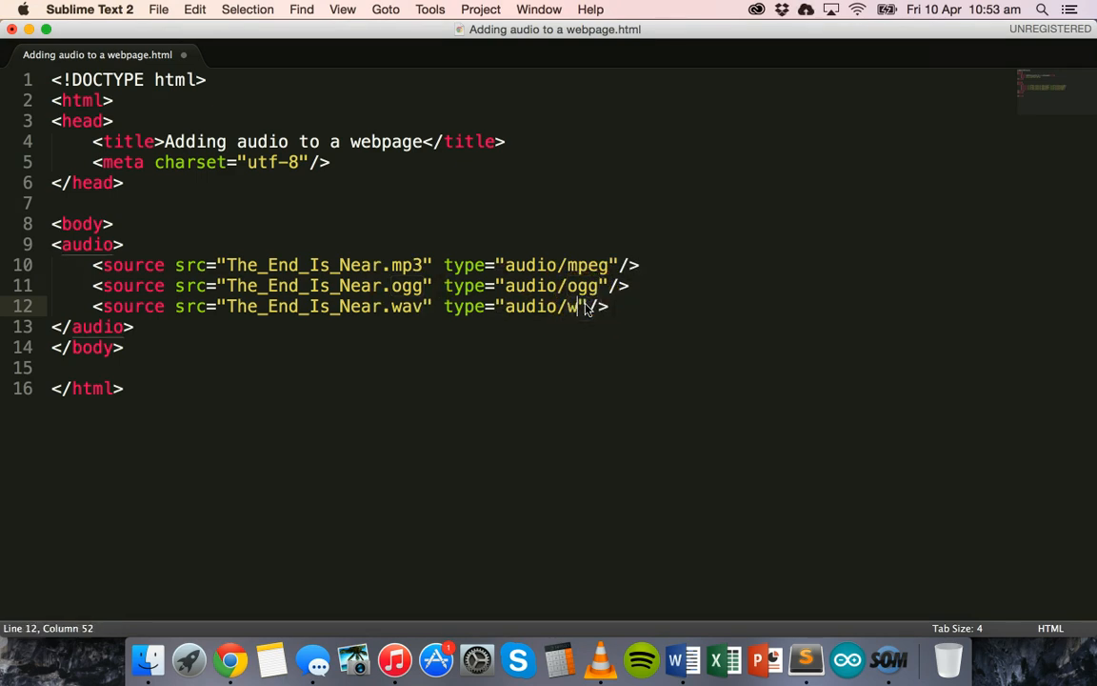
type("av")
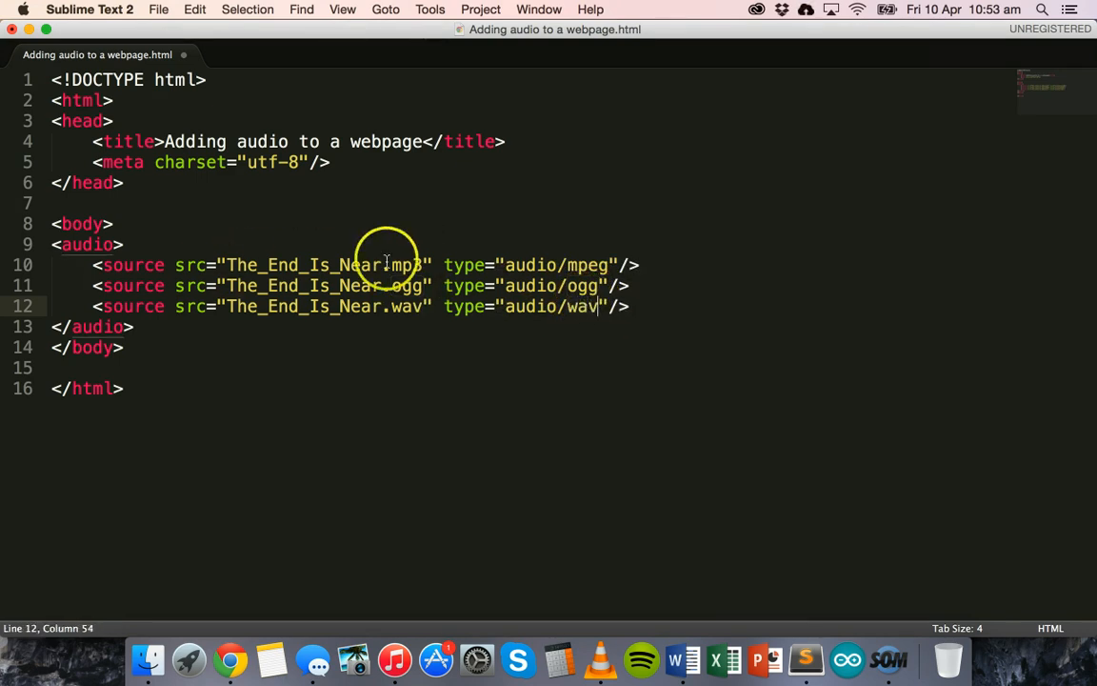
double_click(583, 265)
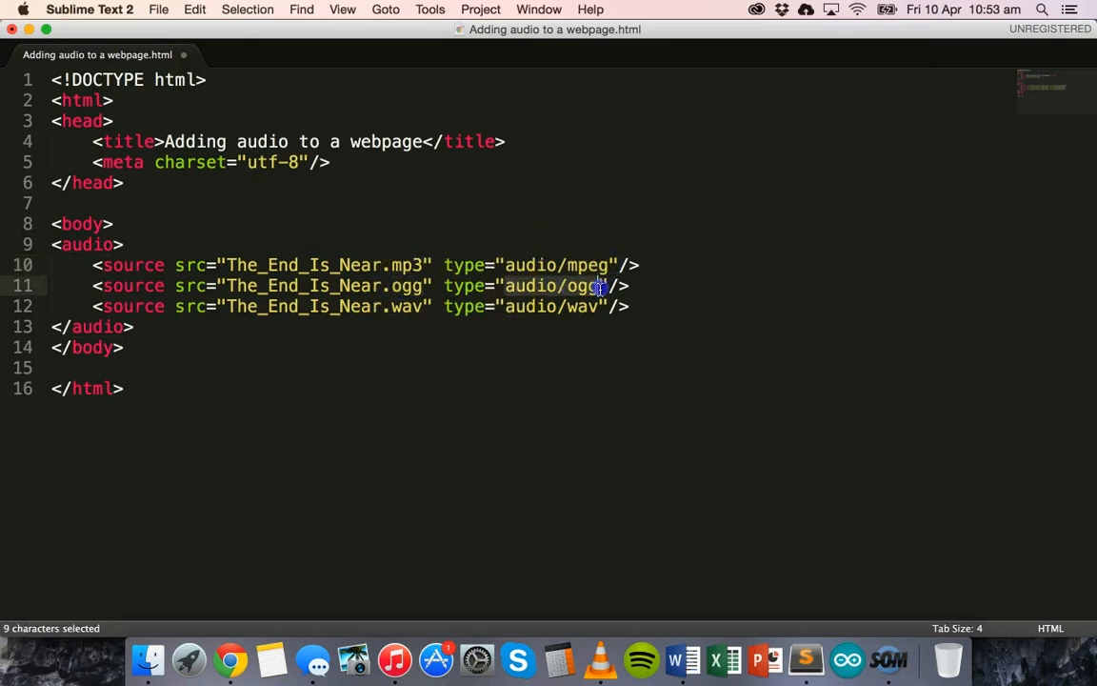
double_click(579, 305)
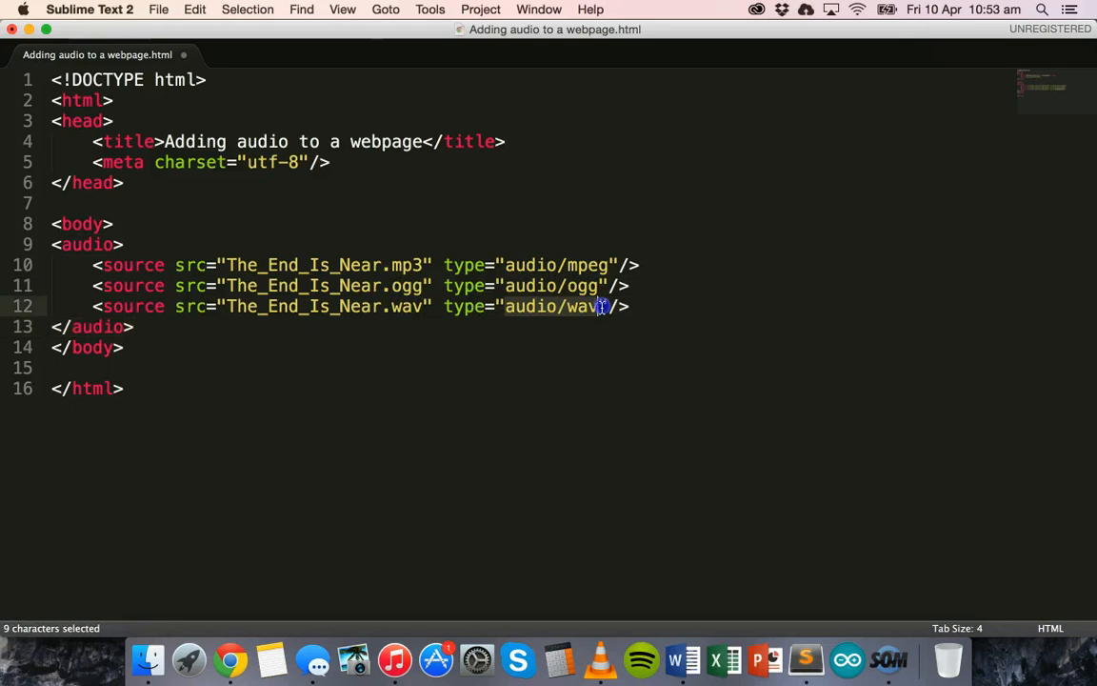
left_click(667, 305)
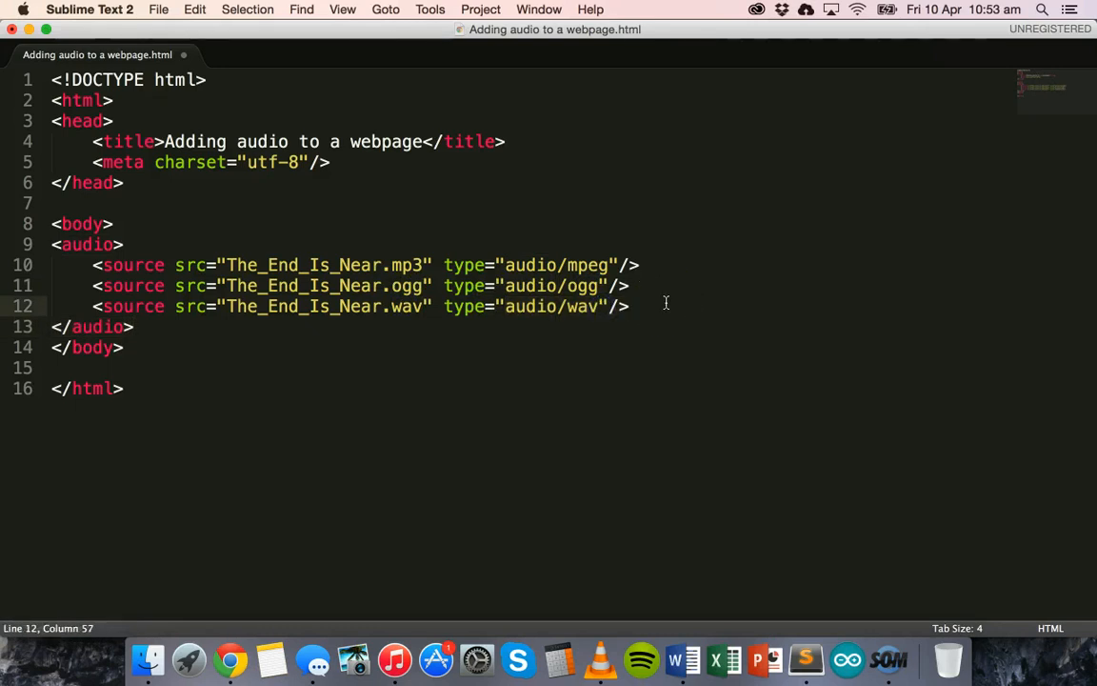
- Remove the ogg and wav sources and add fallback text "Your browser does not support the HTML5 audio tag."
left_click_drag(628, 304, 439, 286)
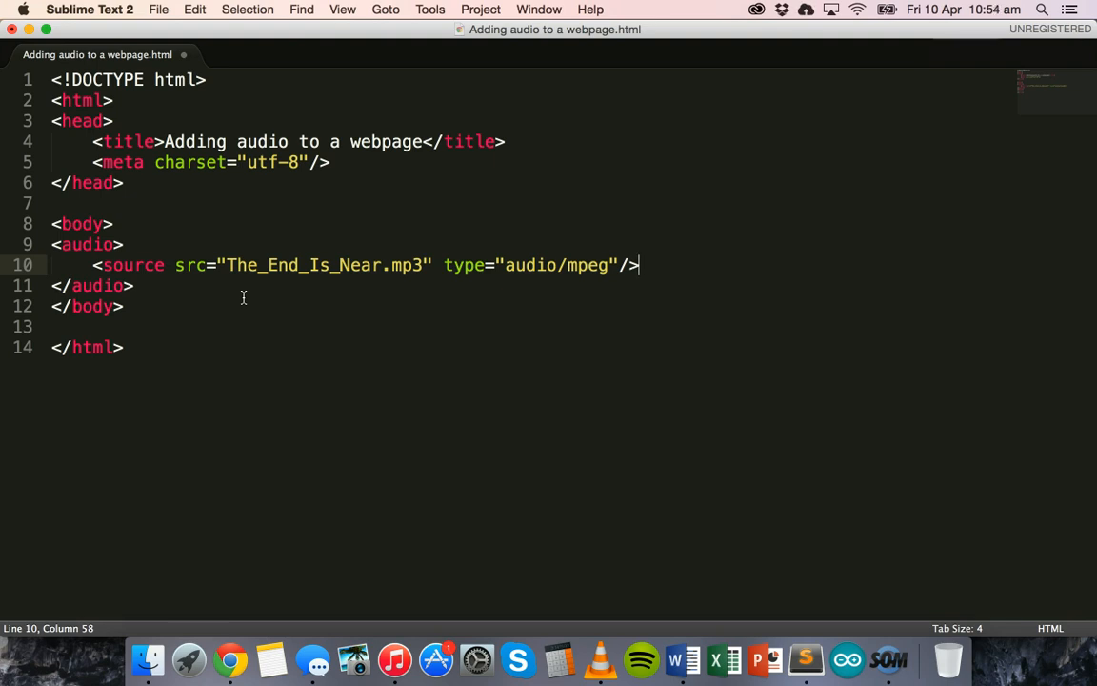
key("Return")
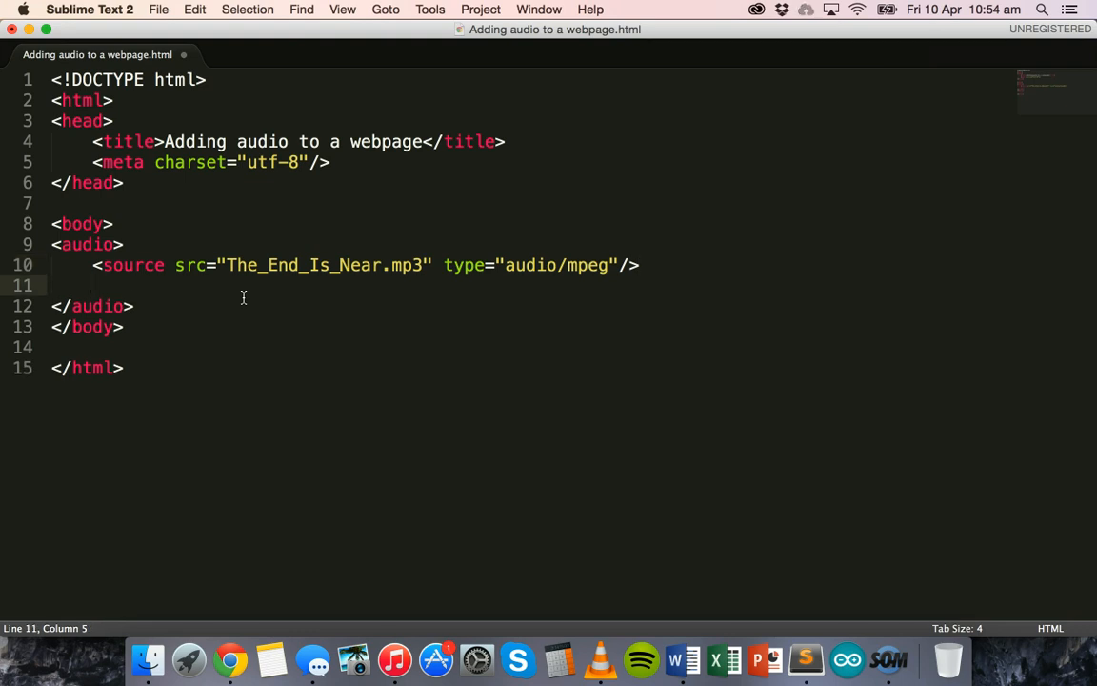
type("Your browser")
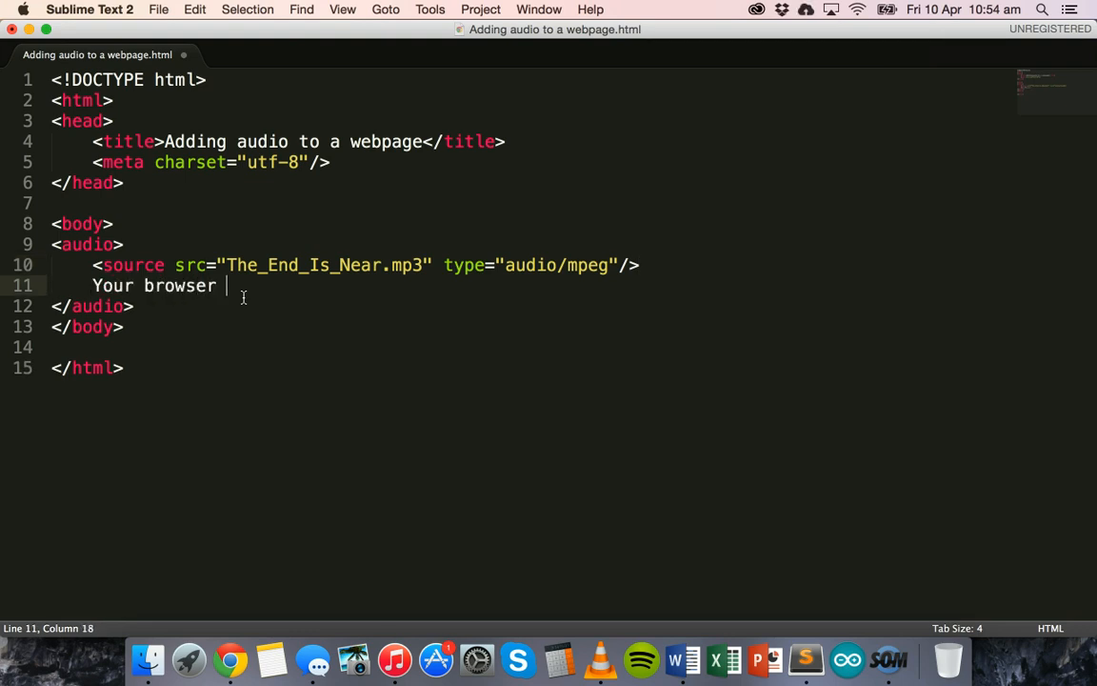
type("does not support the HTML5")
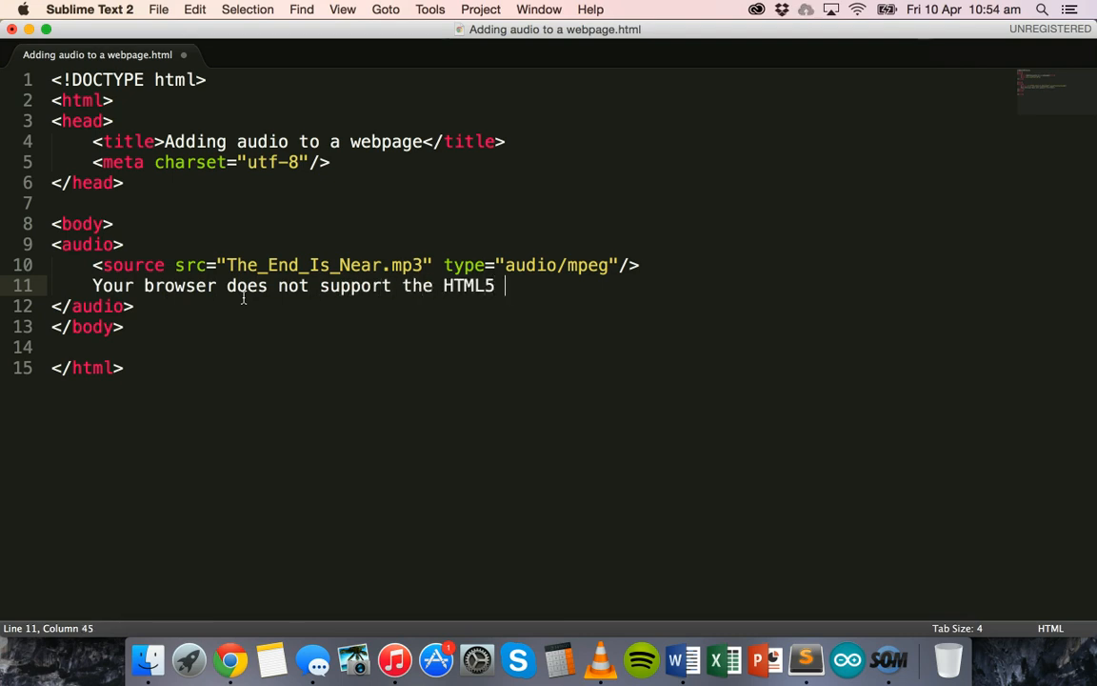
type("audio tag.")
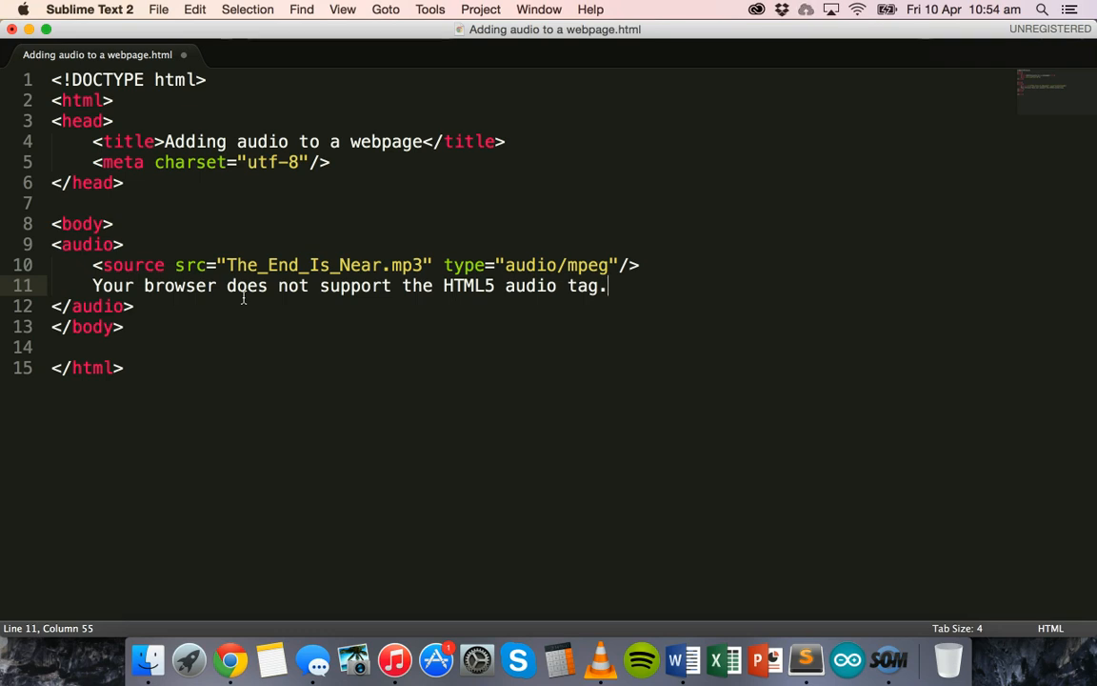
mouse_move(376, 214)
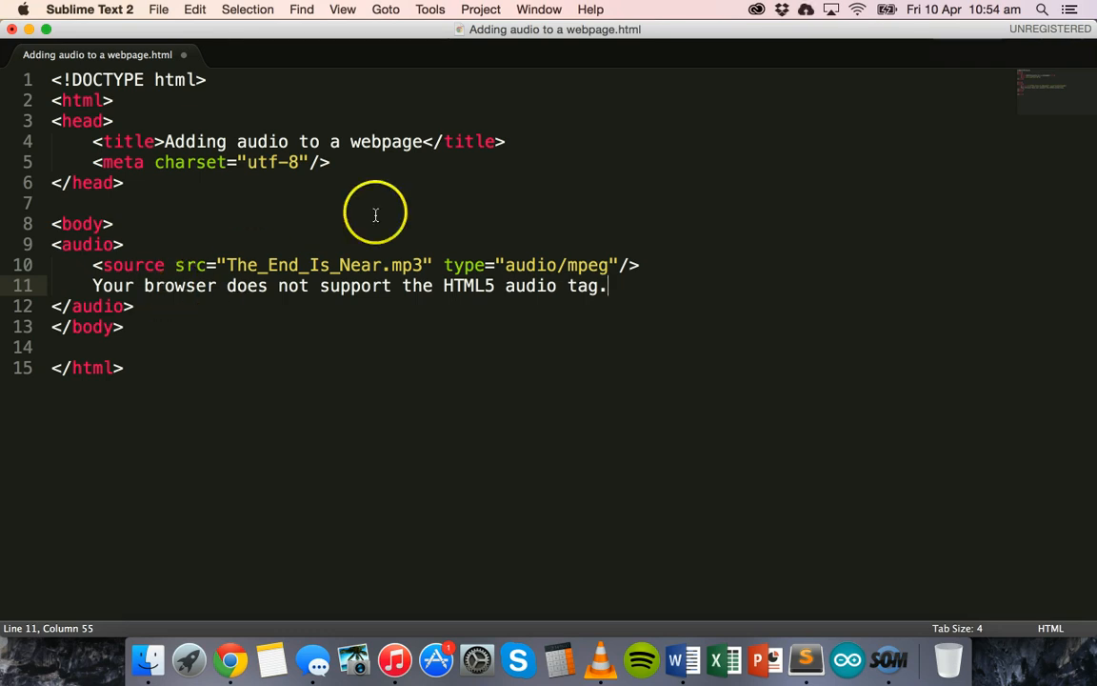
mouse_move(514, 286)
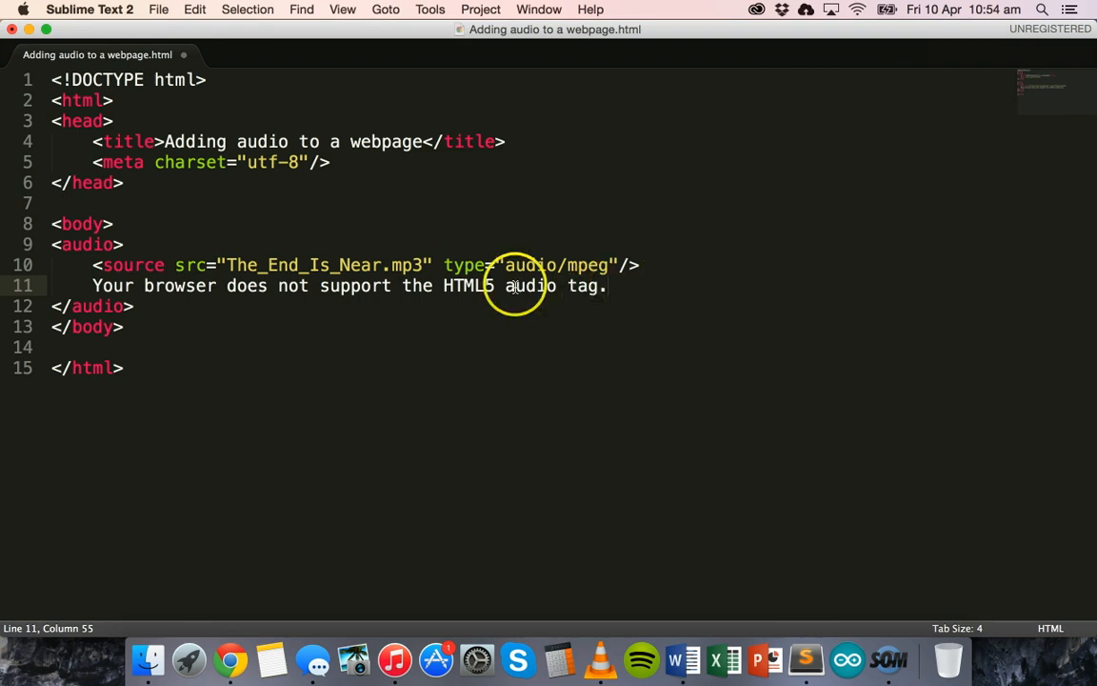
mouse_move(256, 286)
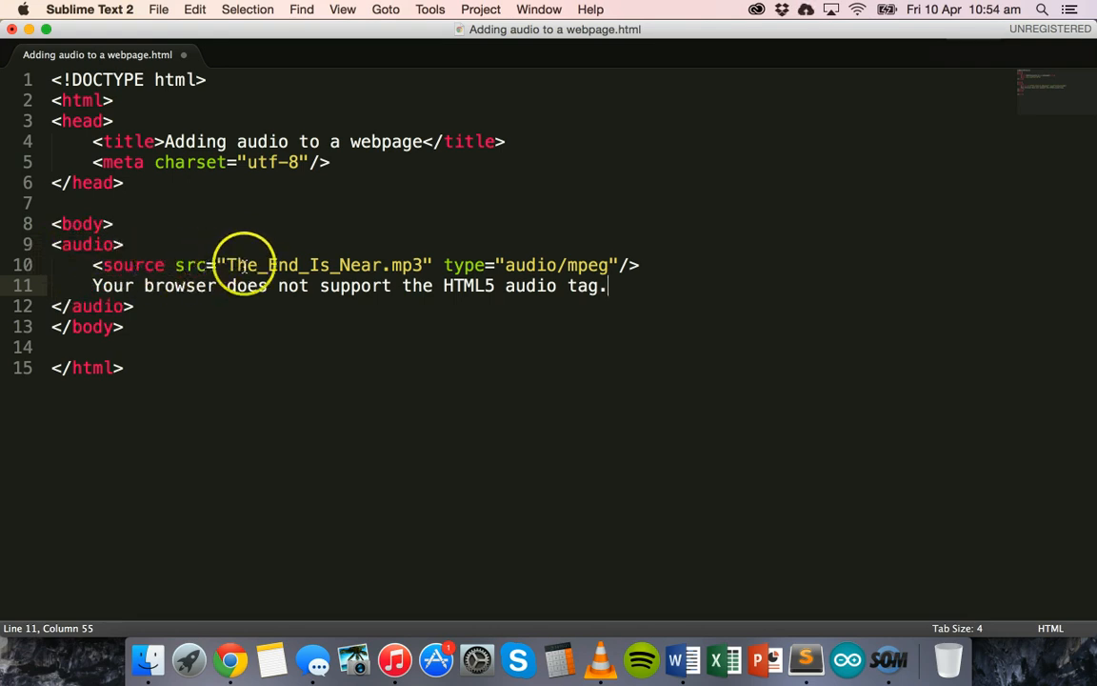
mouse_move(468, 257)
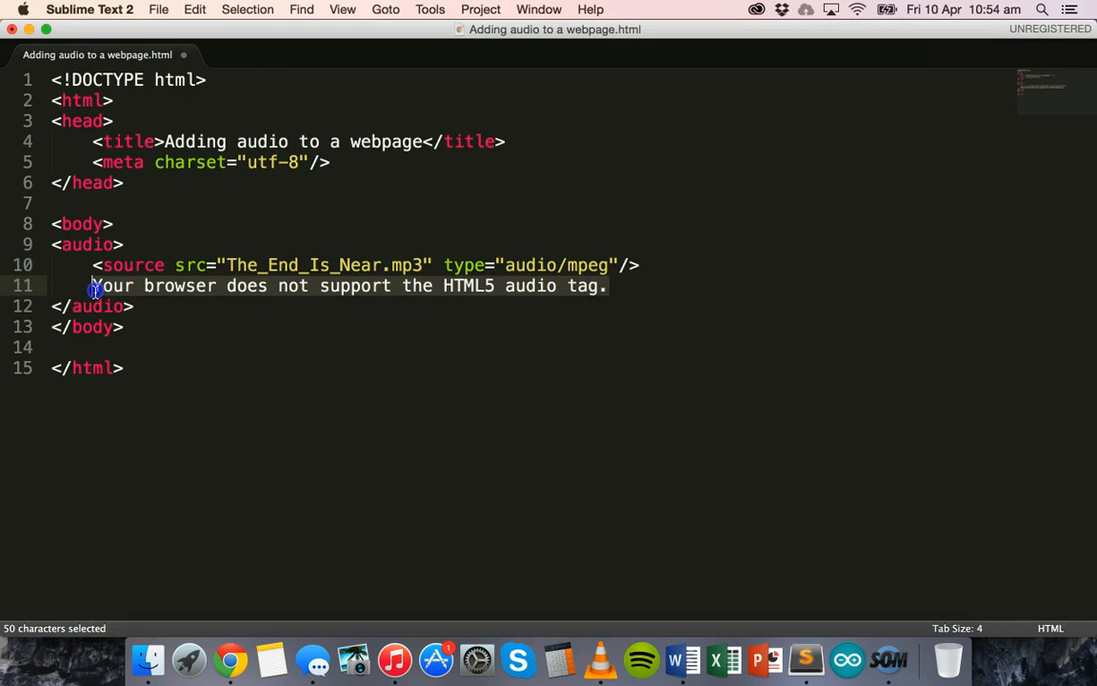
mouse_move(703, 274)
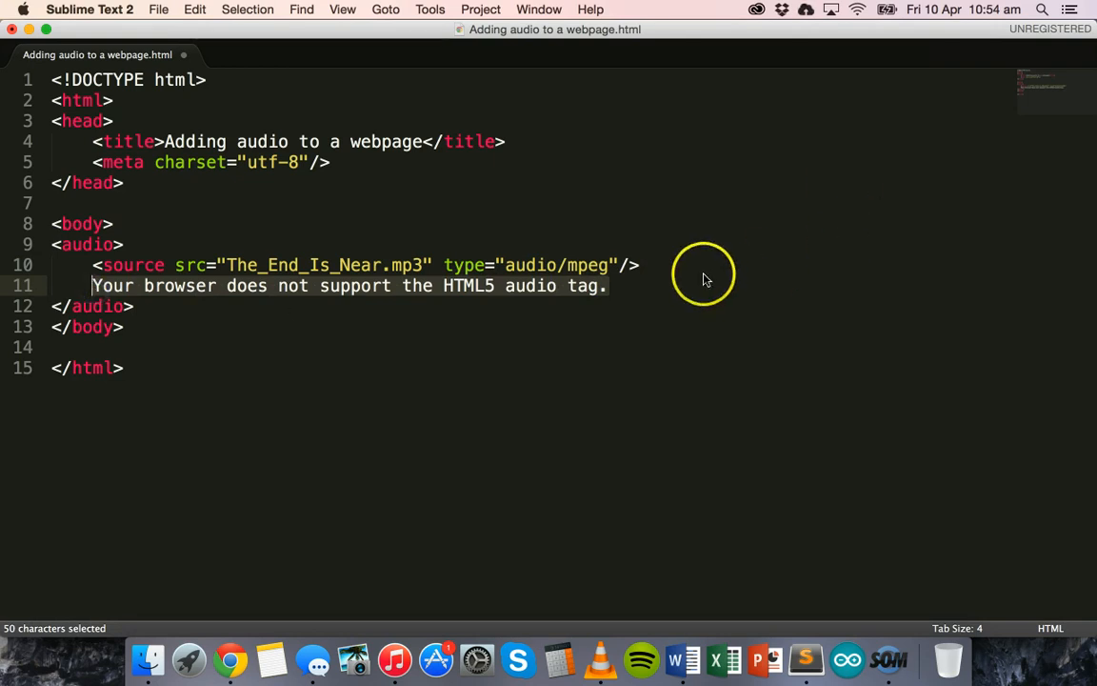
left_click(657, 285)
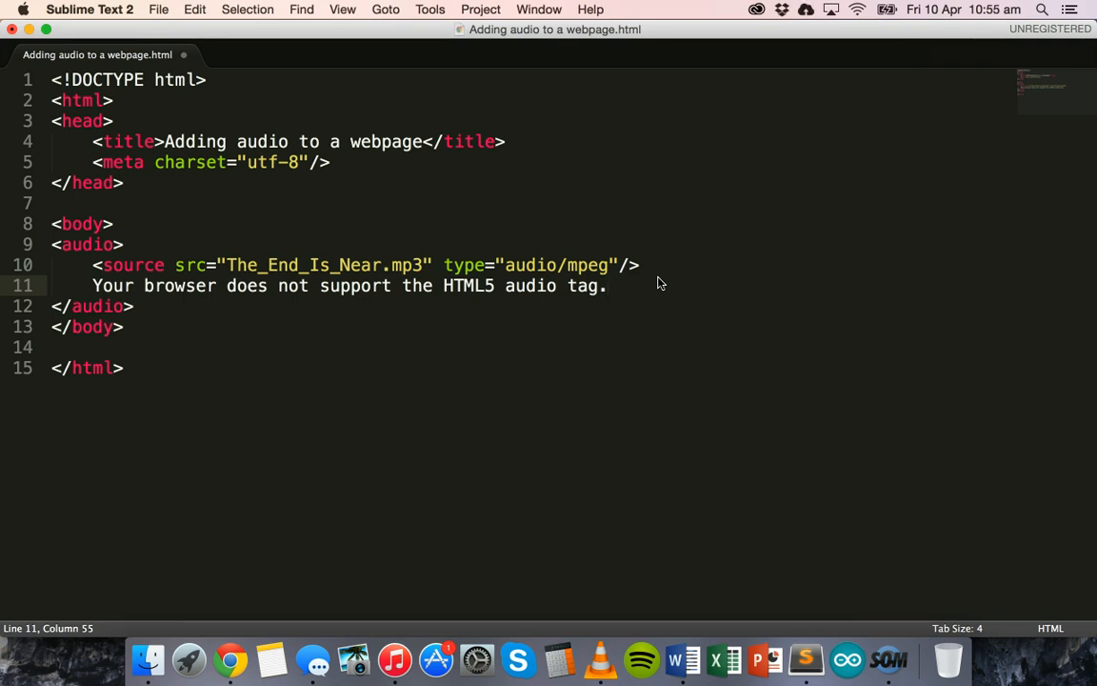
- Save the page and launch it in the browser via Open in Browser
key("cmd+s")
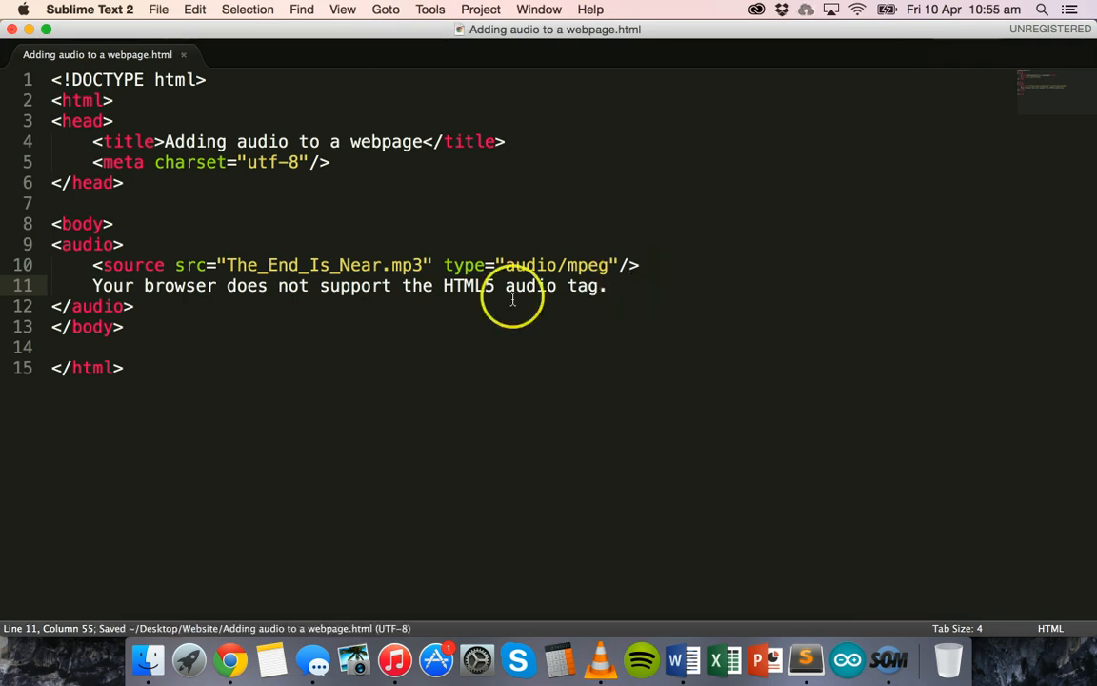
right_click(512, 297)
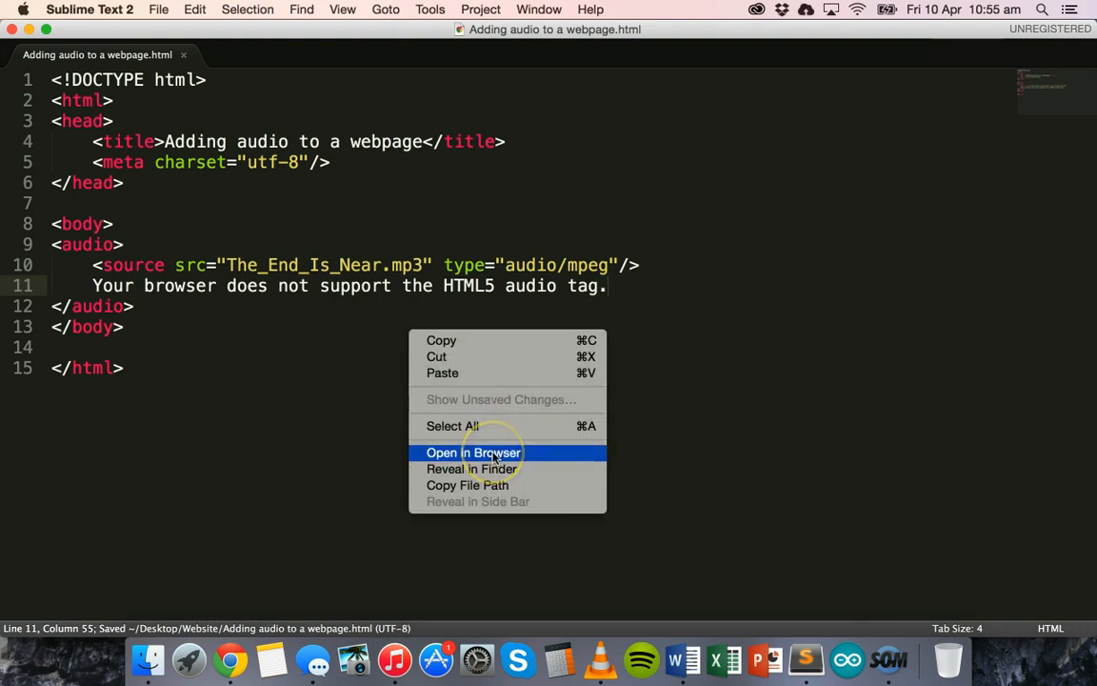
left_click(472, 454)
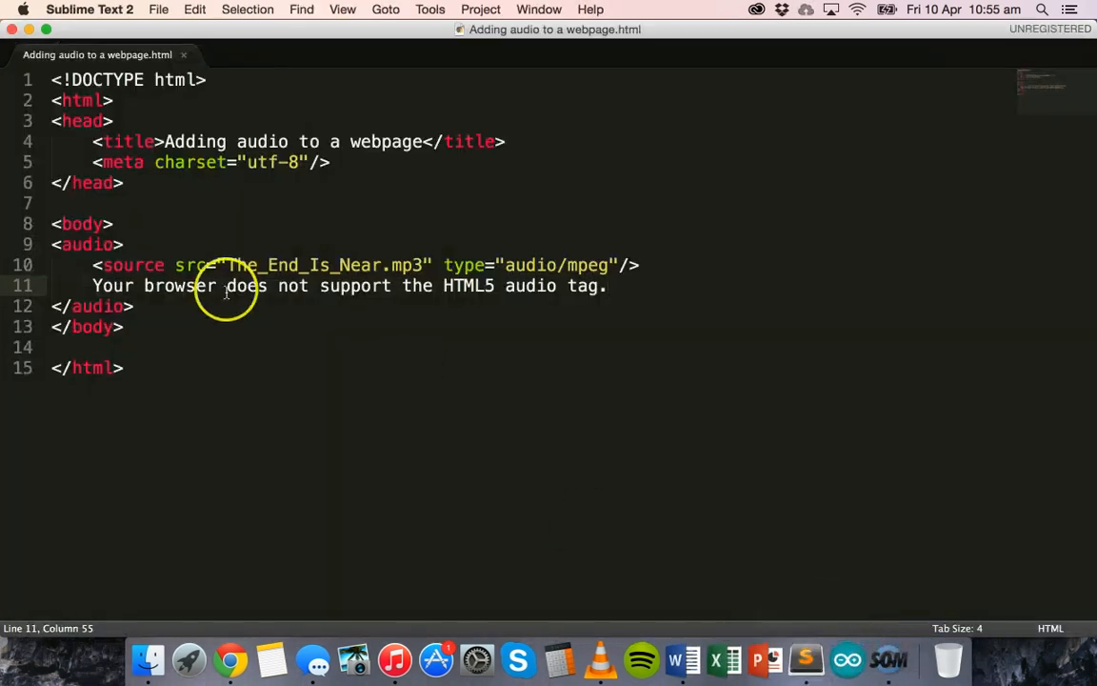
- Add a controls attribute to the audio tag and reload the page in Chrome to see the player
left_click(114, 244)
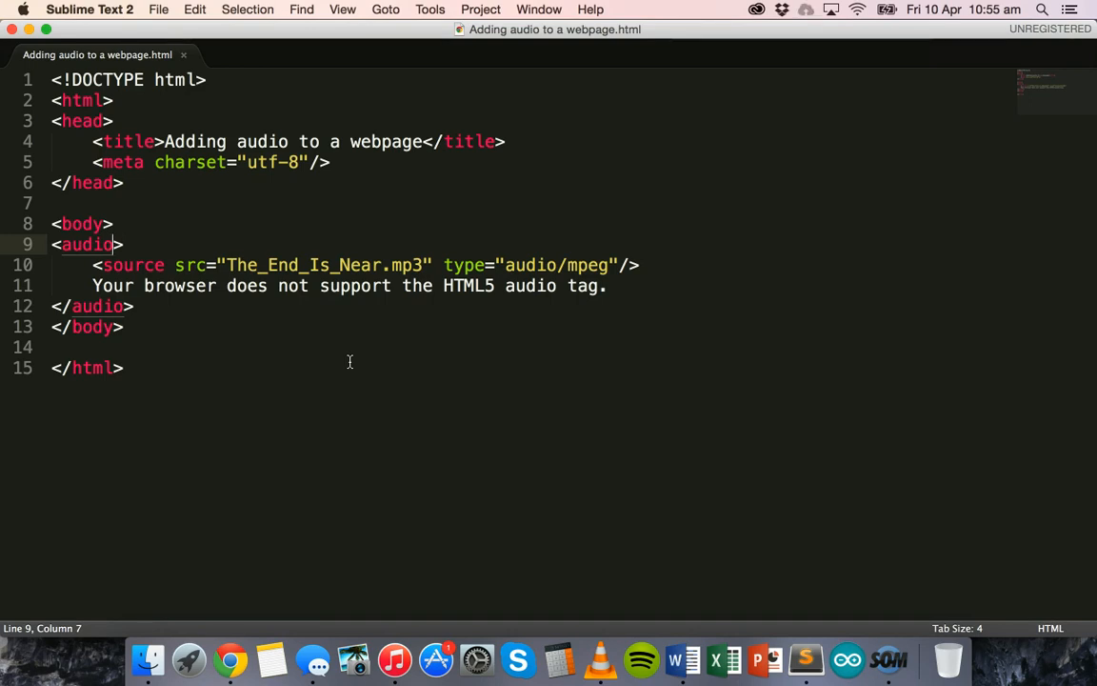
type("control")
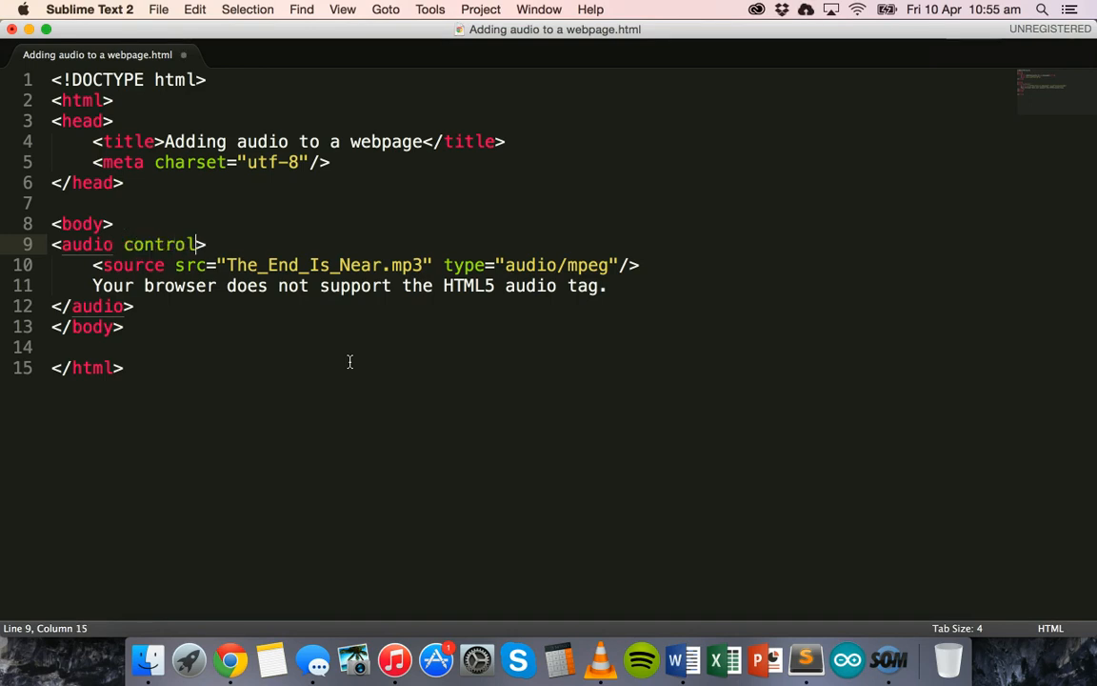
type("s")
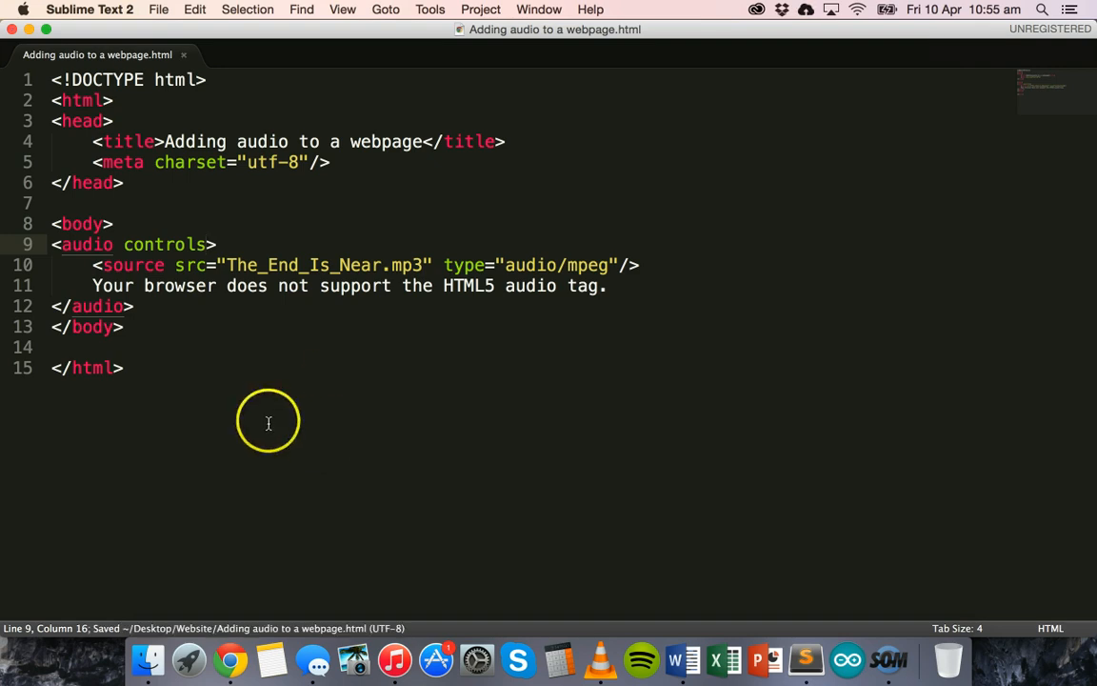
left_click(230, 659)
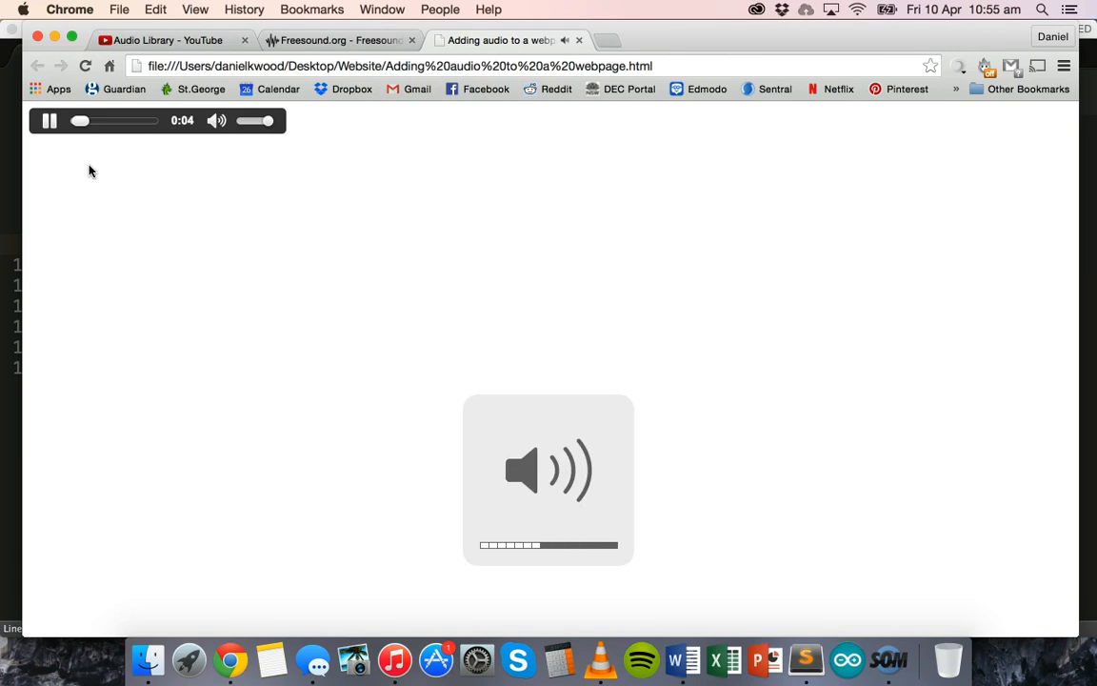
left_click(49, 120)
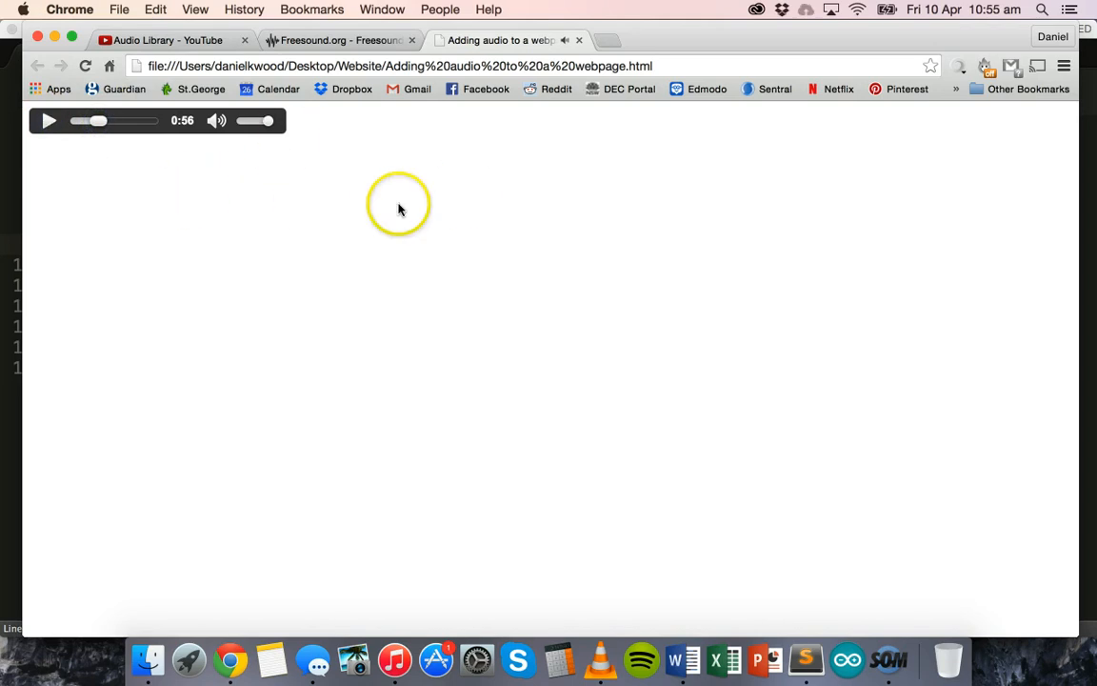
mouse_move(503, 282)
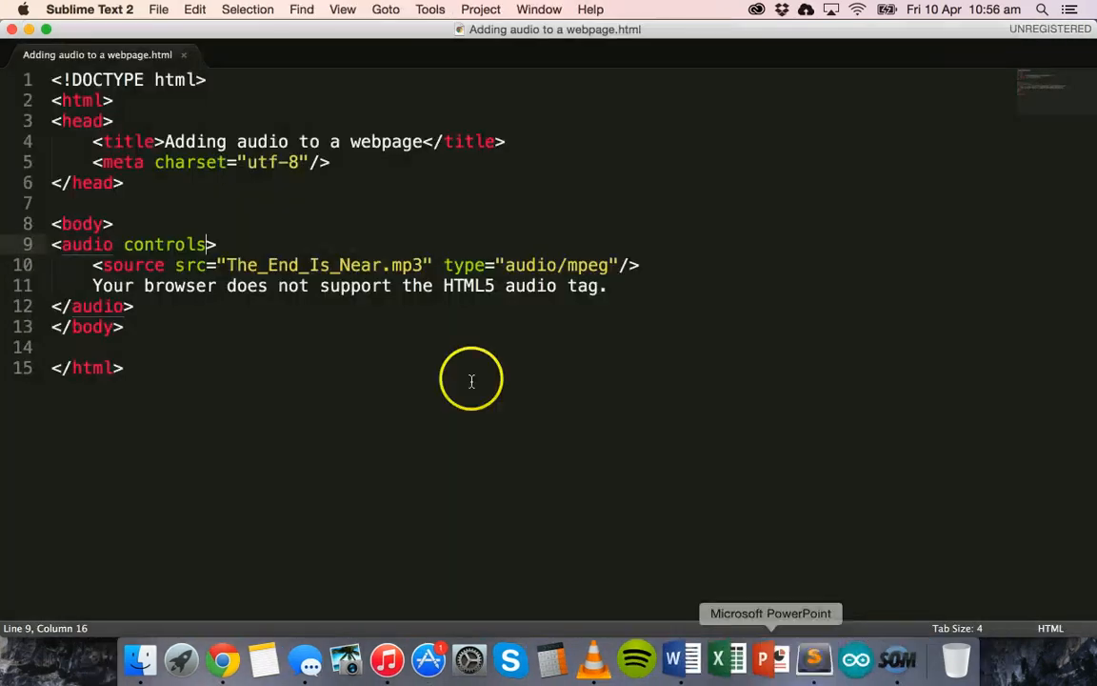
- Add an autoplay attribute after controls and check the page in Chrome
double_click(162, 244)
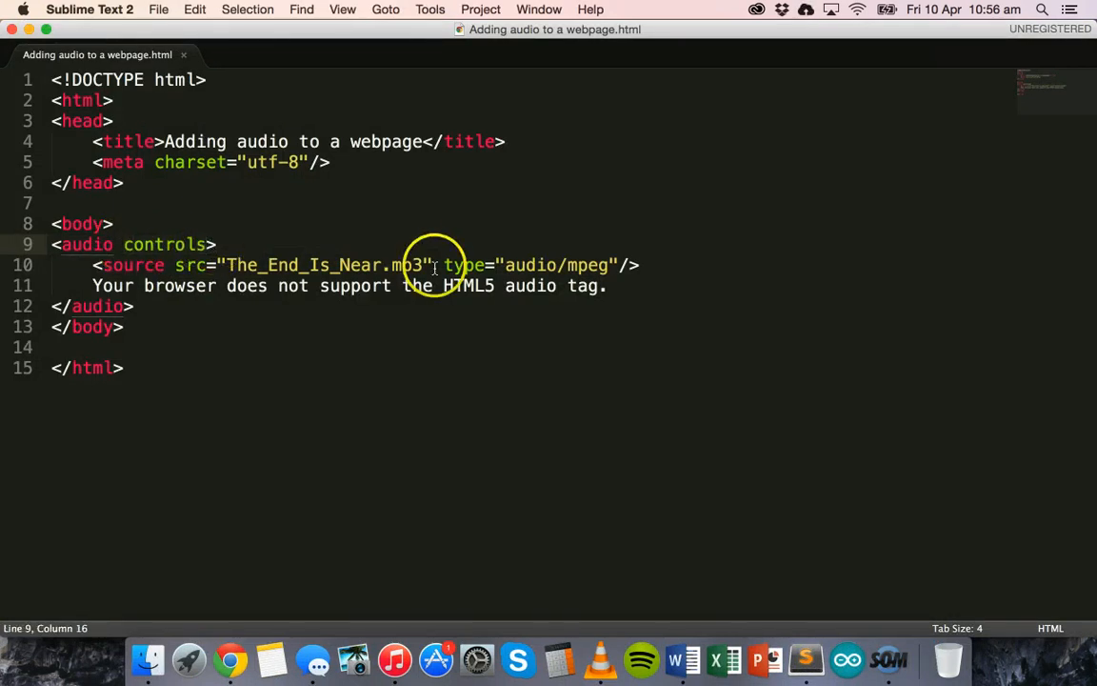
type("au")
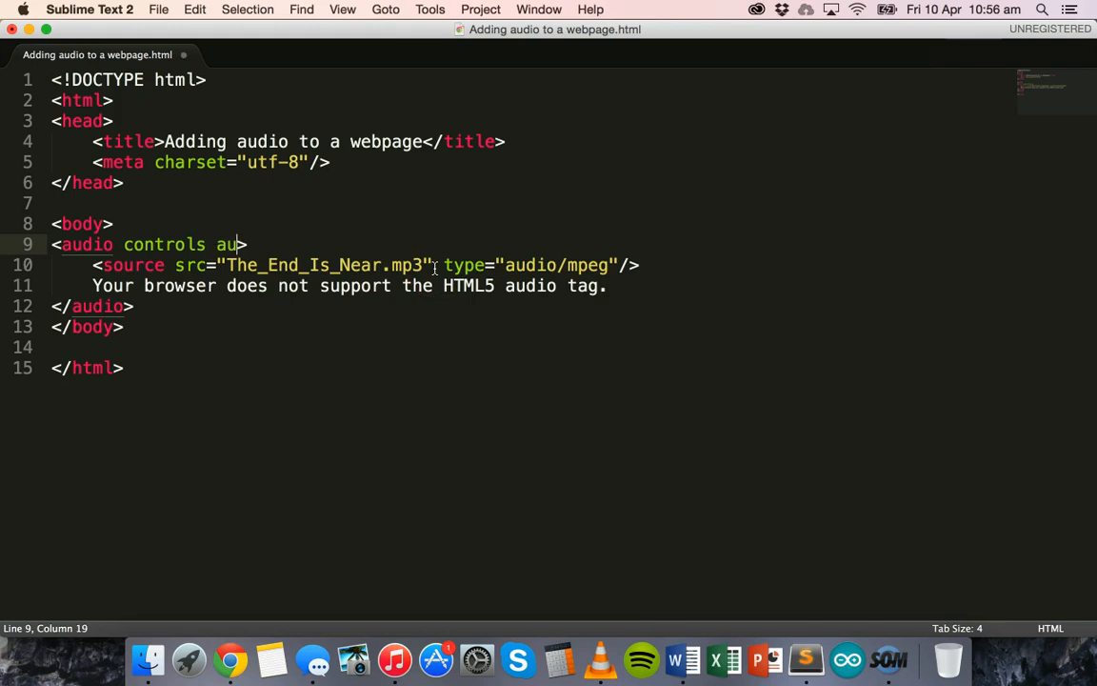
type("toplay")
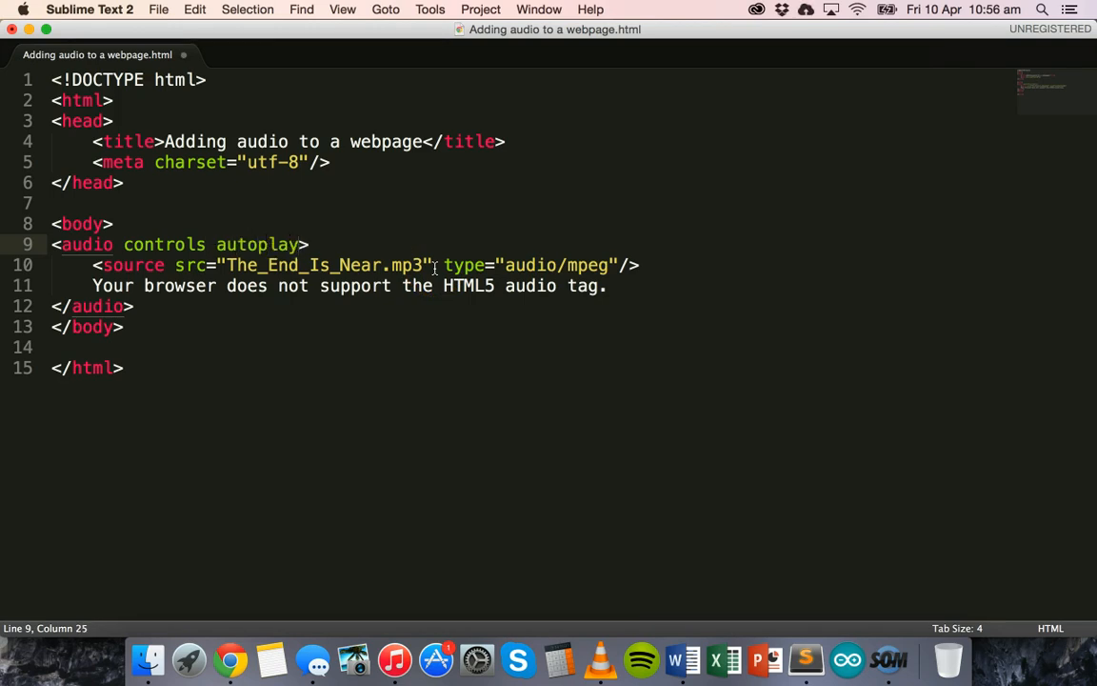
left_click(230, 659)
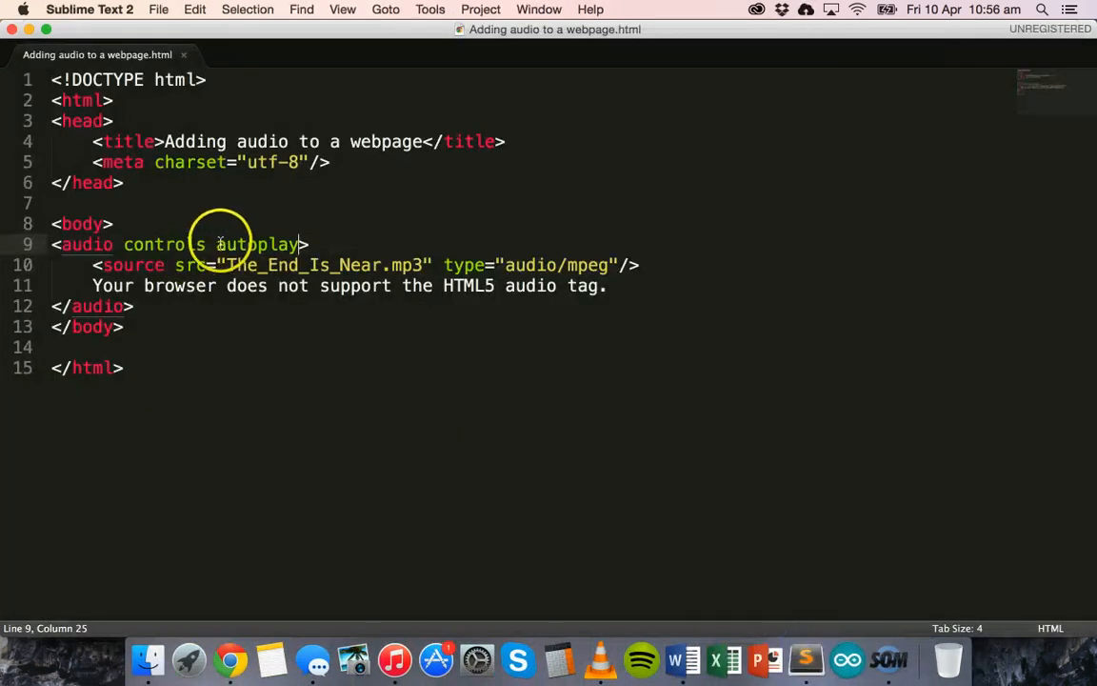
- Delete the controls attribute, leaving only autoplay, and save
double_click(164, 243)
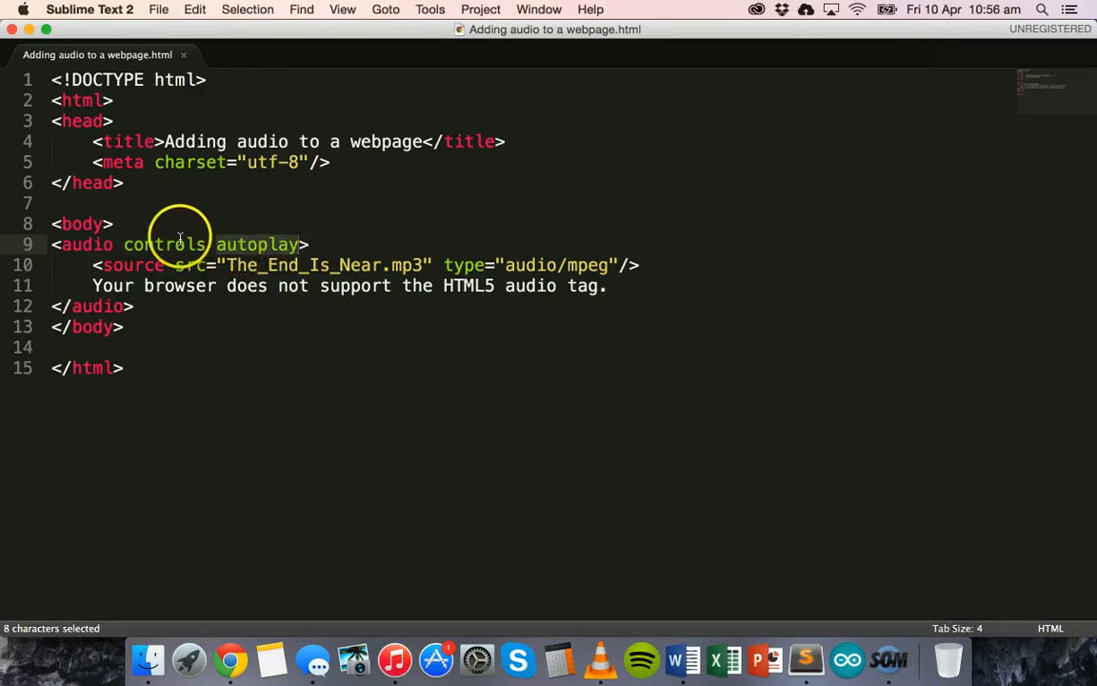
left_click(160, 244)
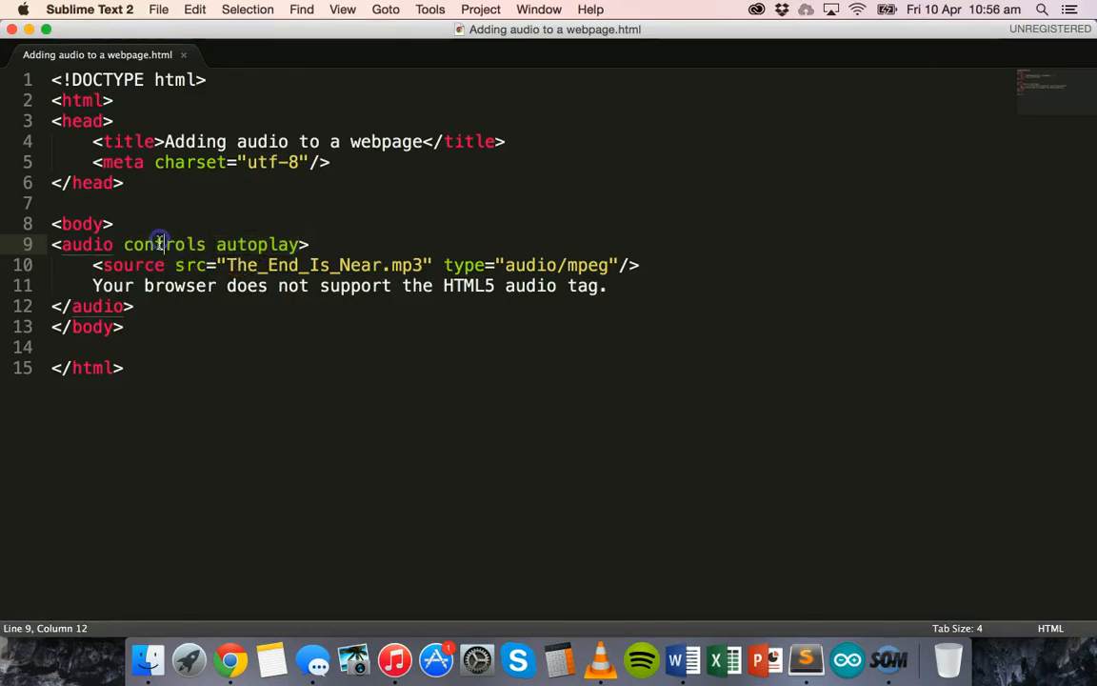
mouse_move(156, 244)
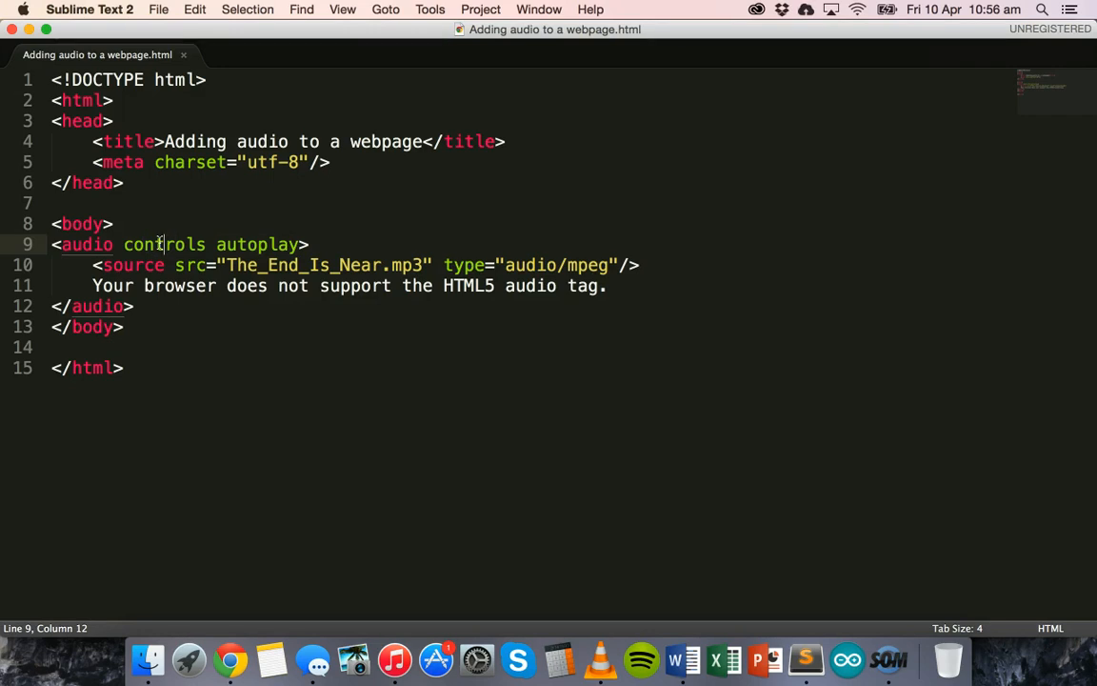
key("backspace")
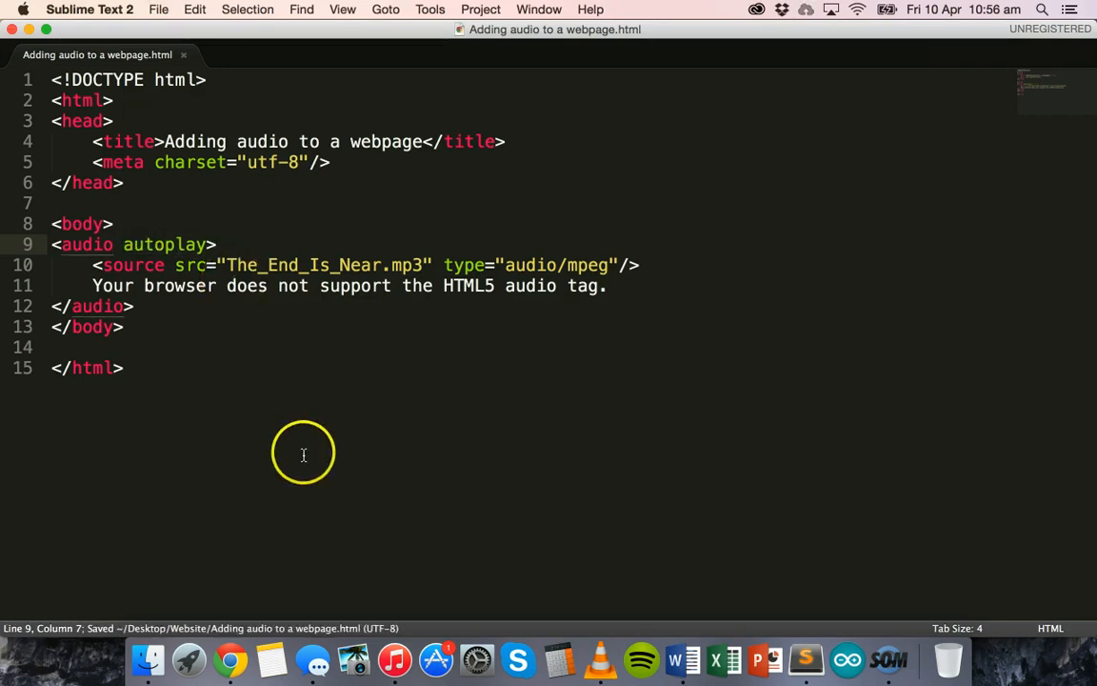
mouse_move(274, 457)
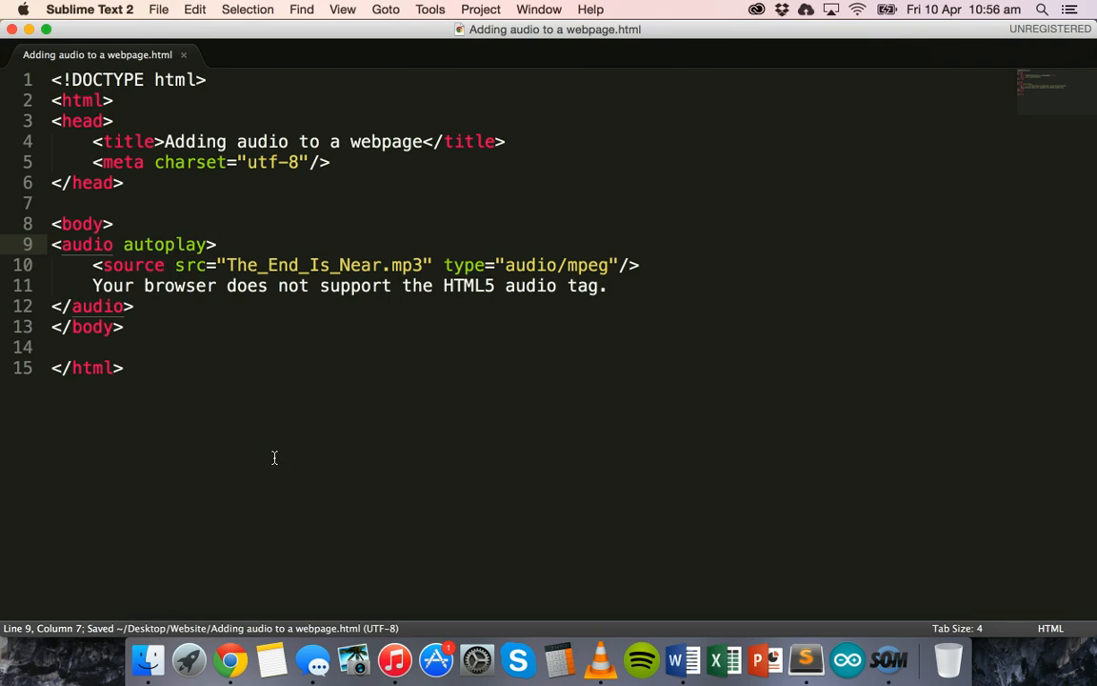
mouse_move(230, 659)
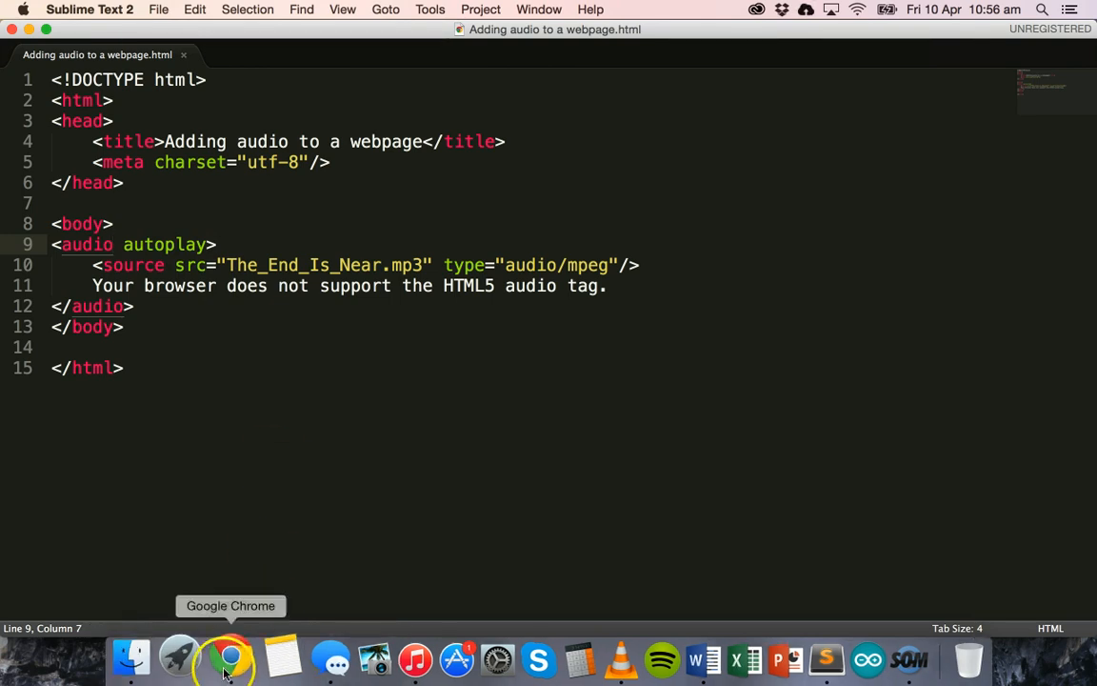
- View the blank autoplay-only page in Chrome and close its preview tab
left_click(230, 657)
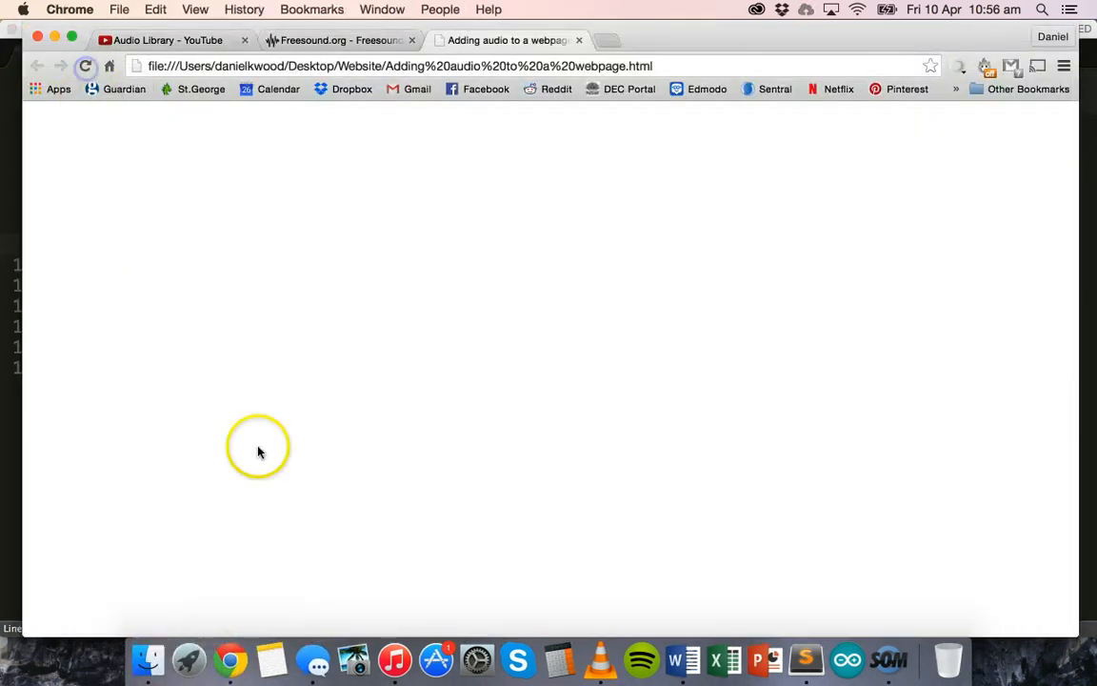
mouse_move(579, 40)
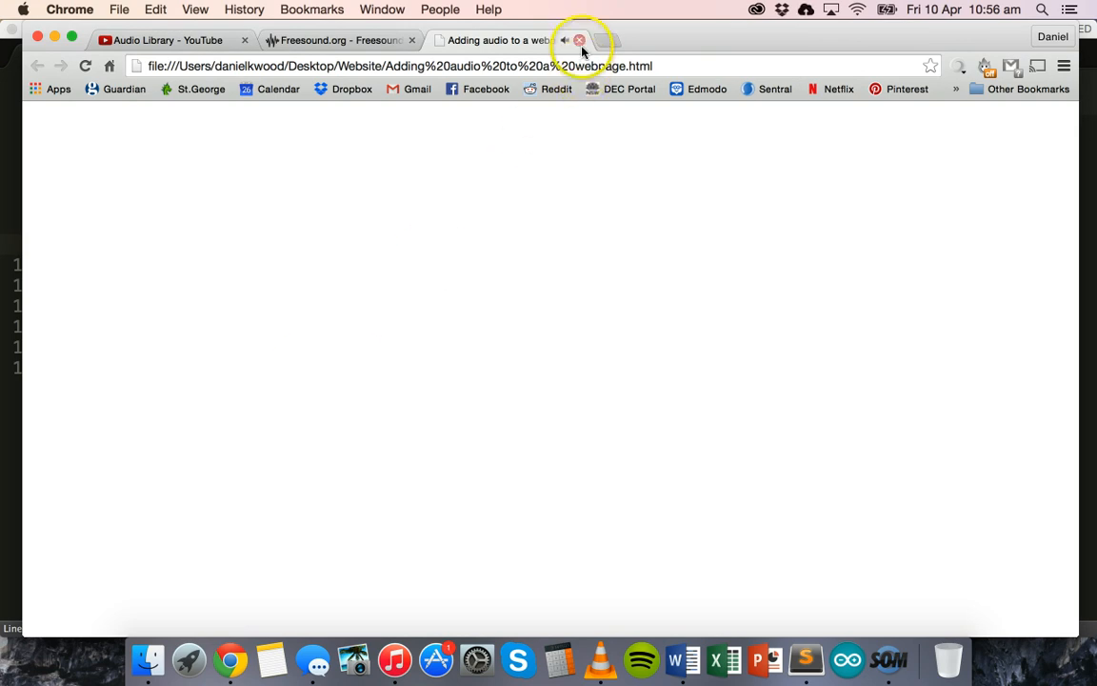
left_click(579, 40)
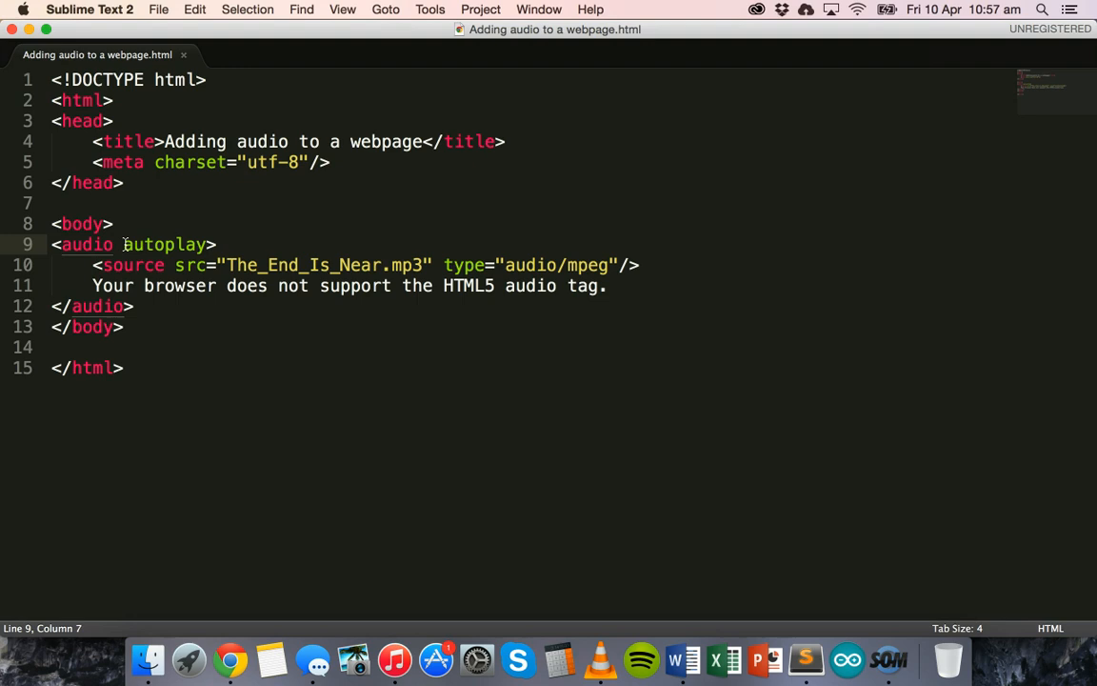
mouse_move(317, 275)
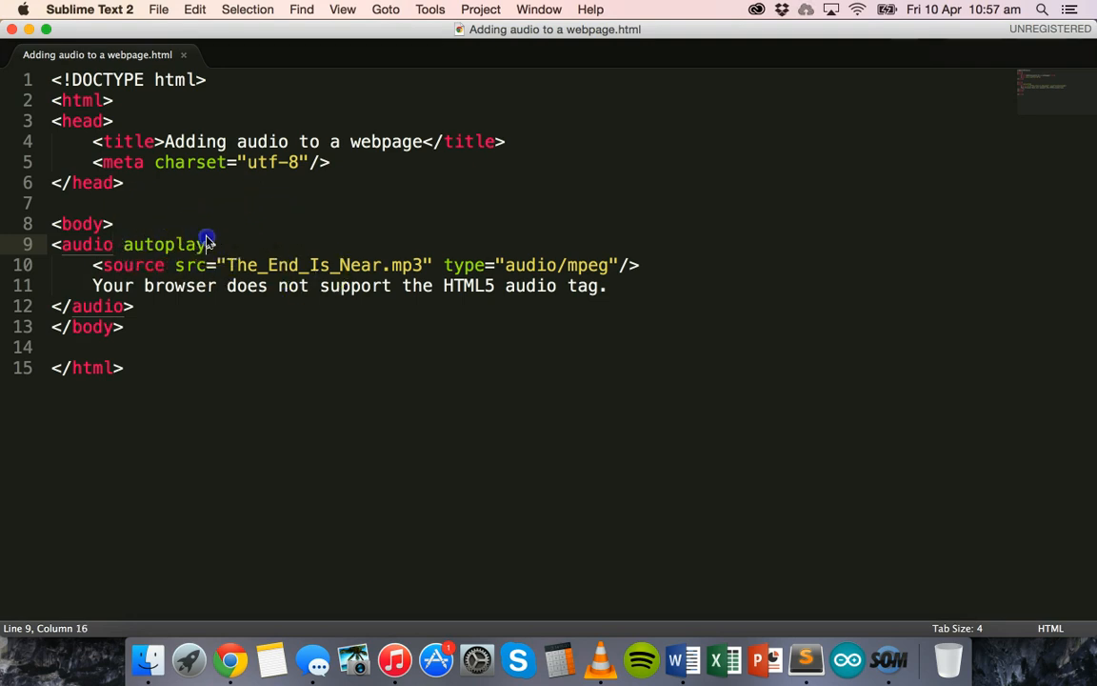
- Add loop and controls alongside autoplay in the <audio> tag and save the page
type("loo")
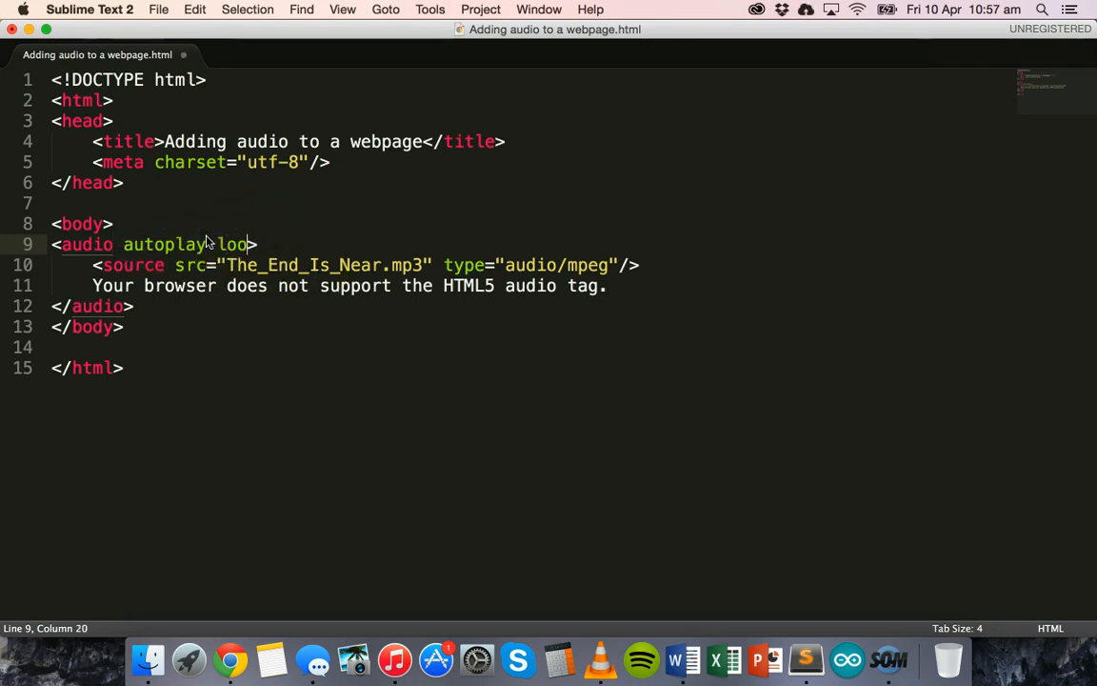
type("p")
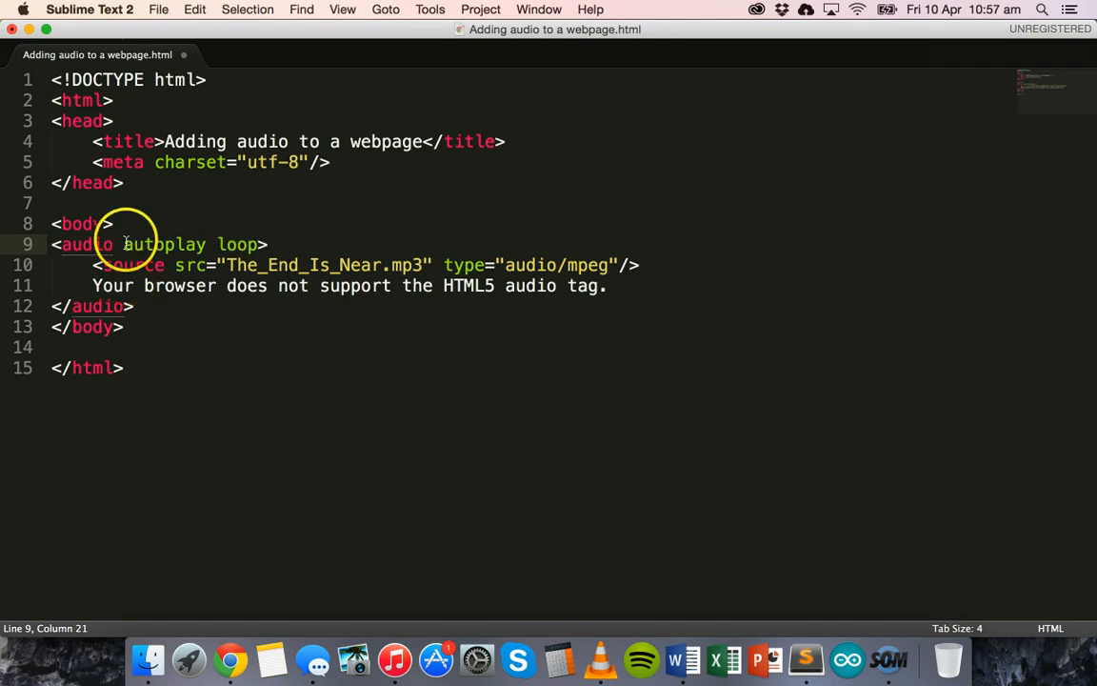
type("cont")
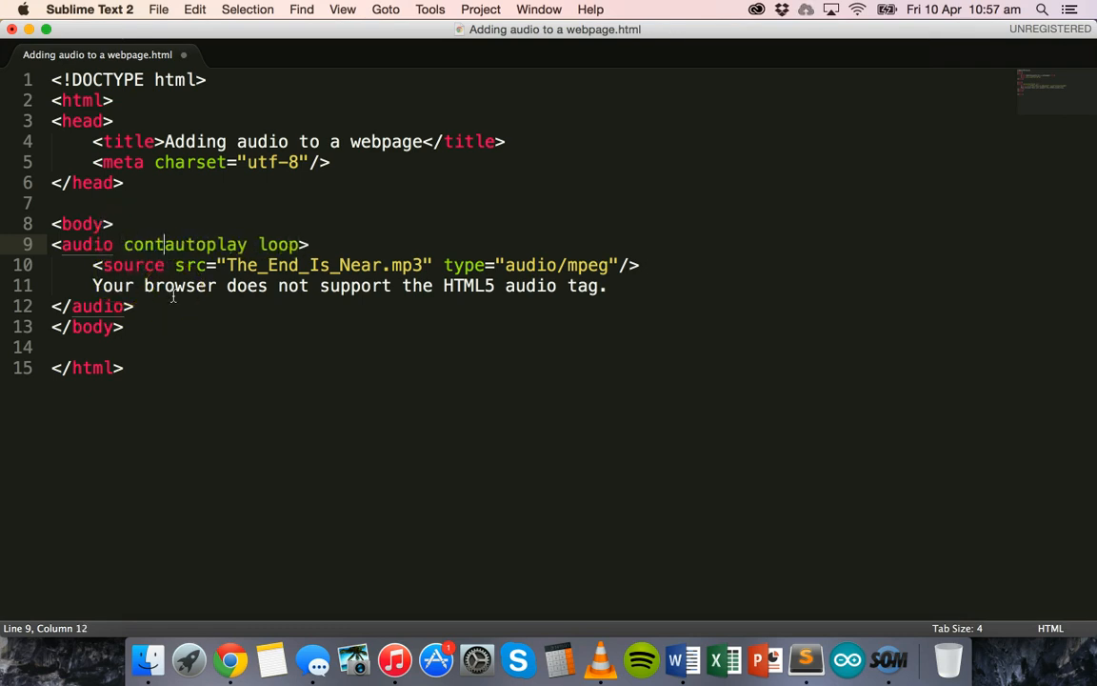
type("rols")
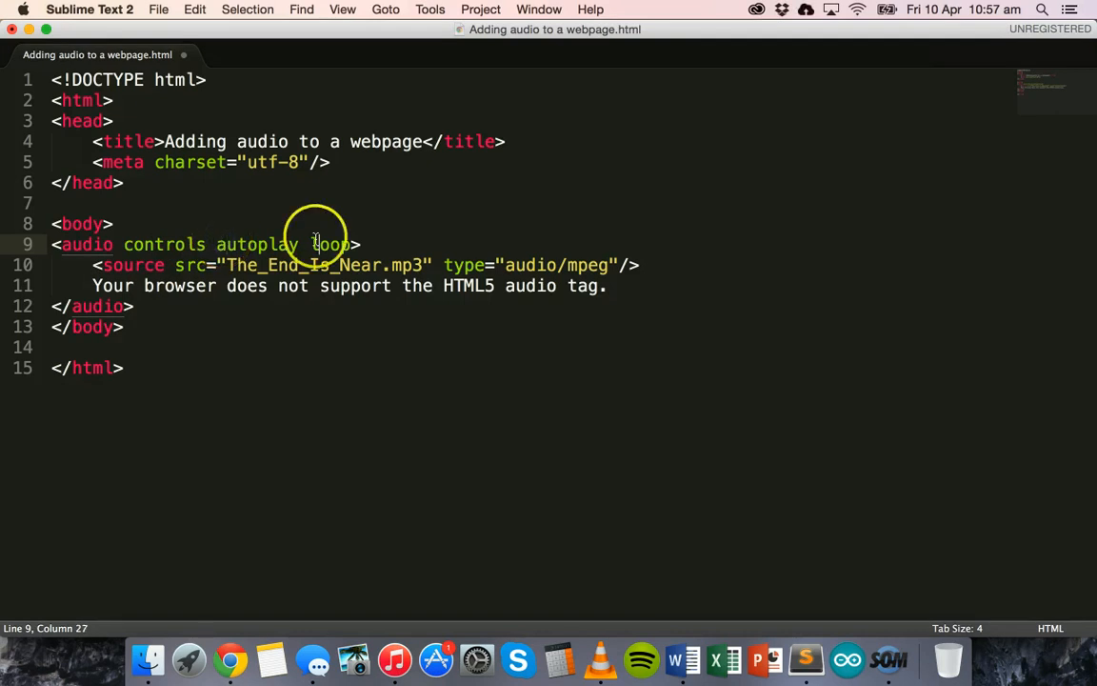
mouse_move(224, 657)
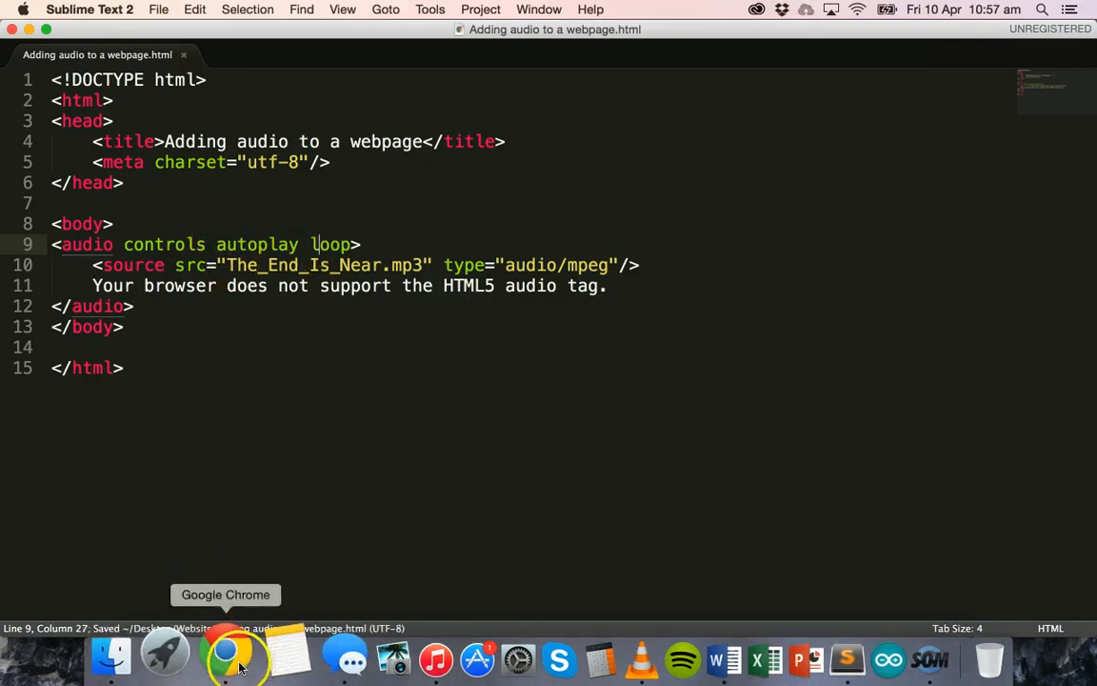
left_click(225, 657)
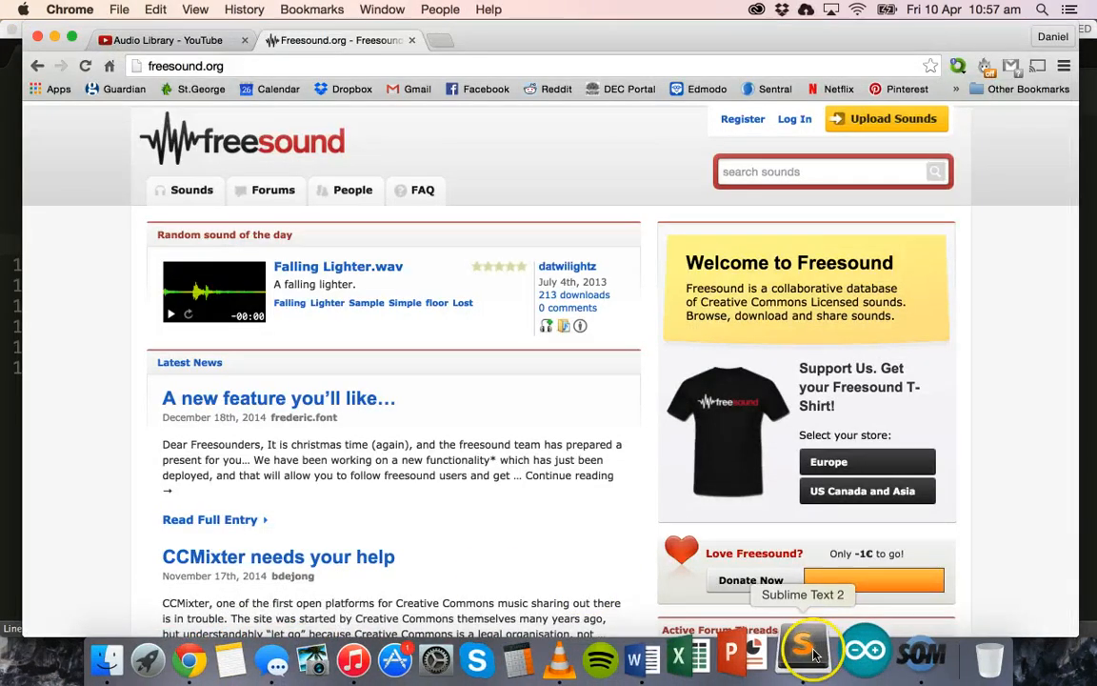
- Reopen the saved page in Chrome, confirm it autoplays, and pause the audio player
left_click(808, 657)
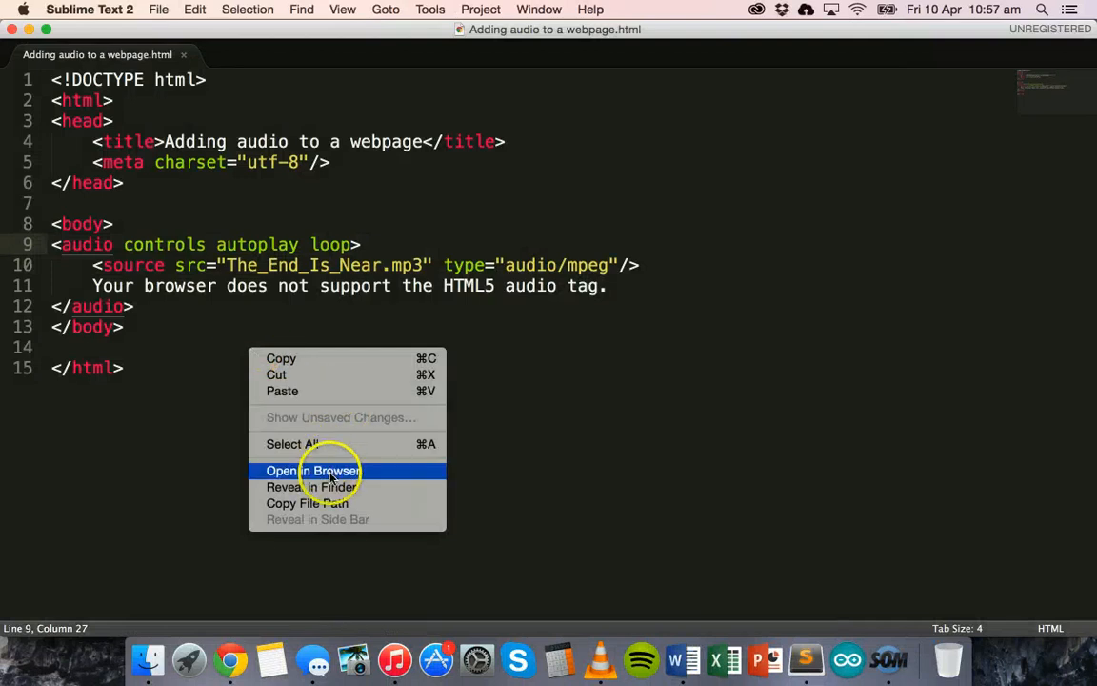
left_click(312, 468)
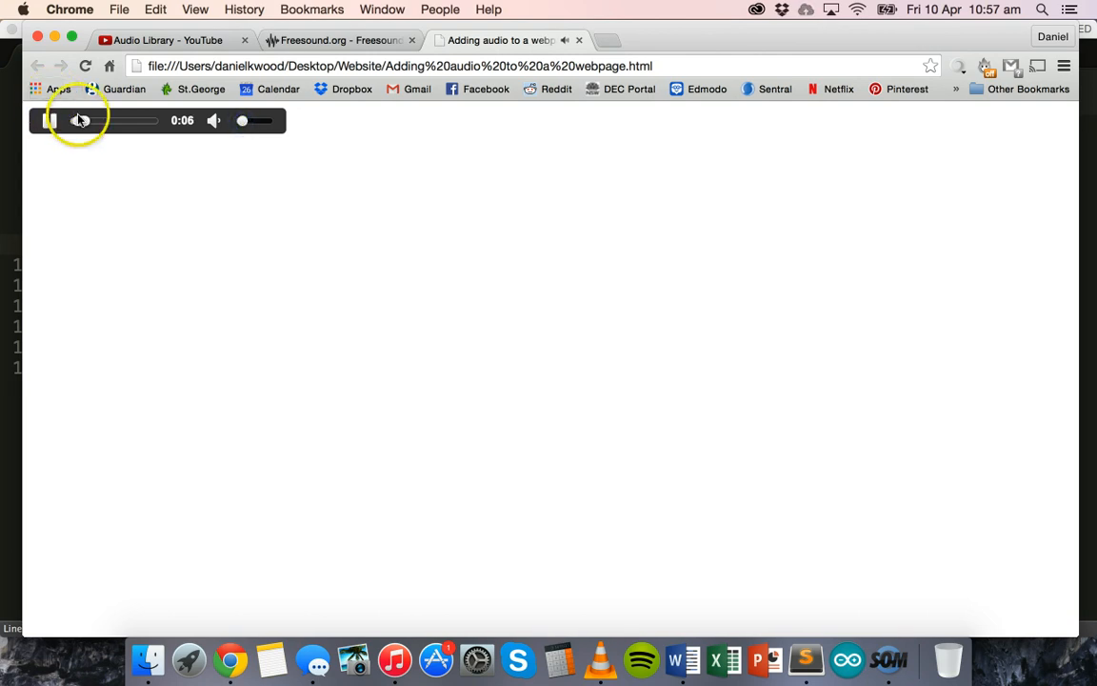
left_click(50, 120)
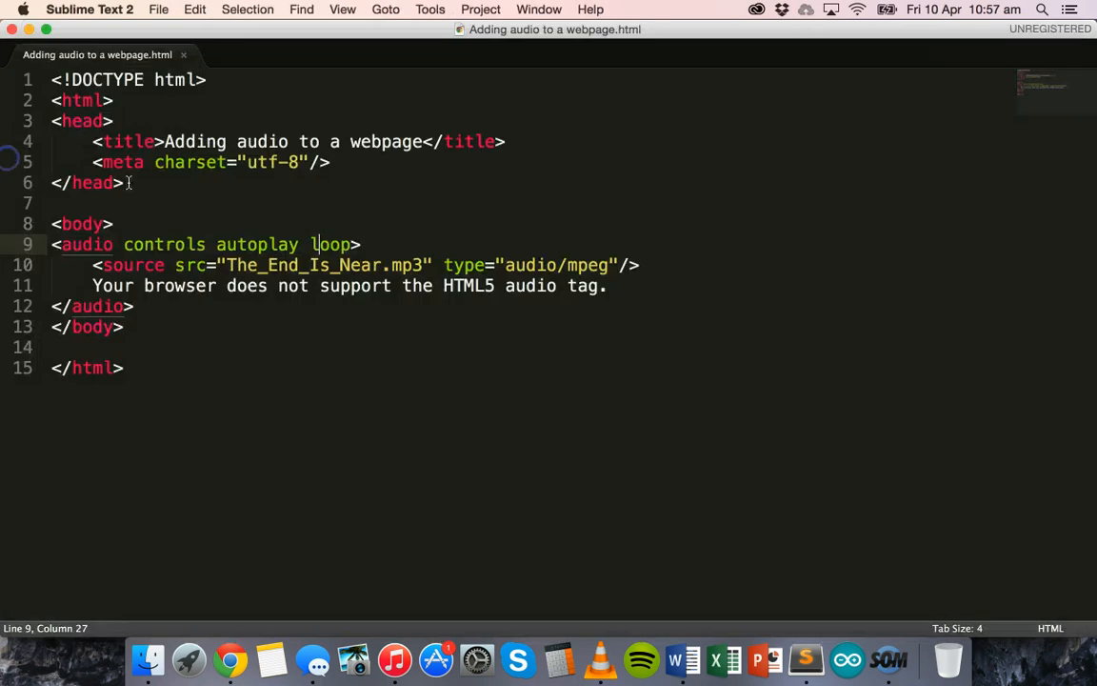
mouse_move(358, 256)
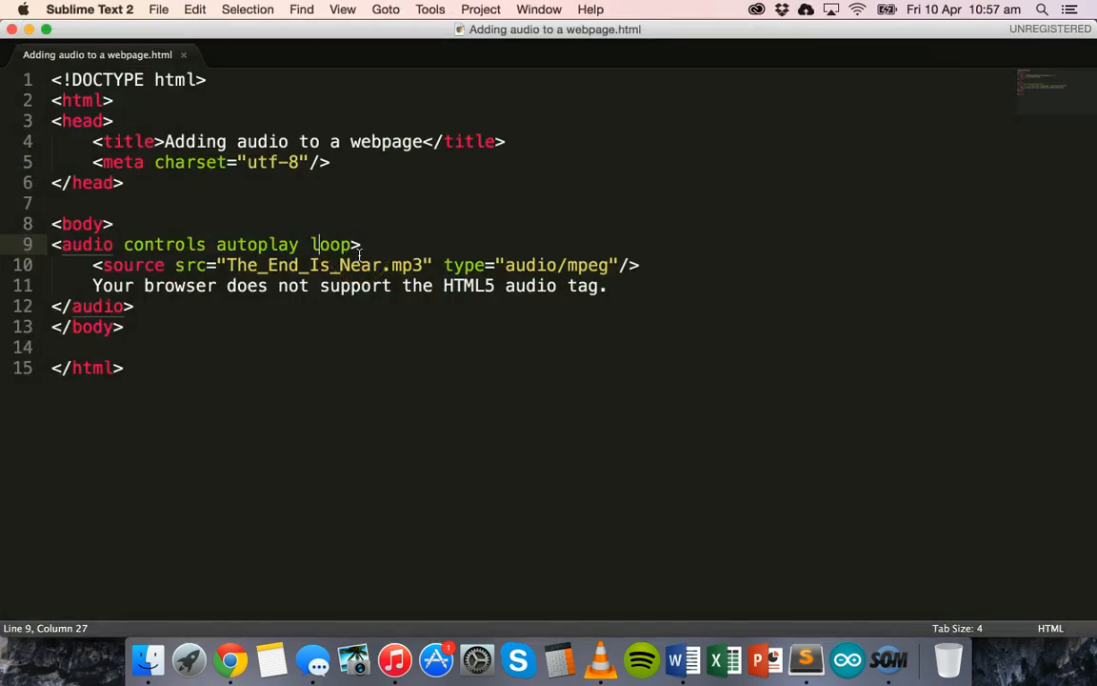
mouse_move(303, 244)
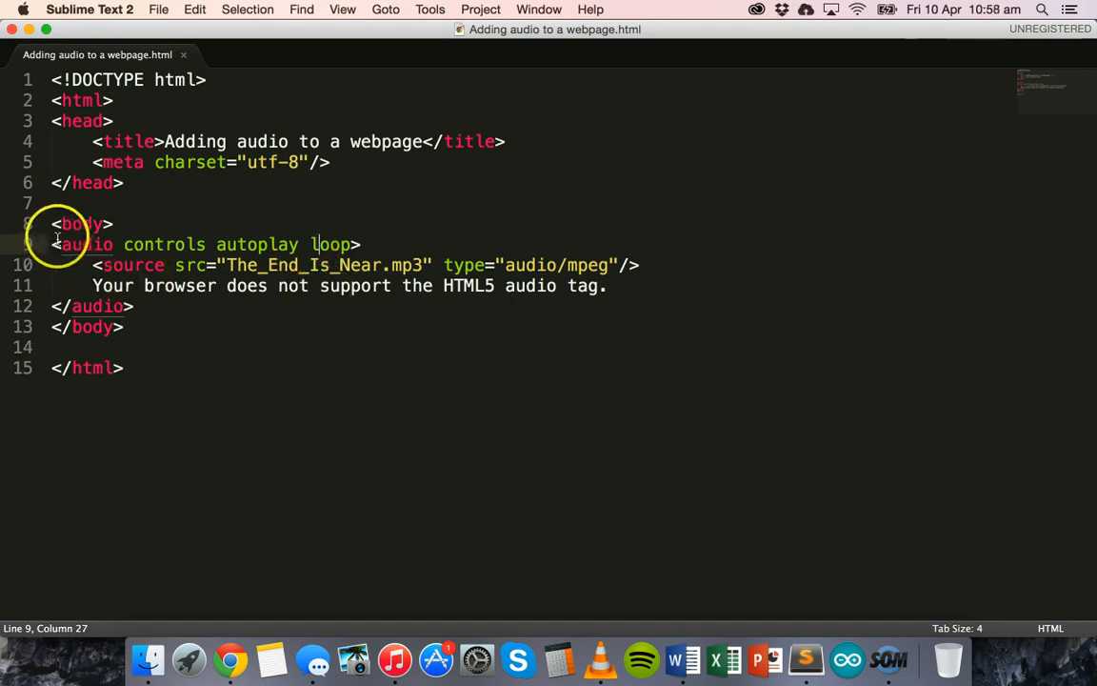
left_click(105, 304)
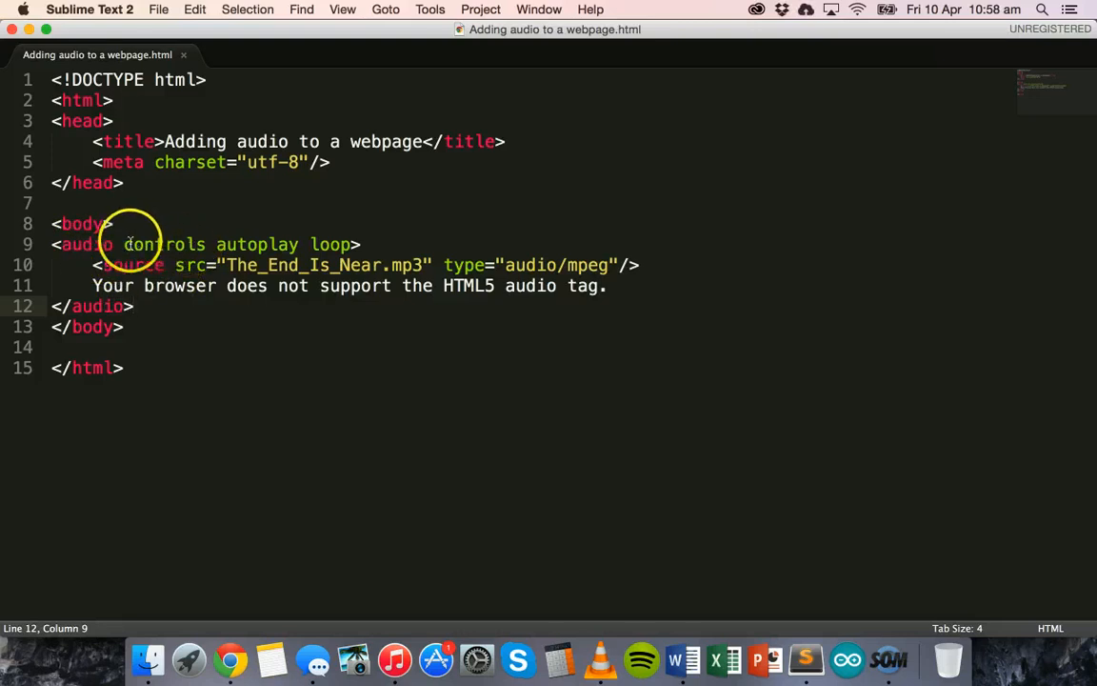
double_click(257, 244)
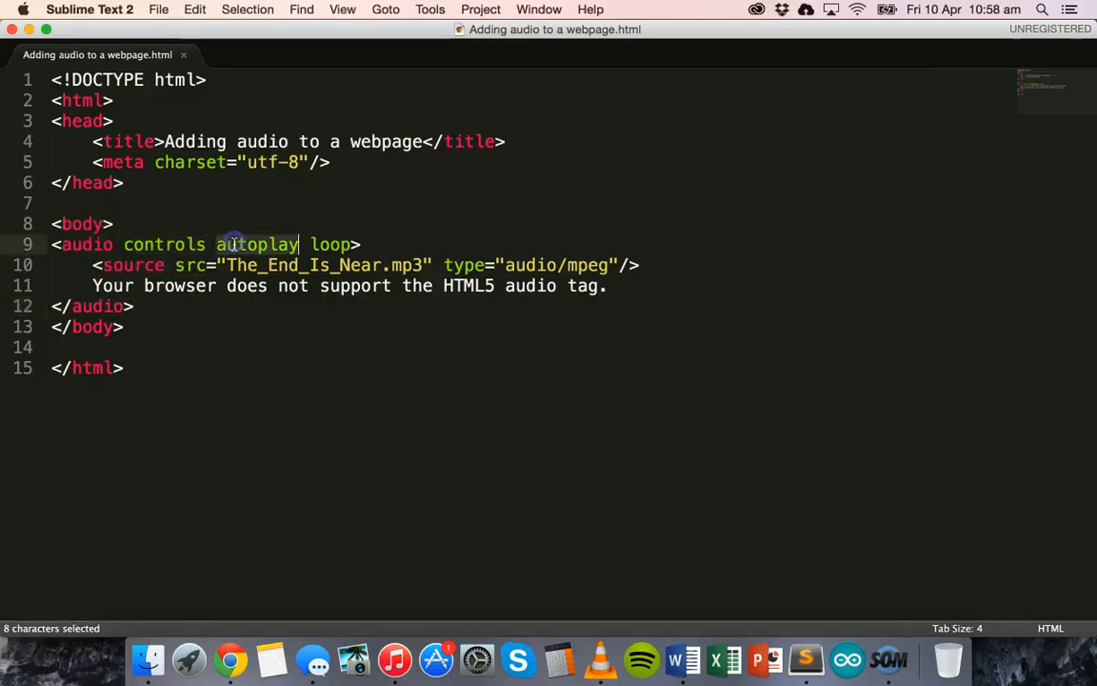
double_click(332, 244)
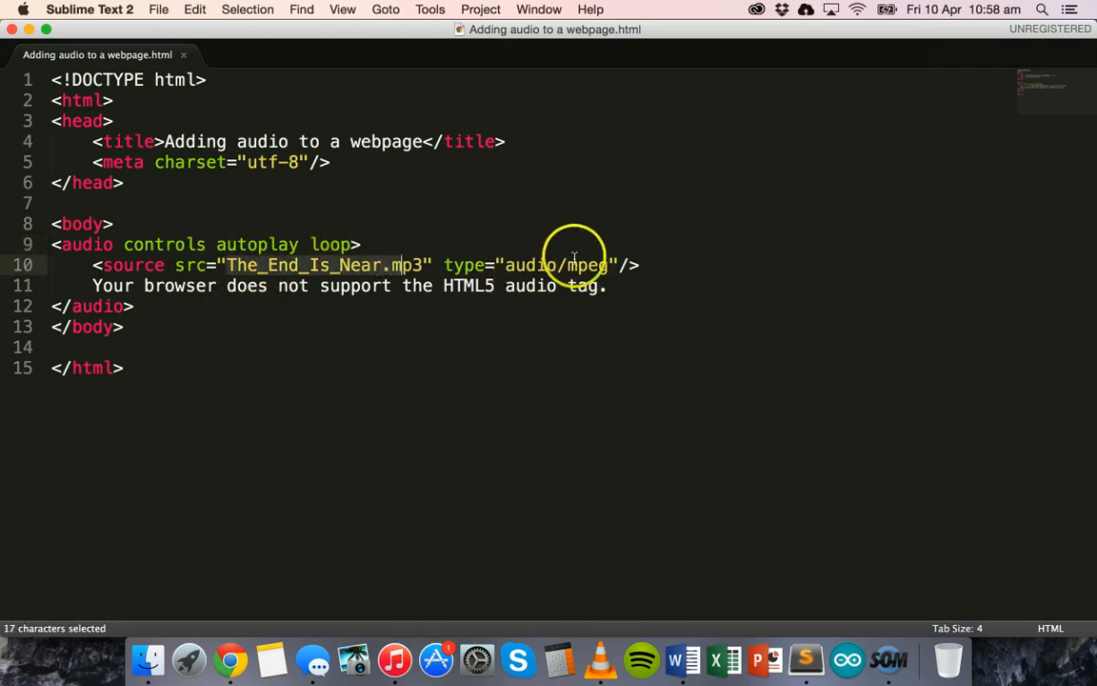
mouse_move(343, 244)
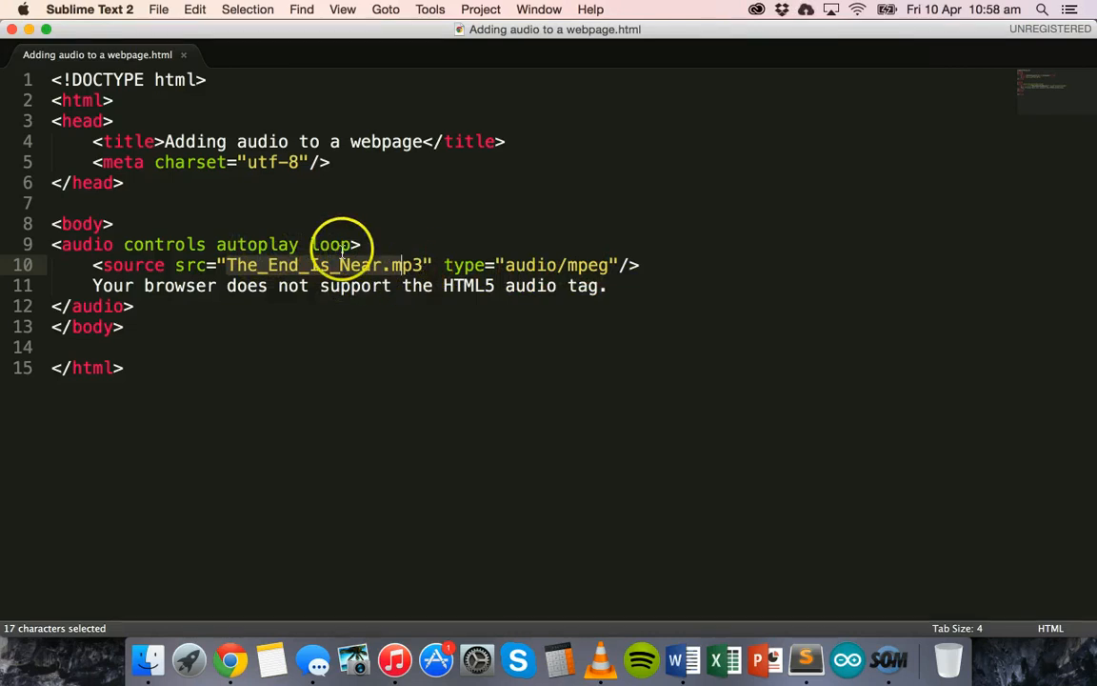
left_click_drag(360, 265, 392, 286)
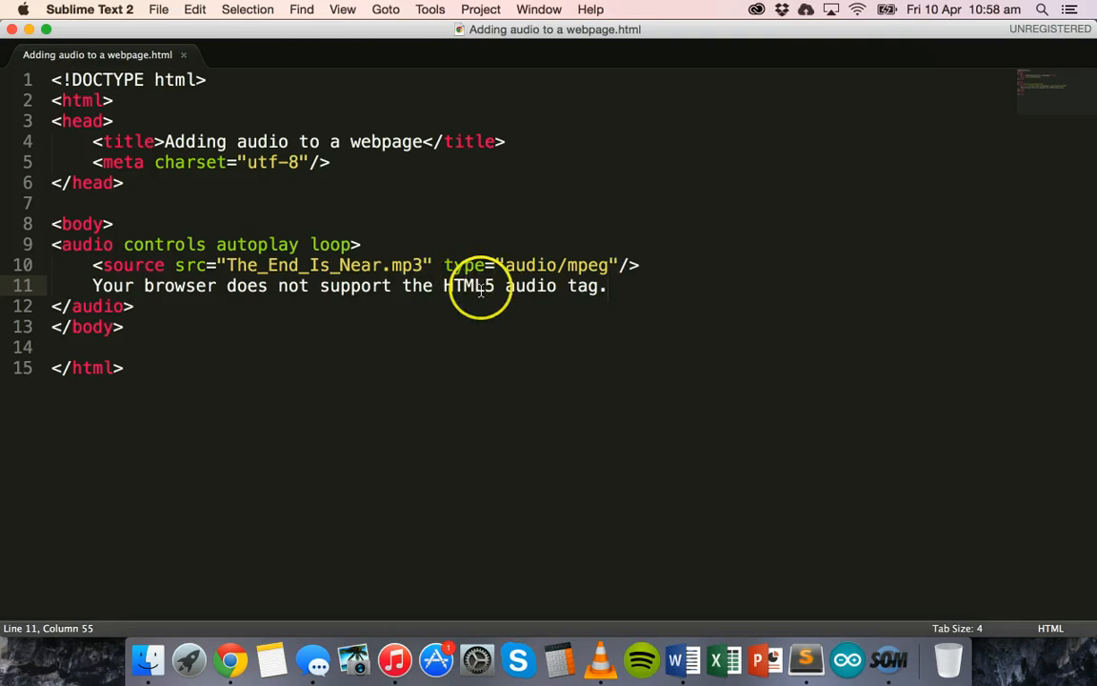
mouse_move(568, 285)
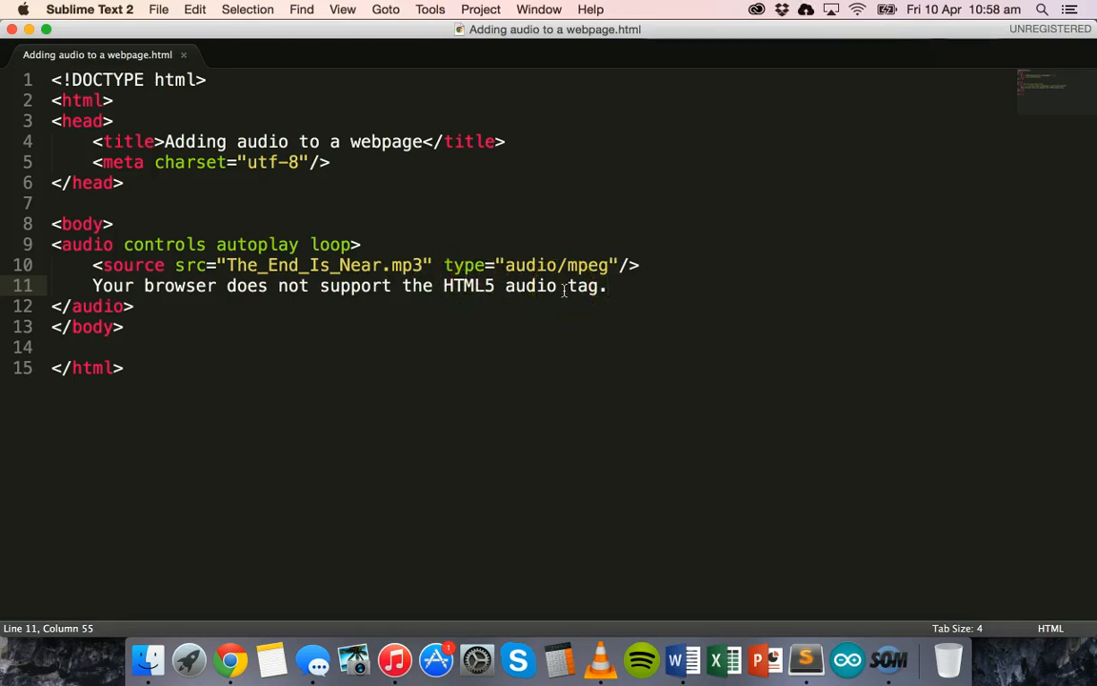